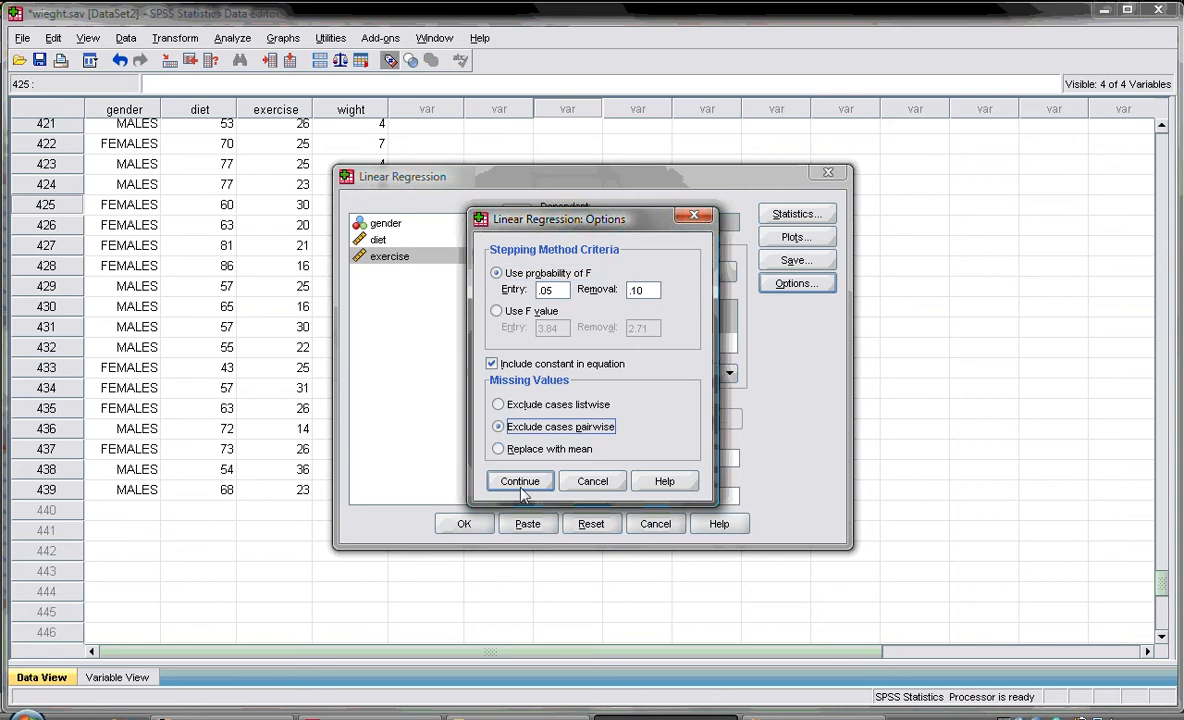
Confirm 'Exclude cases pairwise' for missing values and return to Linear Regression.
click(519, 481)
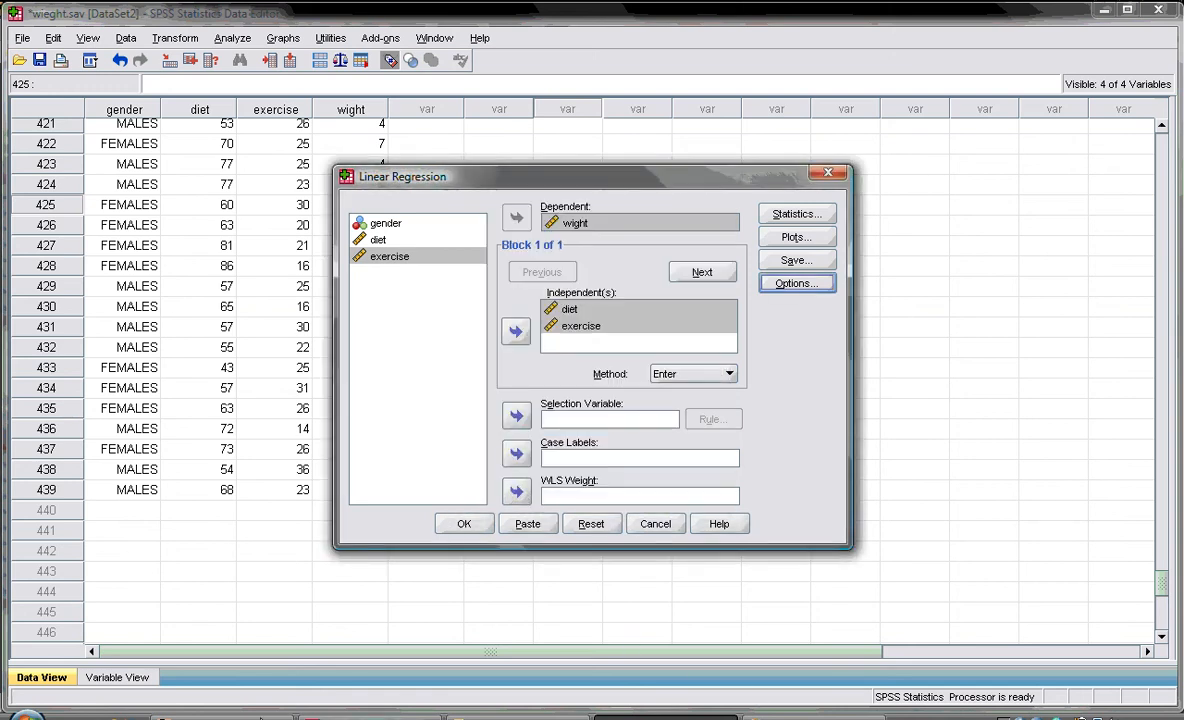
Run the regression of wight on diet and exercise and scroll to Descriptive Statistics and Correlations.
click(463, 523)
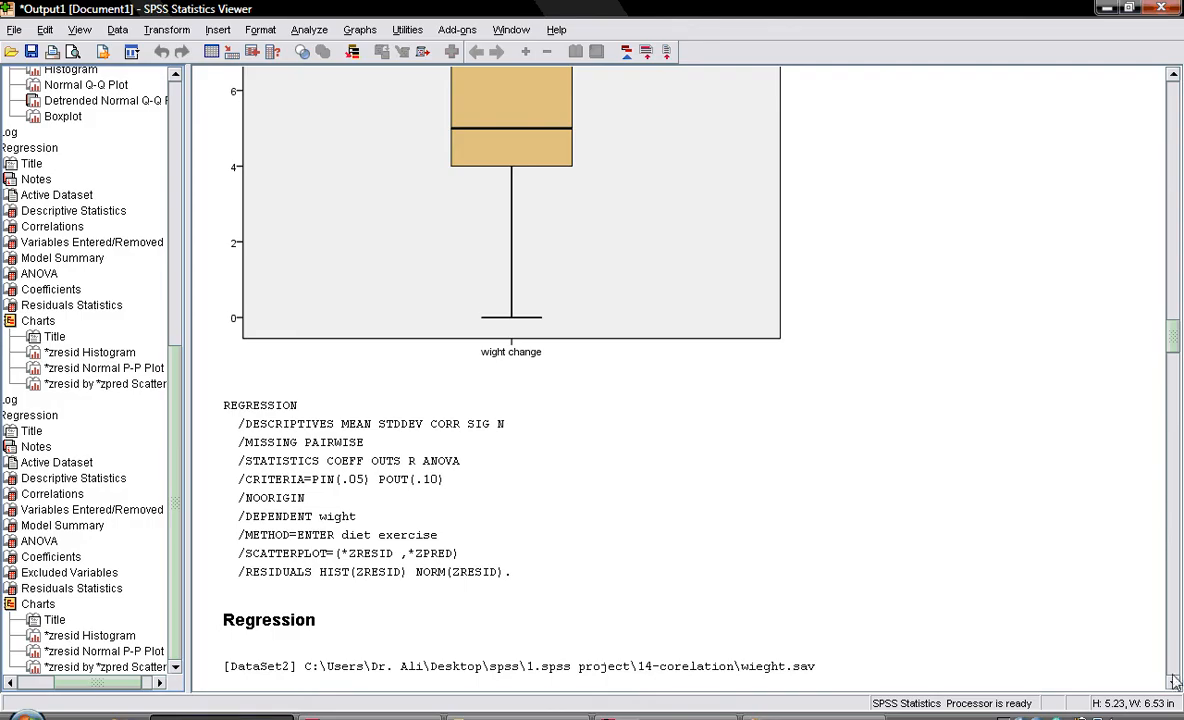
scroll(down, 3)
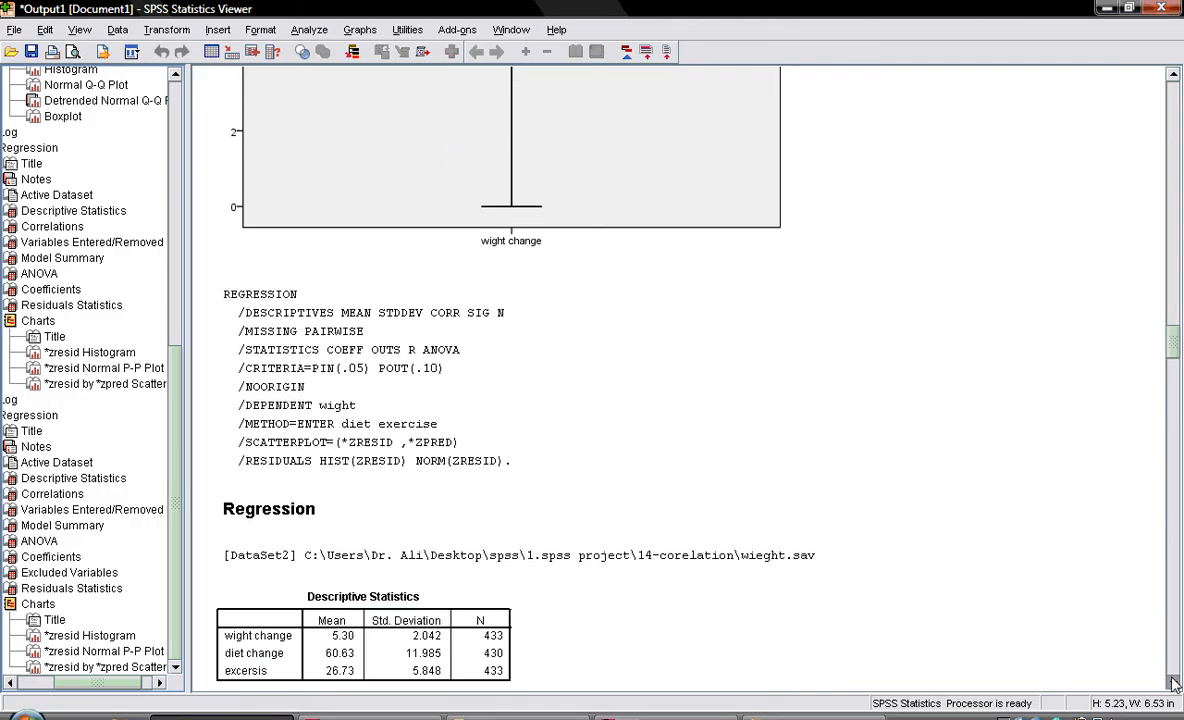
scroll(down, 3)
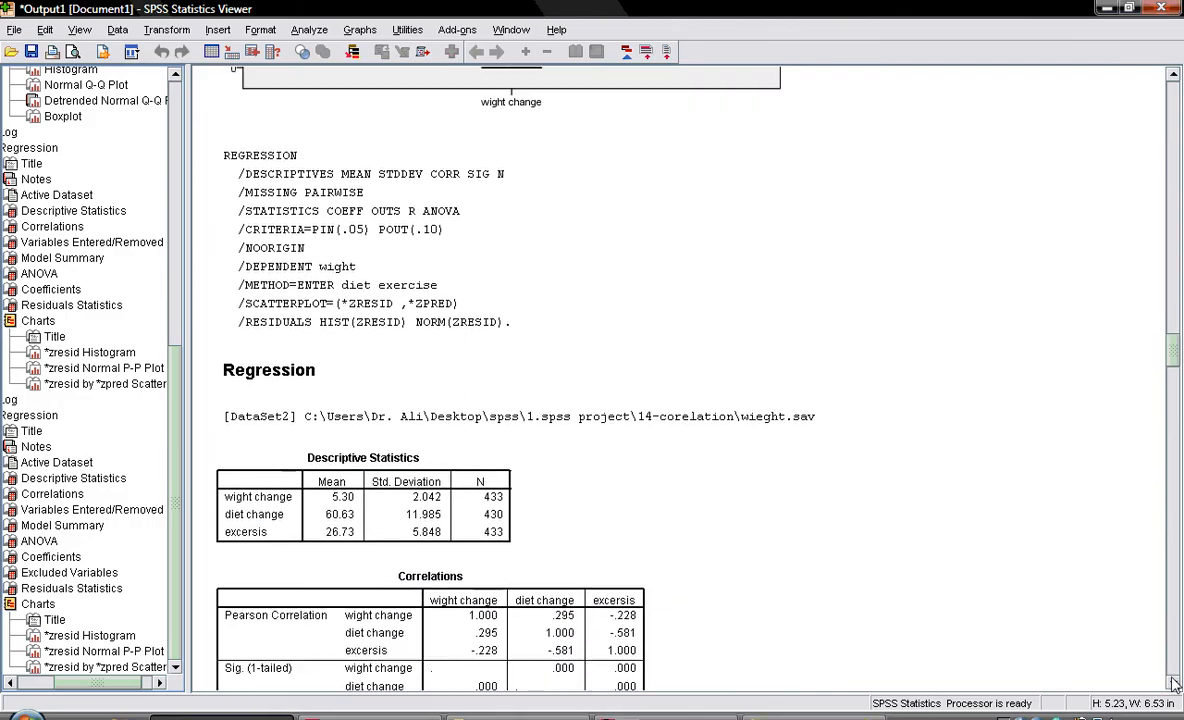
scroll(down, 3)
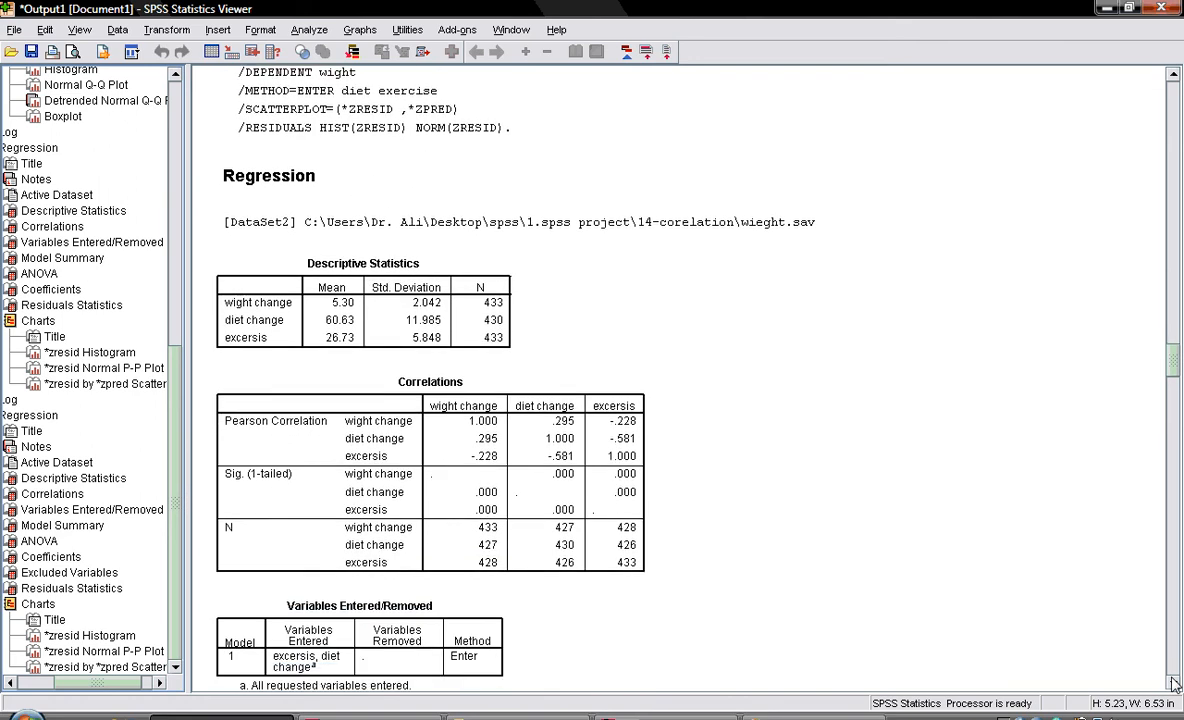
mouse_move(371, 431)
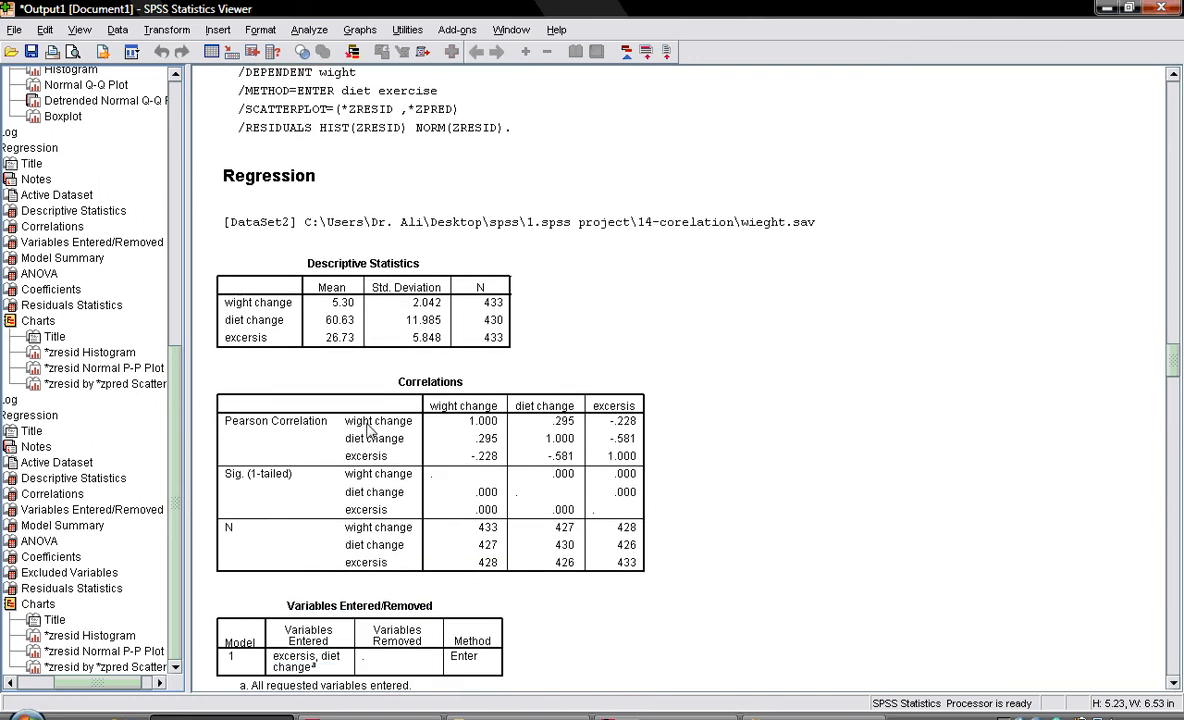
mouse_move(205, 353)
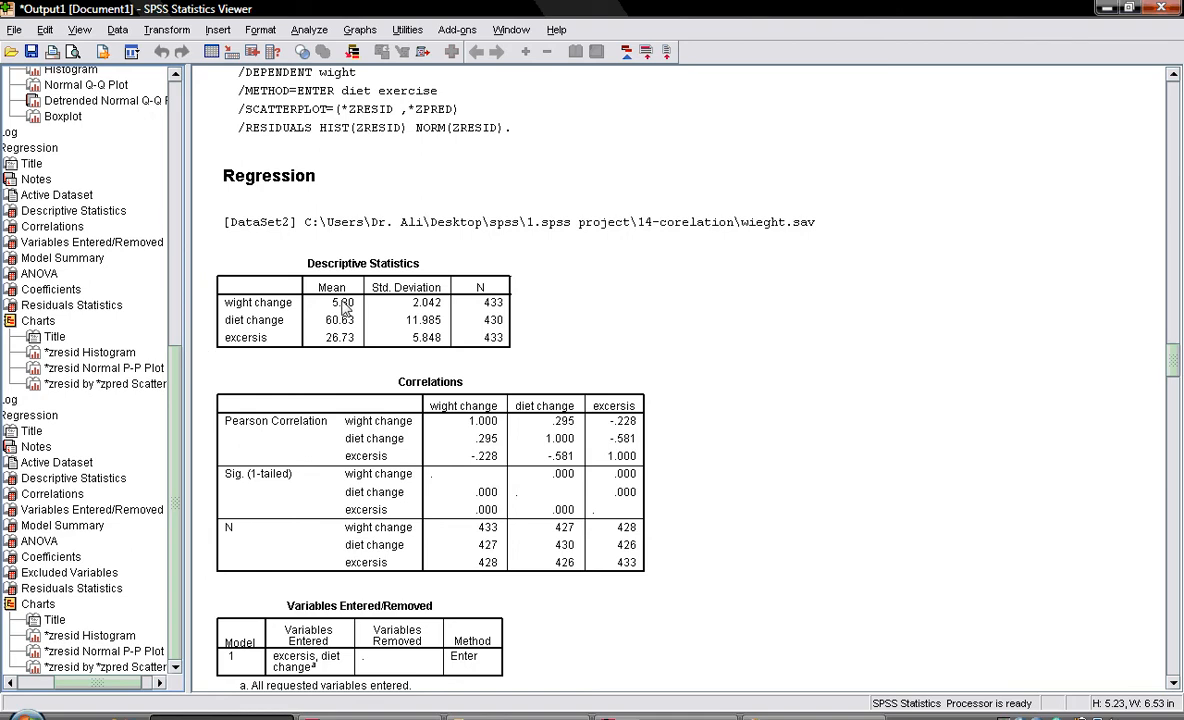
mouse_move(345, 315)
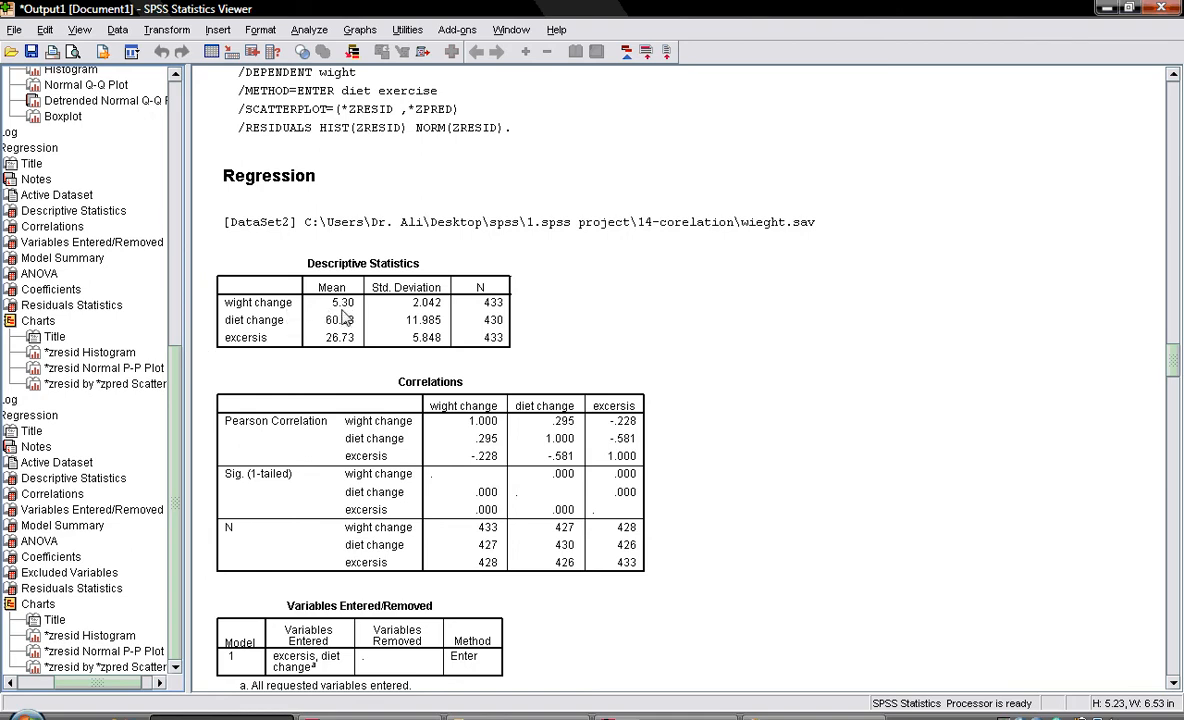
mouse_move(420, 320)
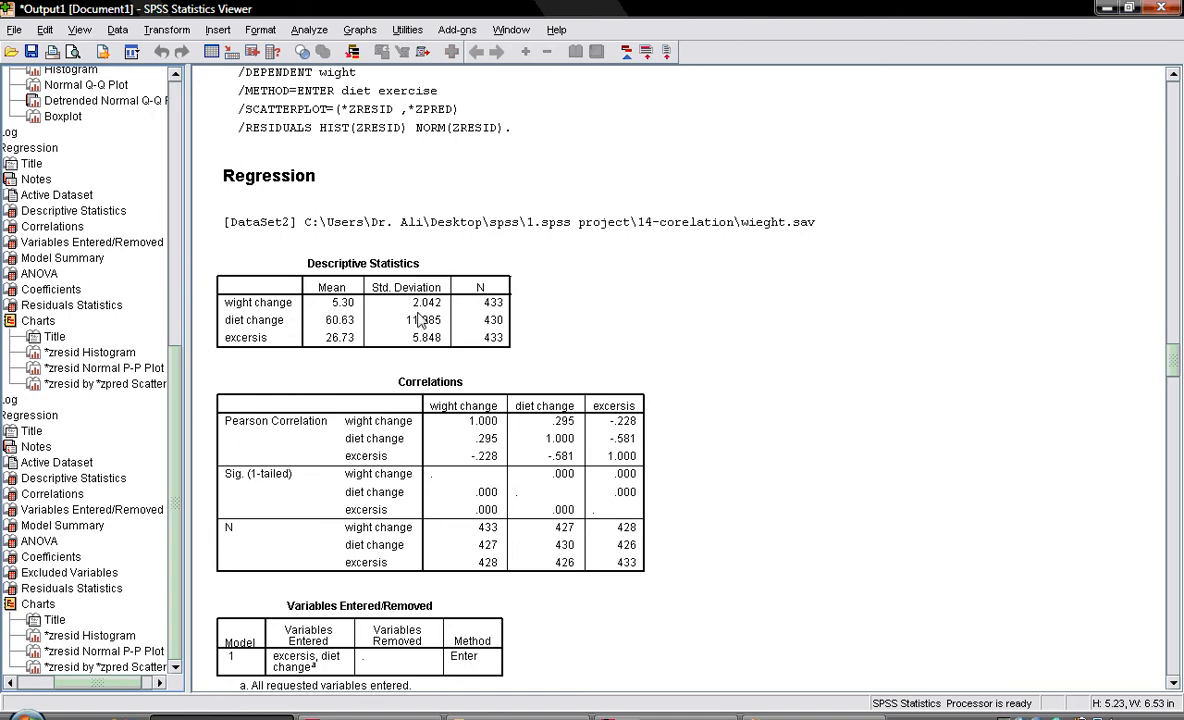
mouse_move(218, 352)
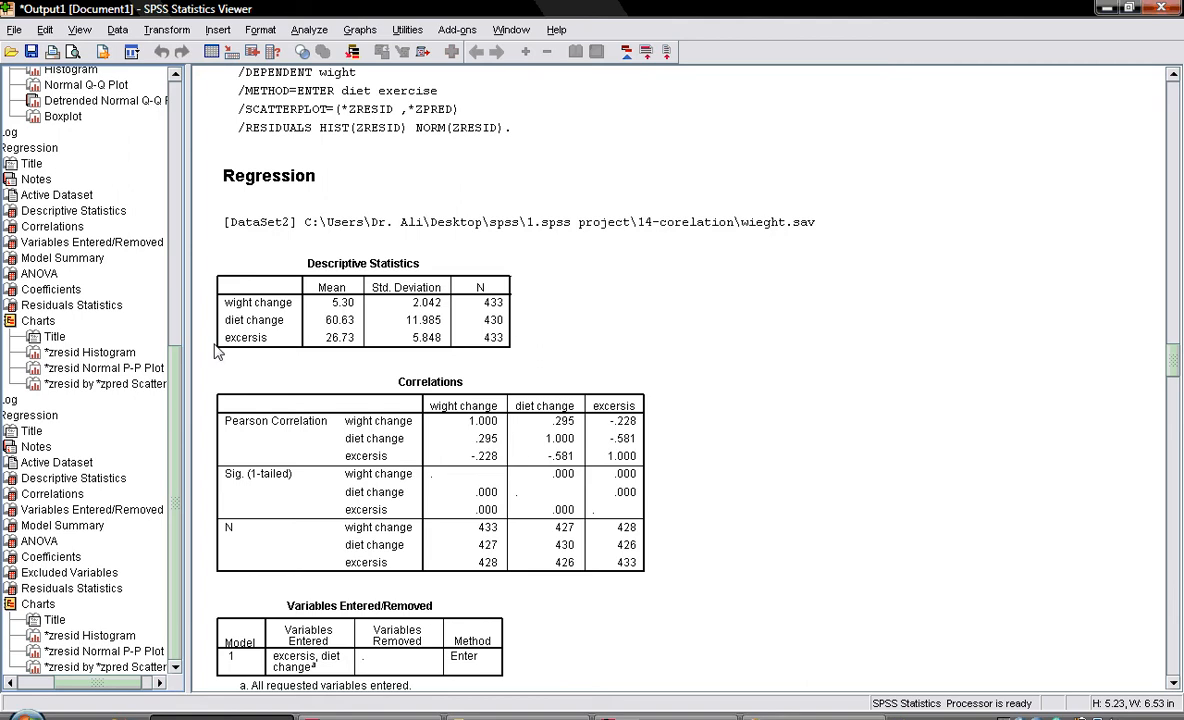
mouse_move(330, 336)
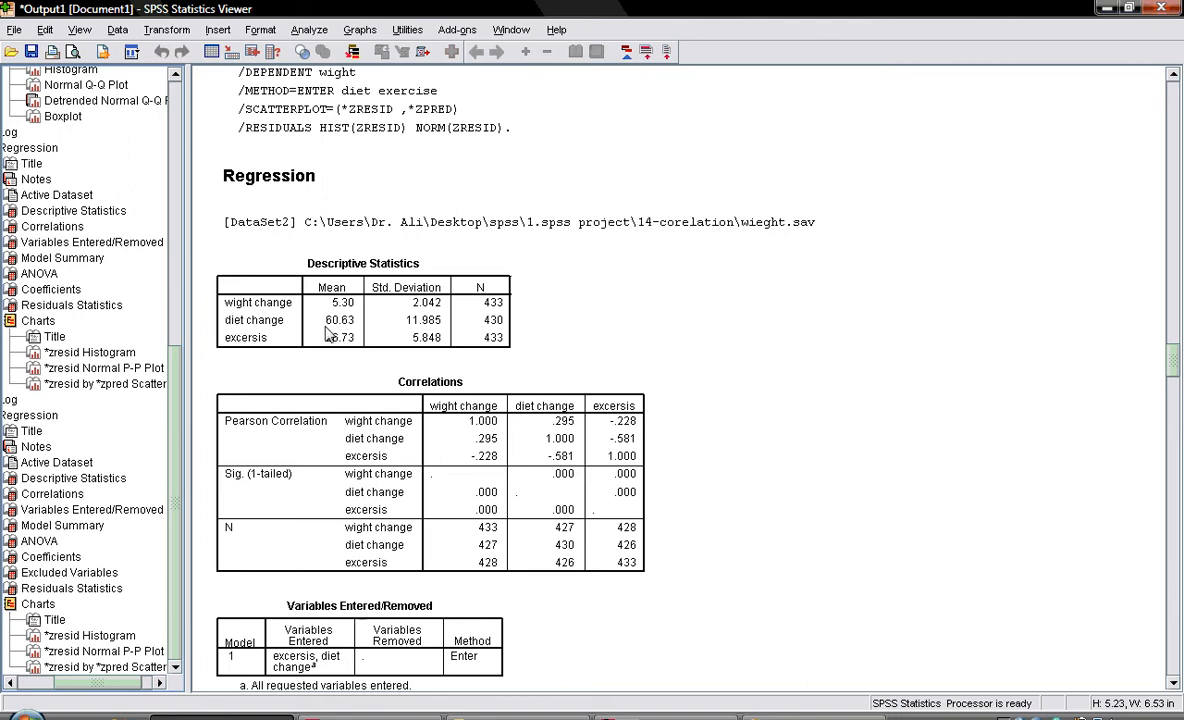
mouse_move(428, 330)
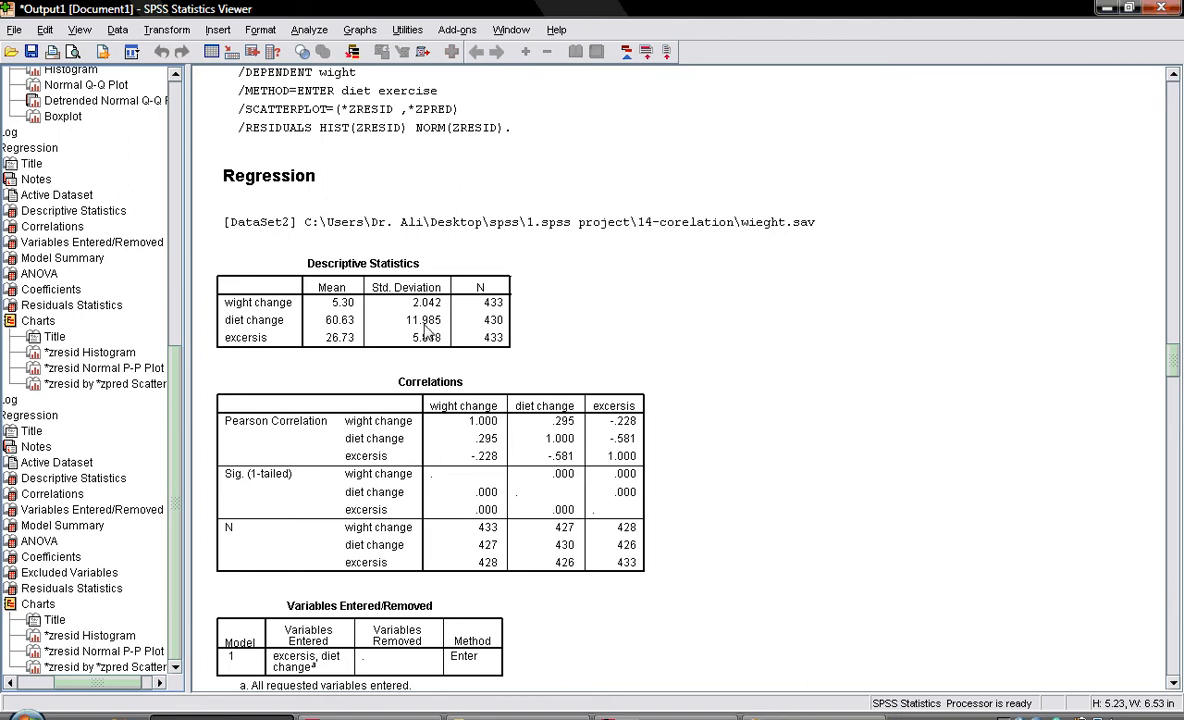
mouse_move(350, 343)
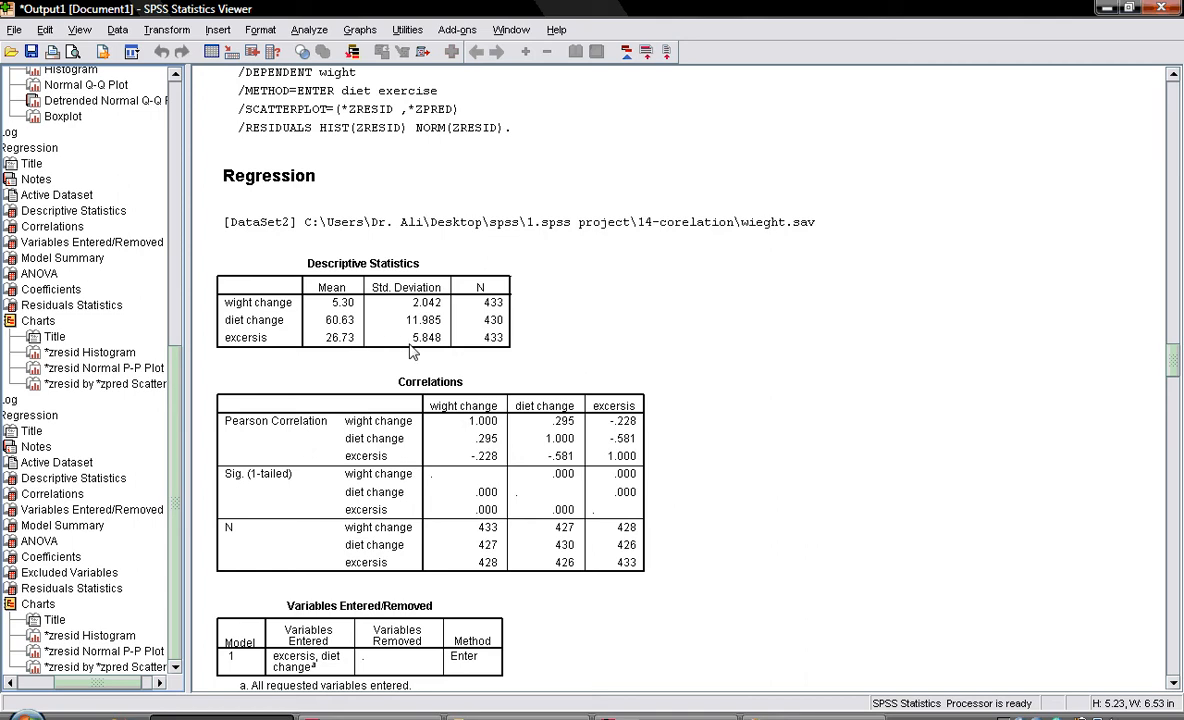
mouse_move(388, 253)
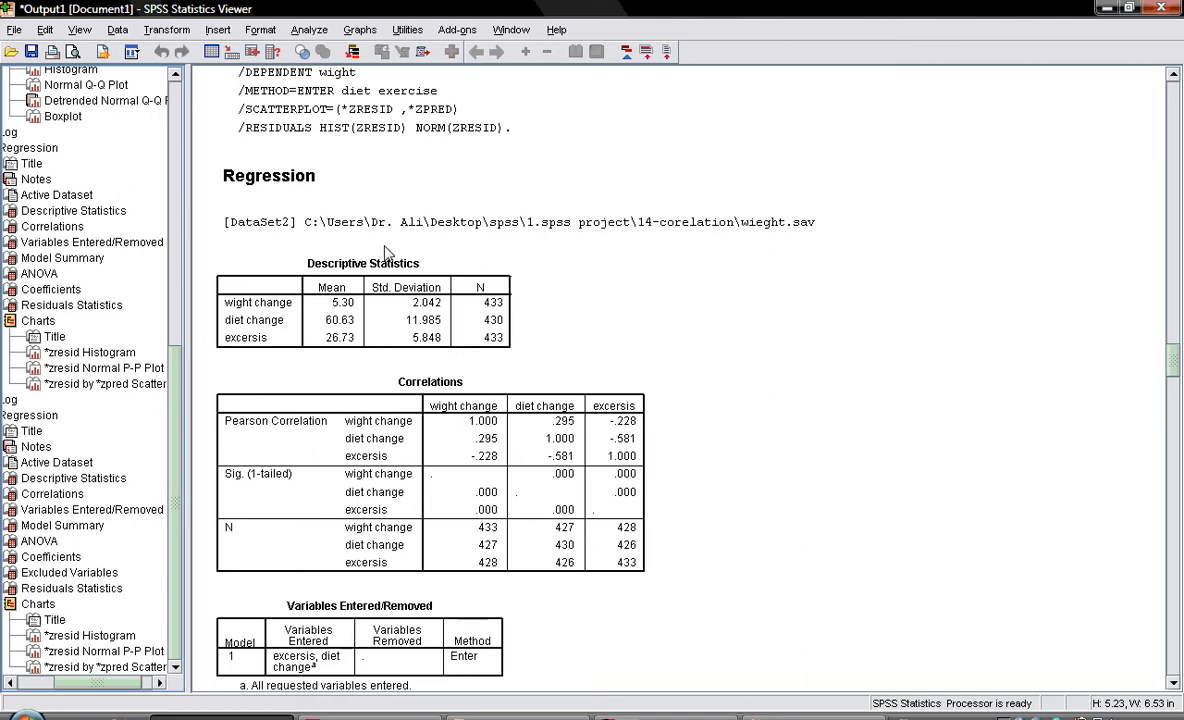
mouse_move(445, 295)
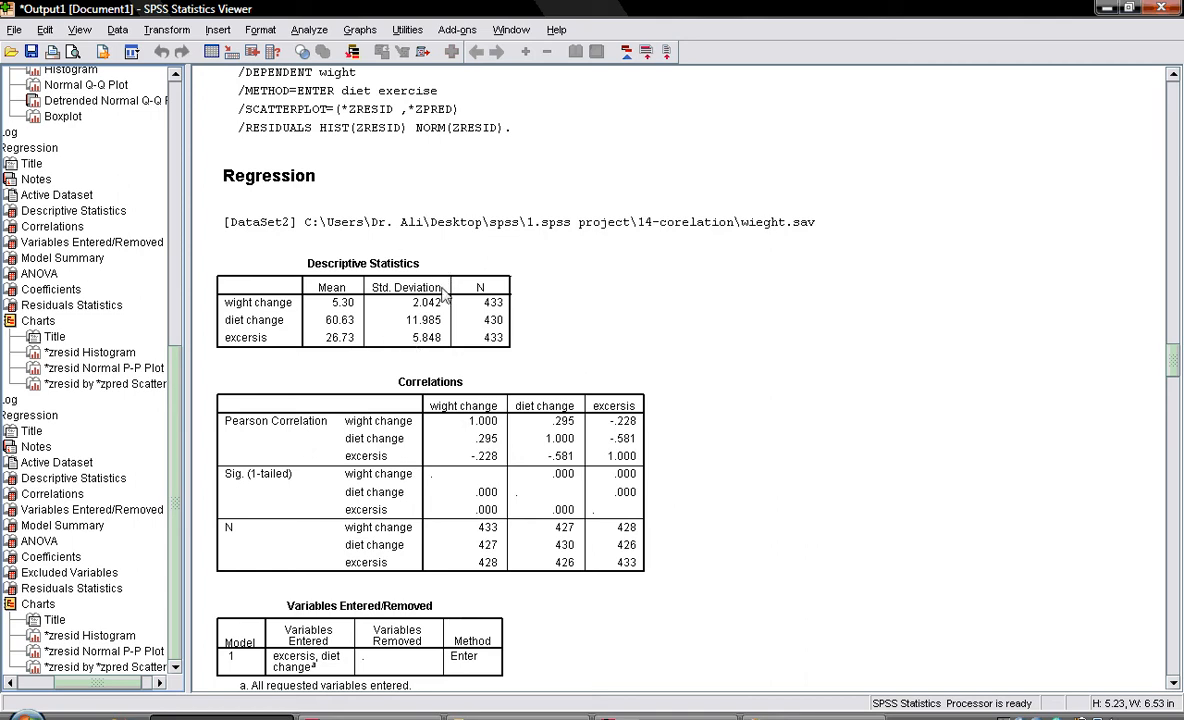
mouse_move(820, 343)
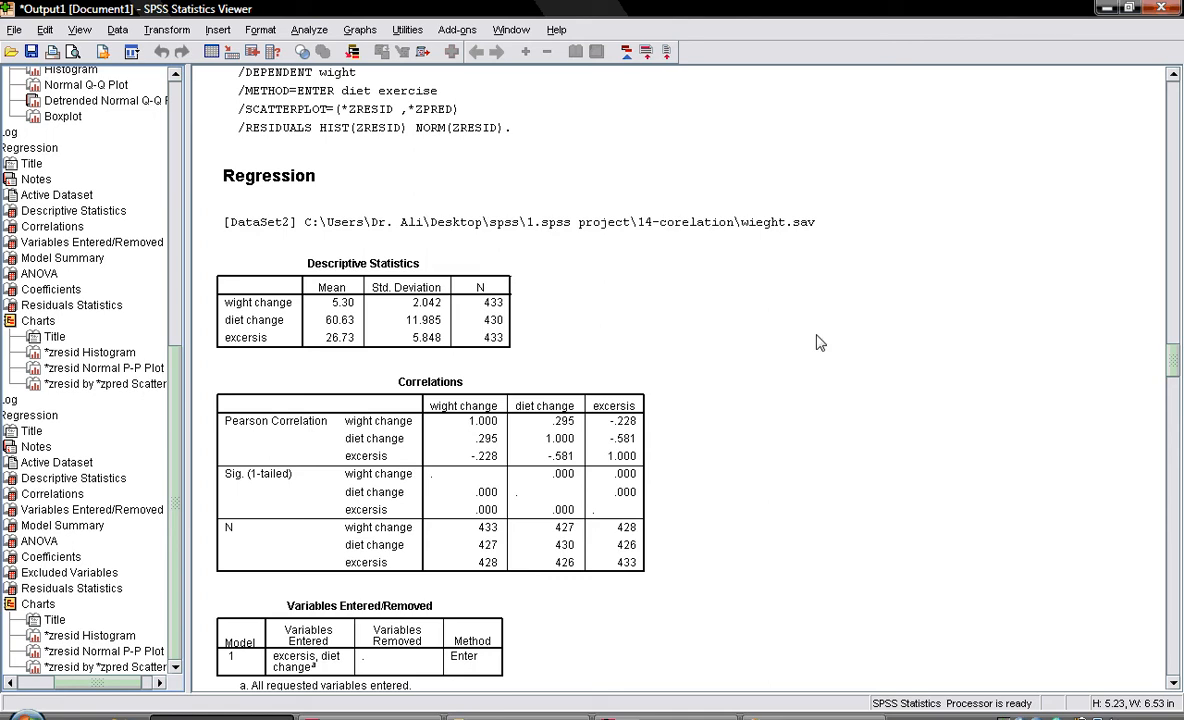
mouse_move(1178, 362)
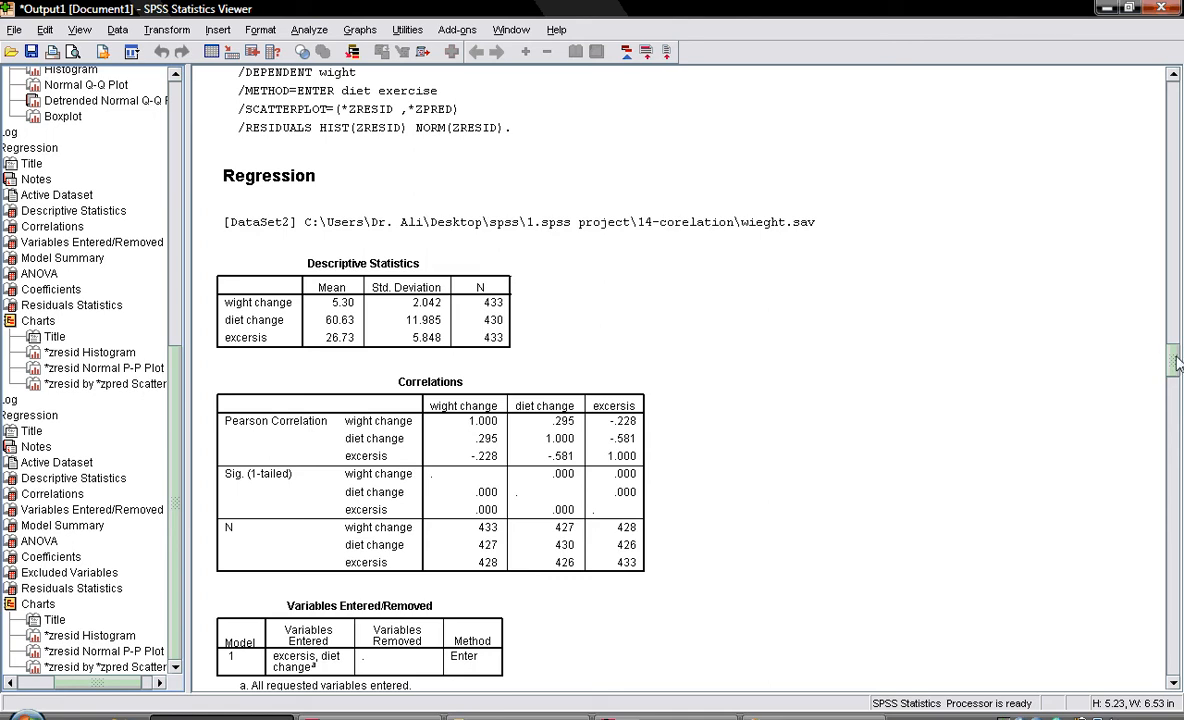
scroll(down, 3)
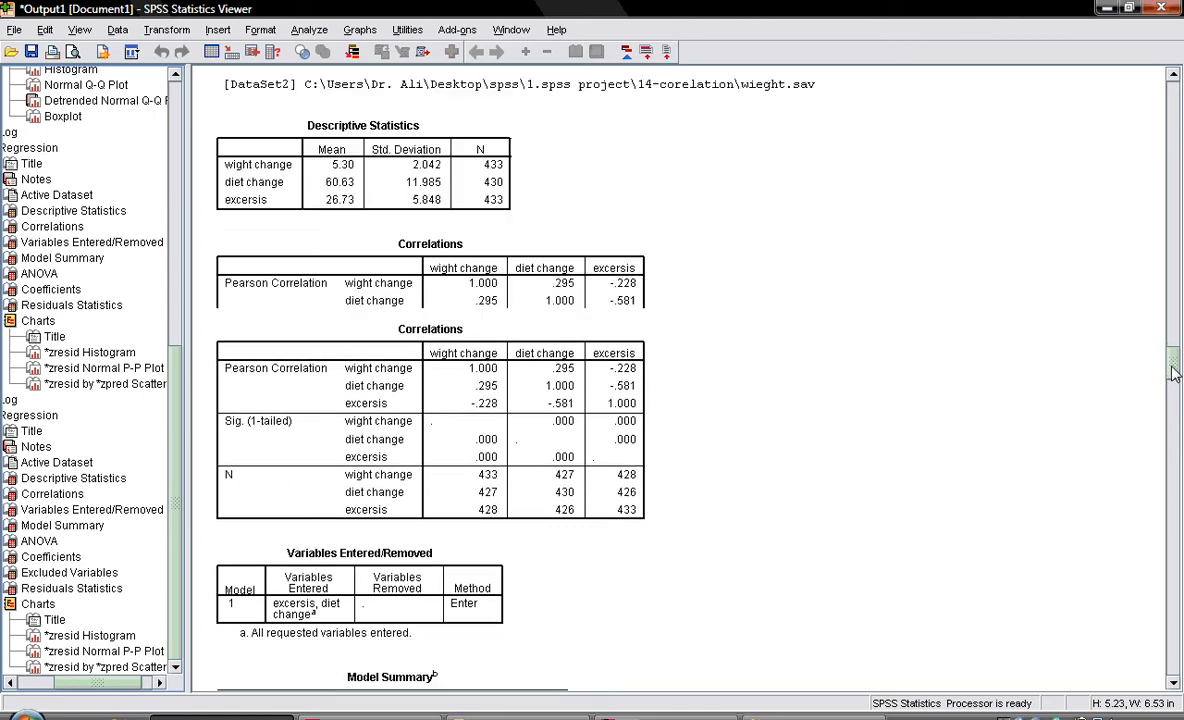
scroll(down, 3)
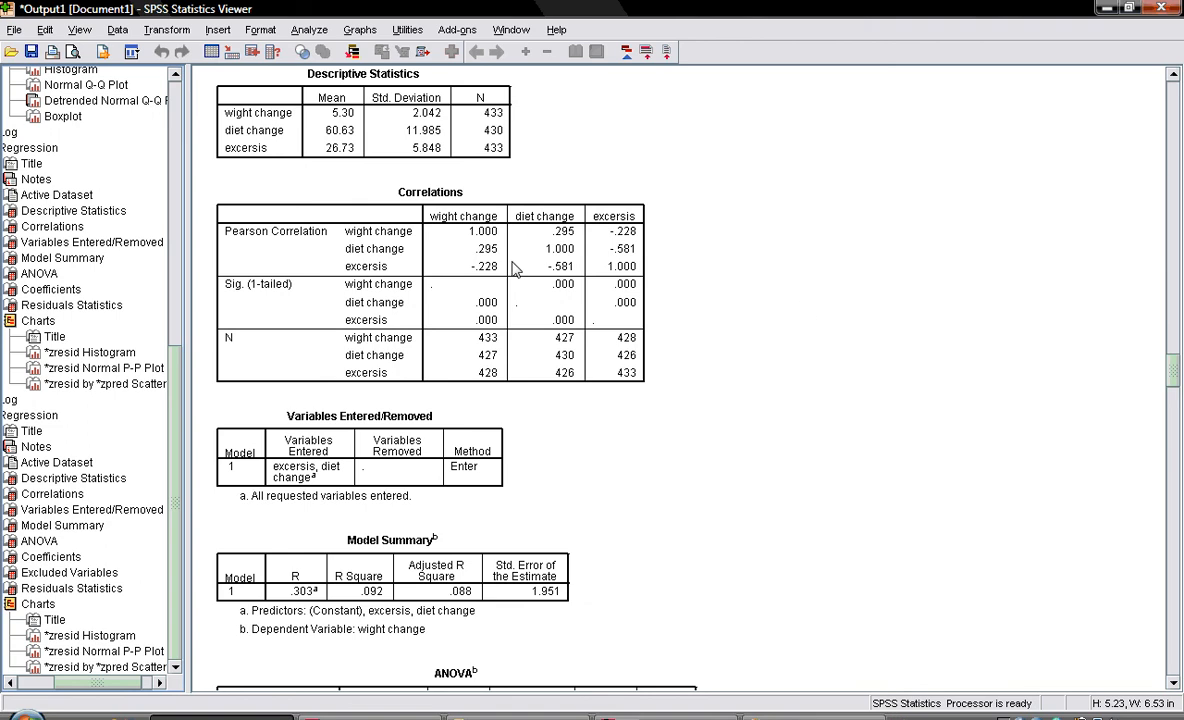
mouse_move(558, 313)
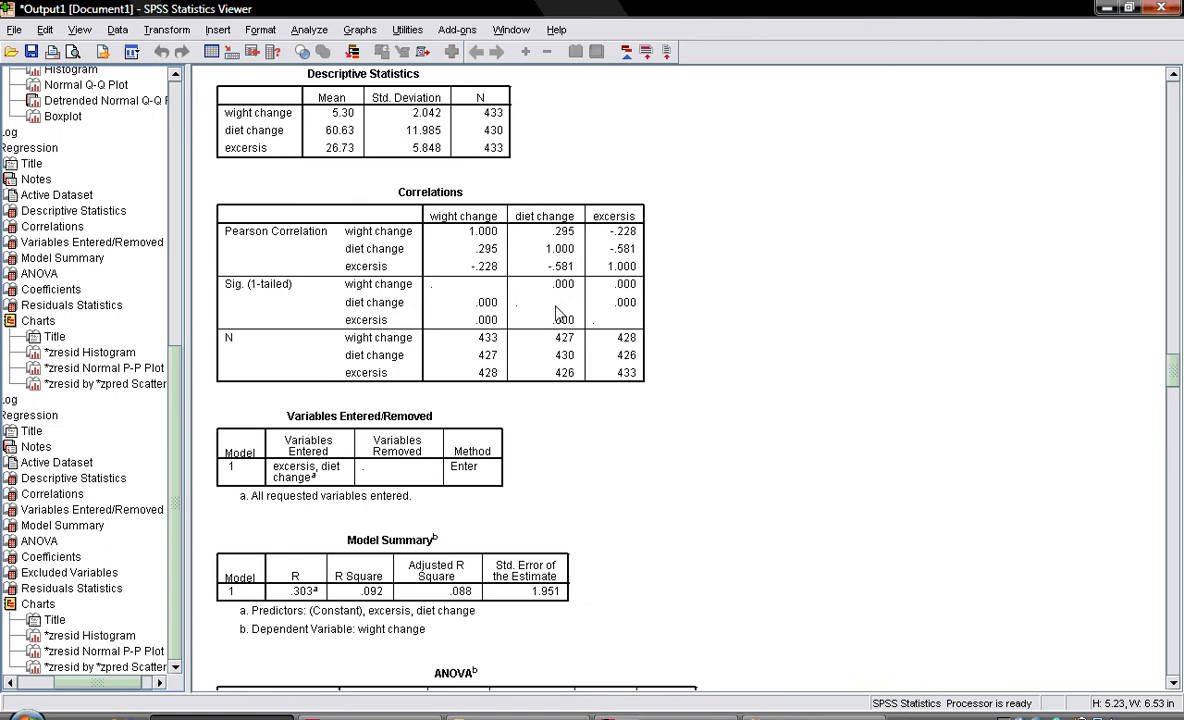
mouse_move(390, 257)
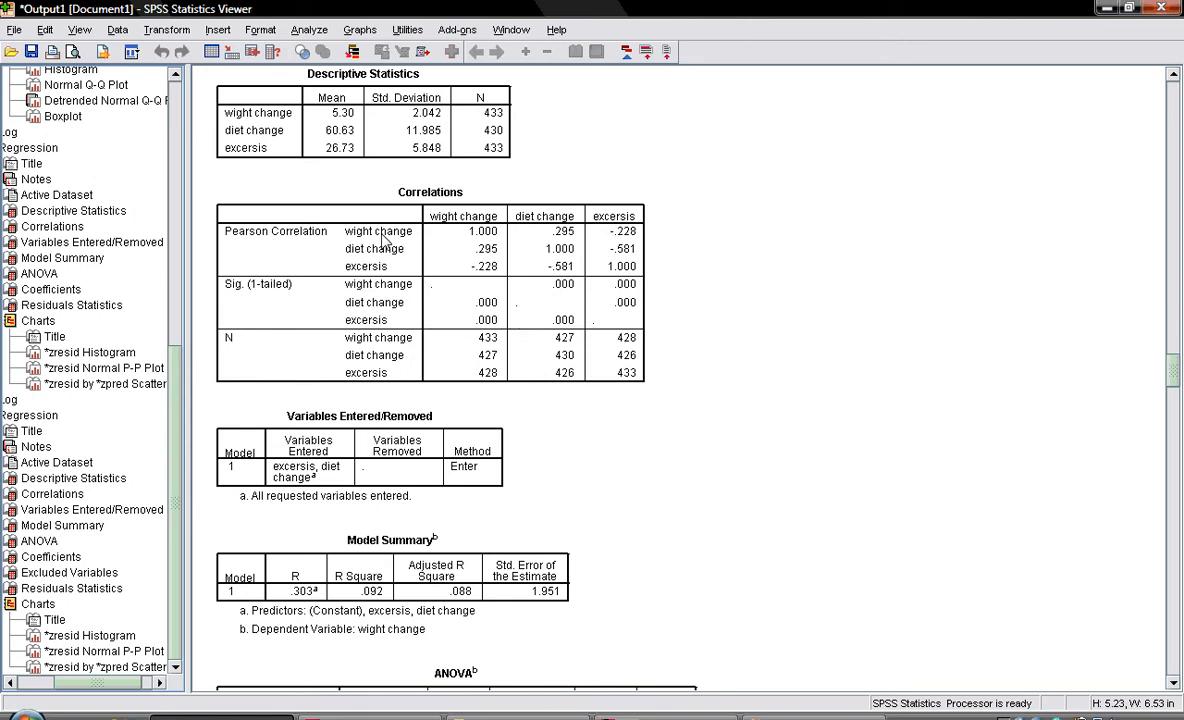
mouse_move(444, 273)
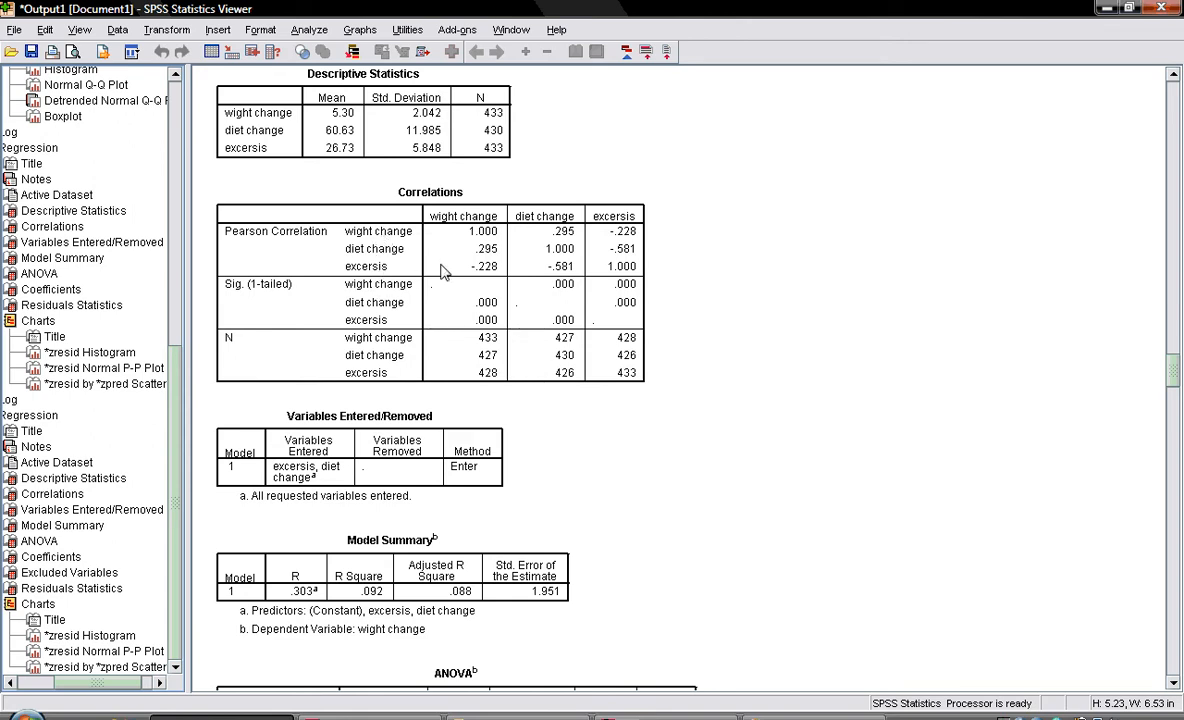
mouse_move(565, 242)
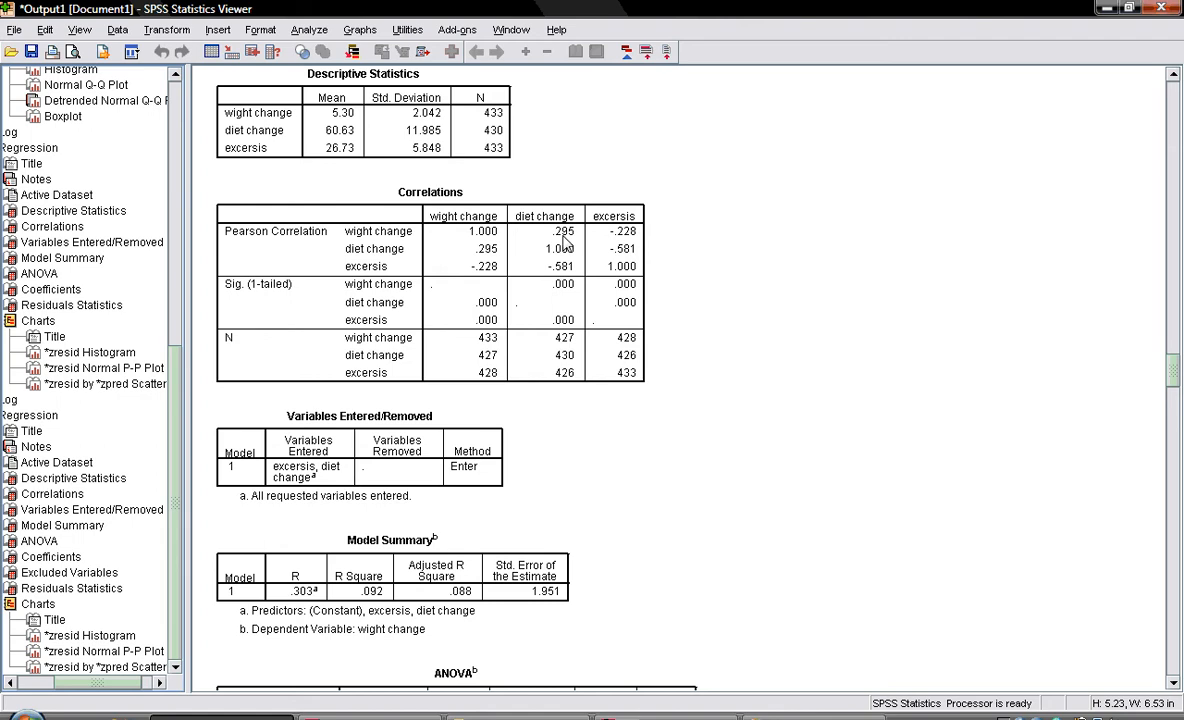
mouse_move(632, 247)
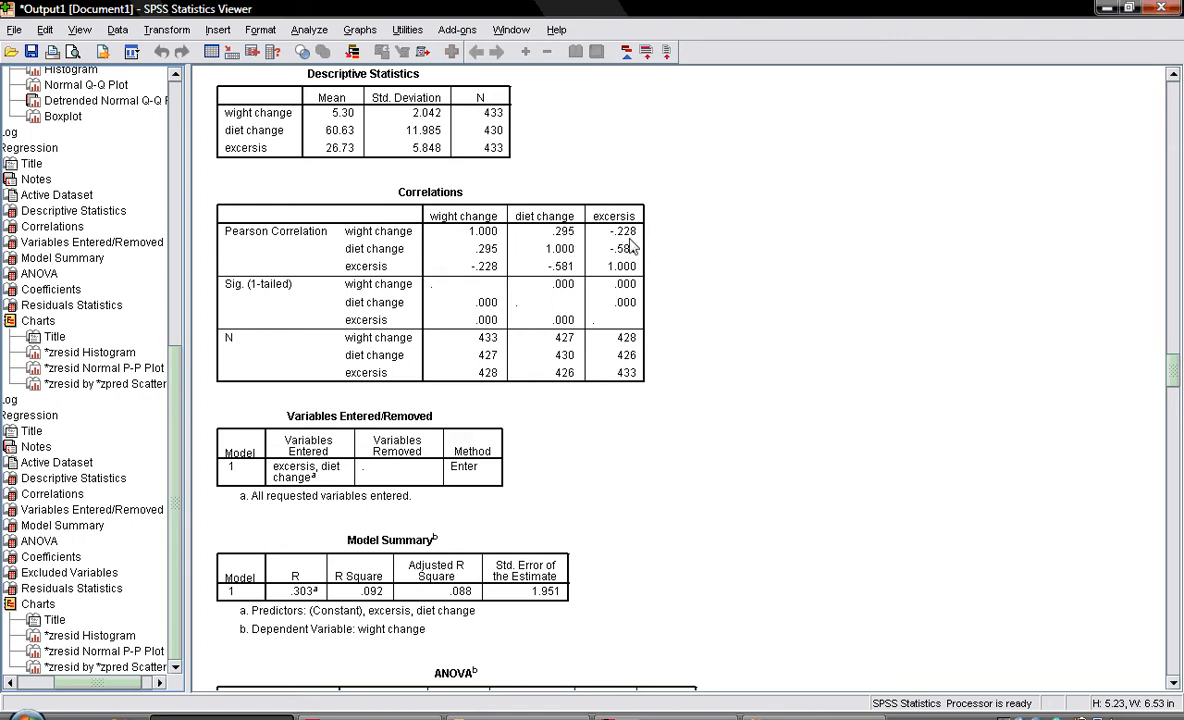
mouse_move(605, 237)
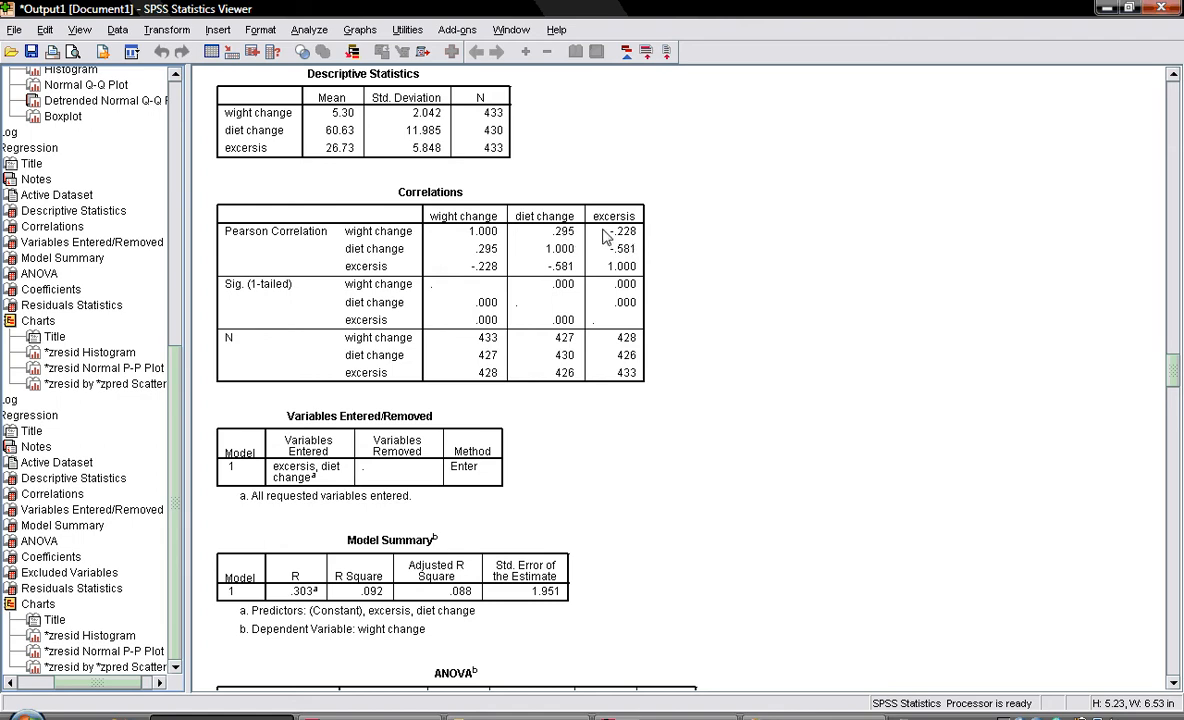
mouse_move(614, 242)
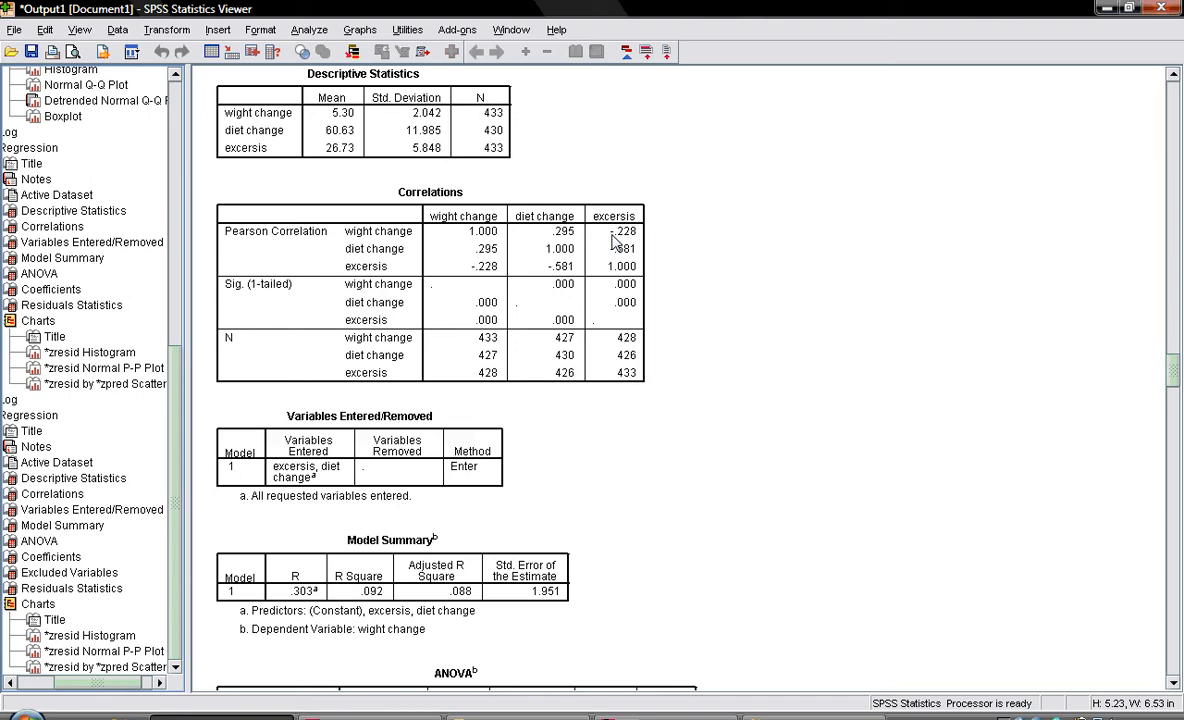
mouse_move(478, 317)
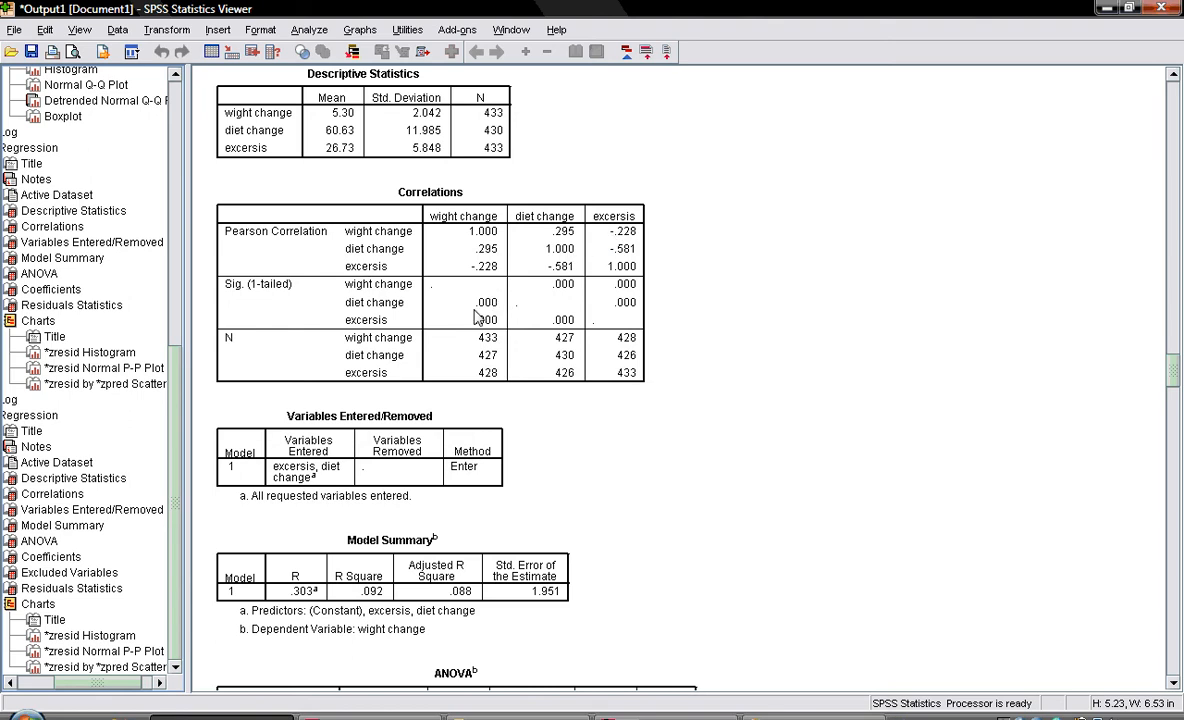
mouse_move(548, 306)
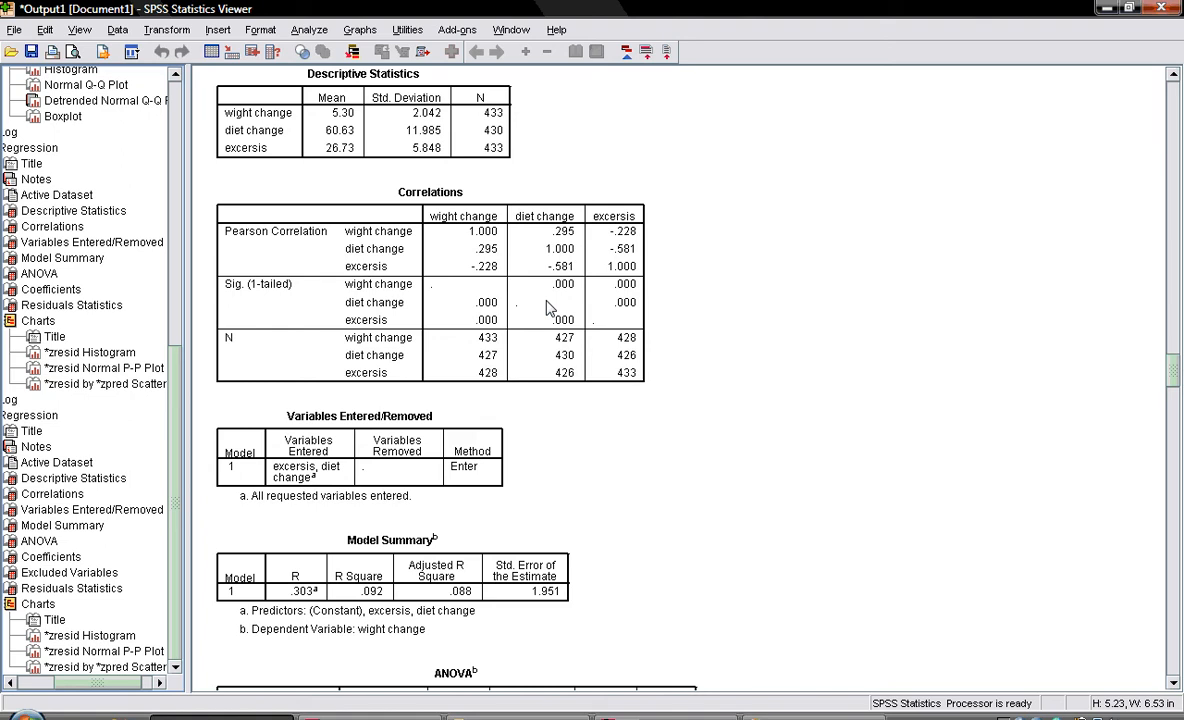
mouse_move(508, 286)
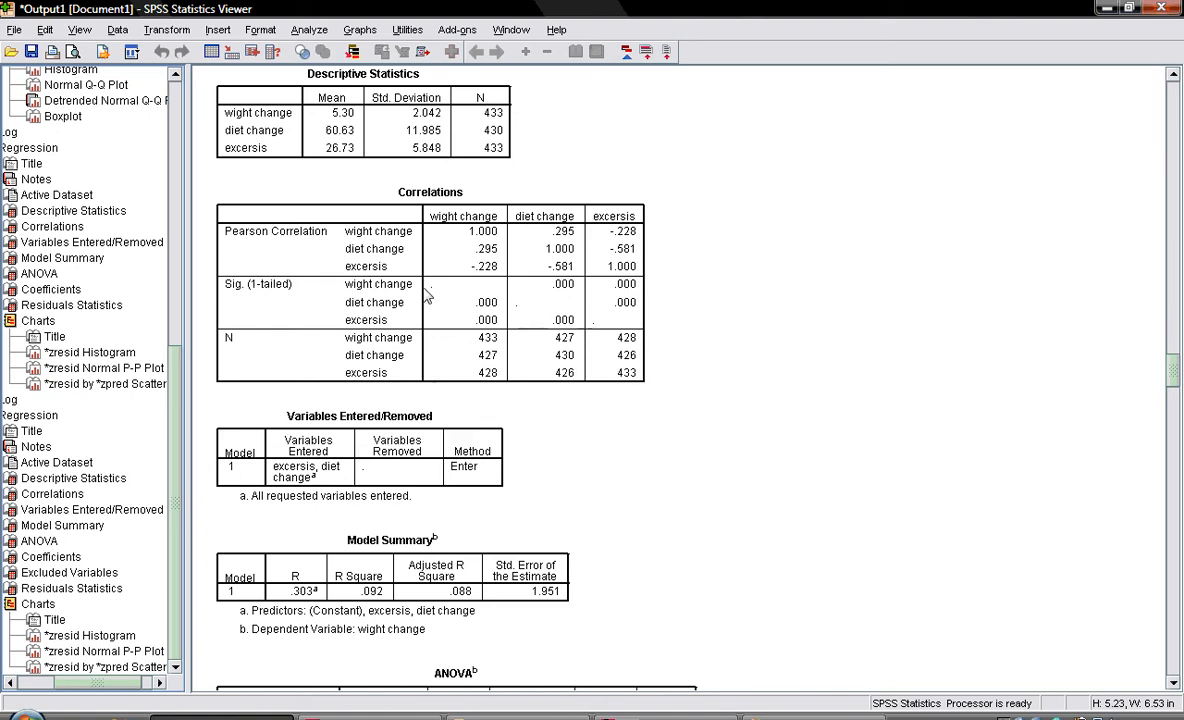
mouse_move(385, 270)
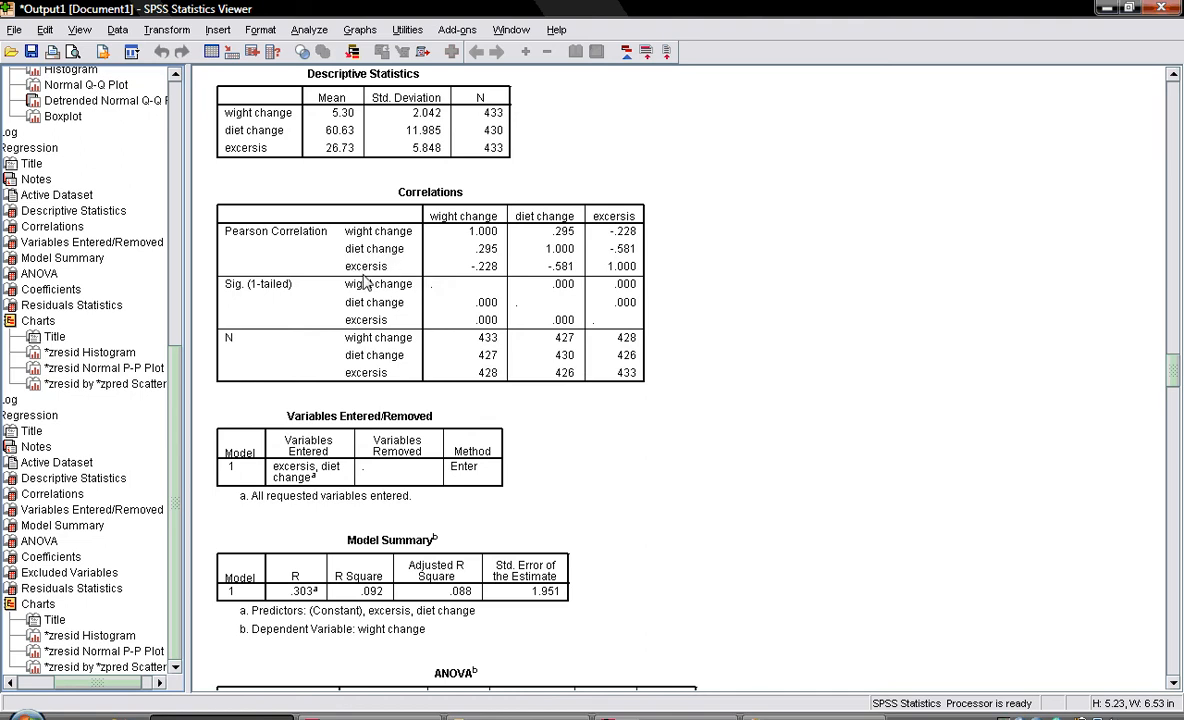
mouse_move(563, 280)
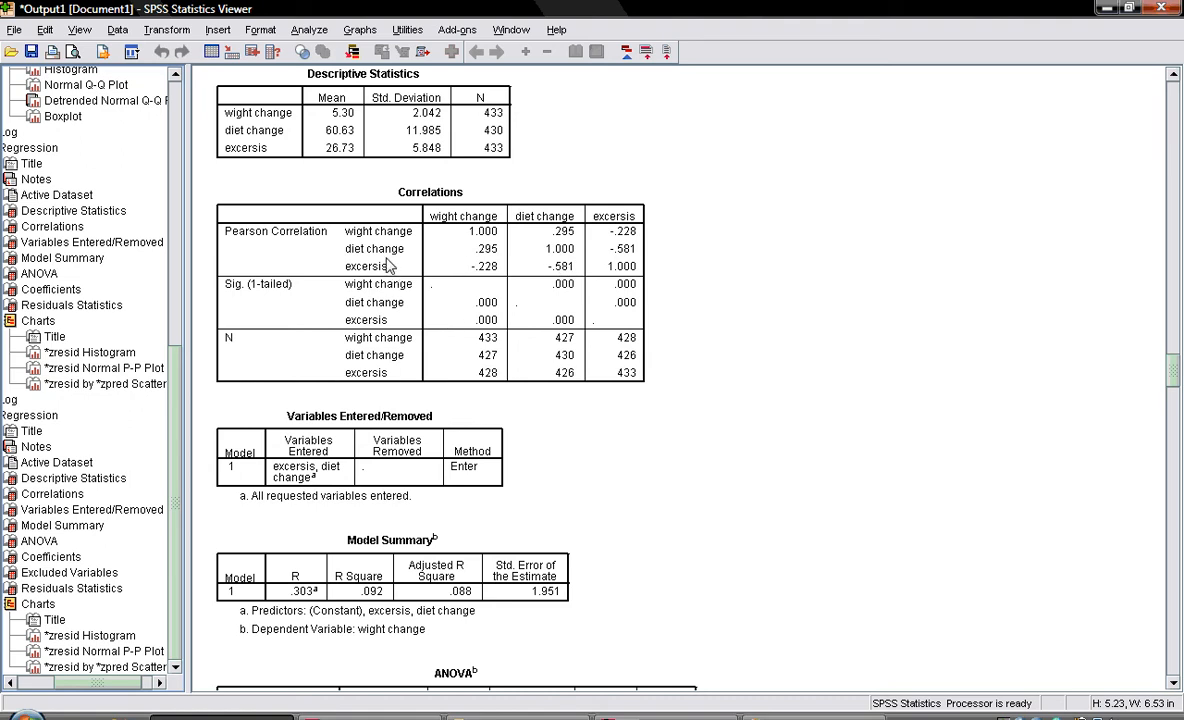
mouse_move(555, 276)
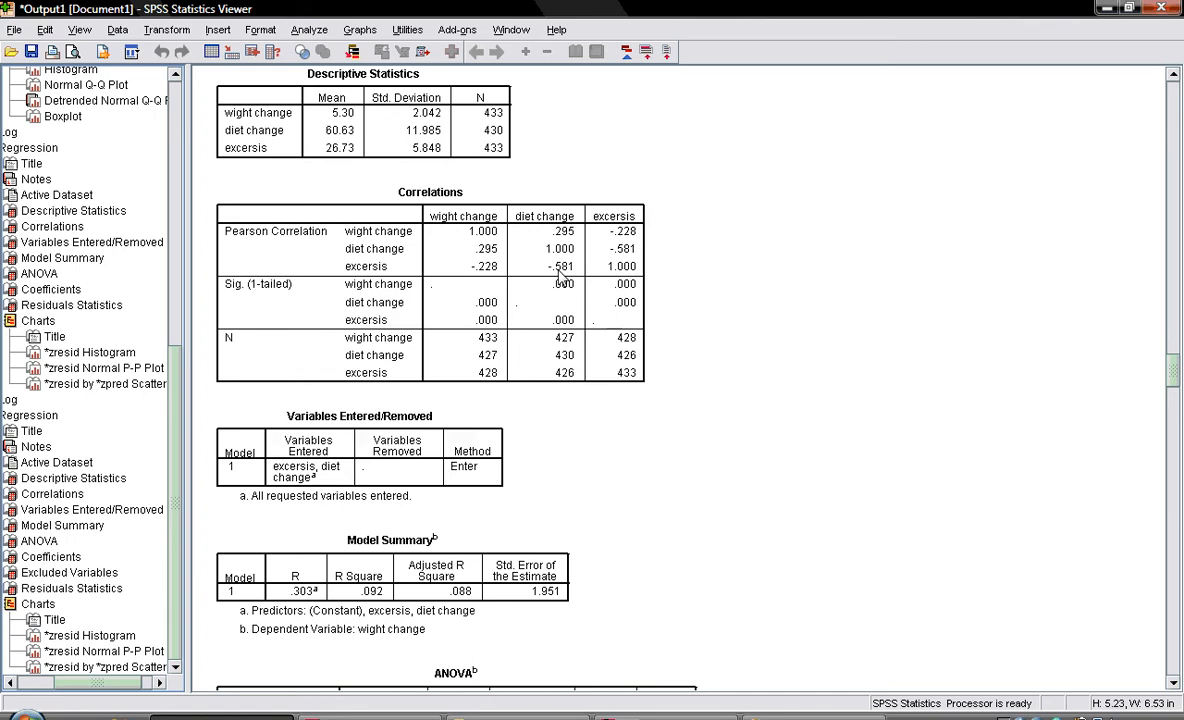
mouse_move(816, 402)
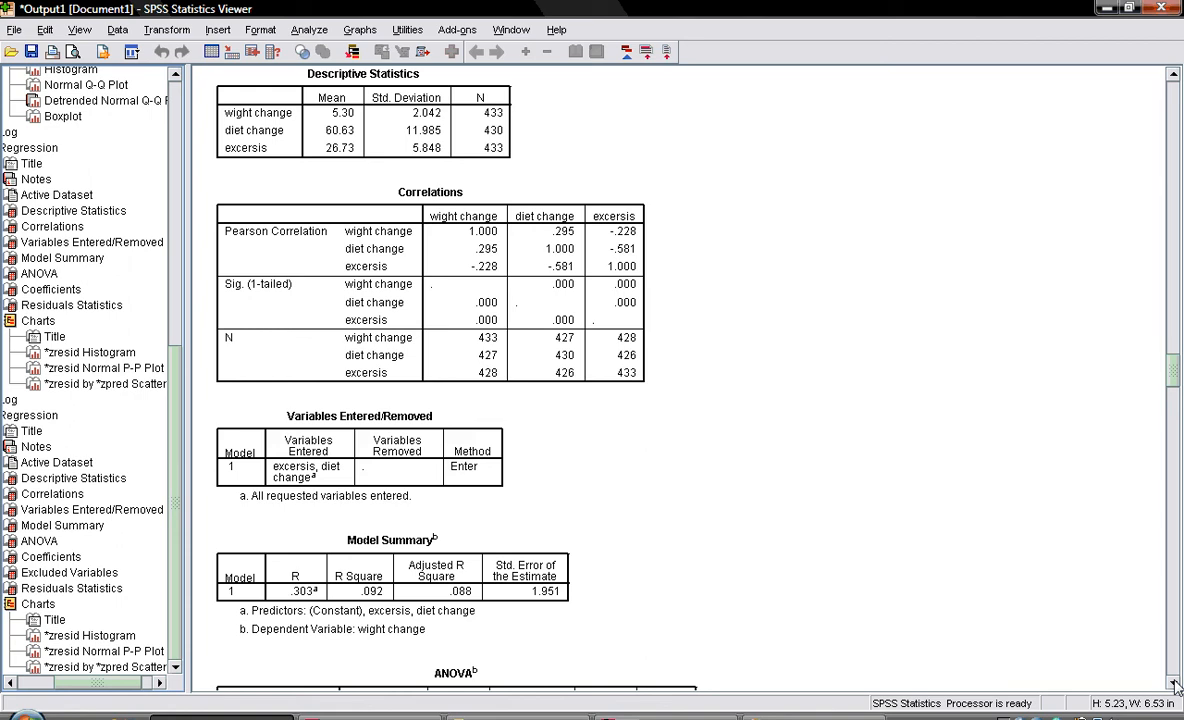
Scroll down to the ANOVA table showing F = 21.410, p = .000.
scroll(down, 3)
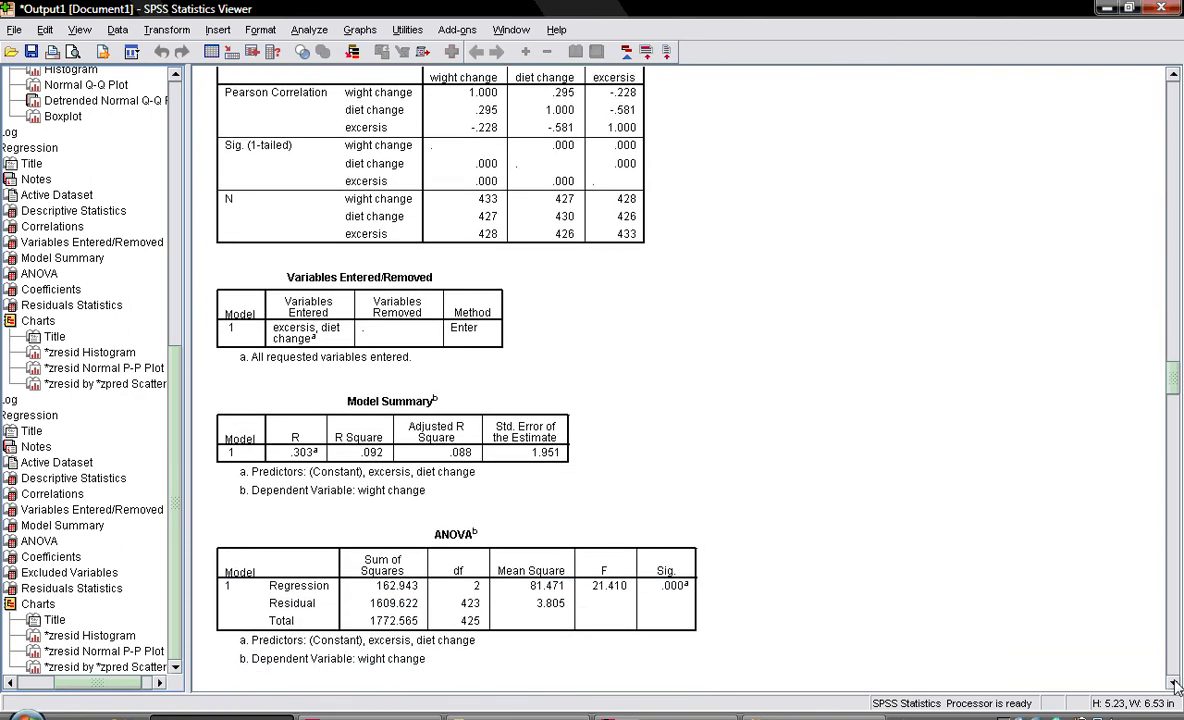
scroll(down, 3)
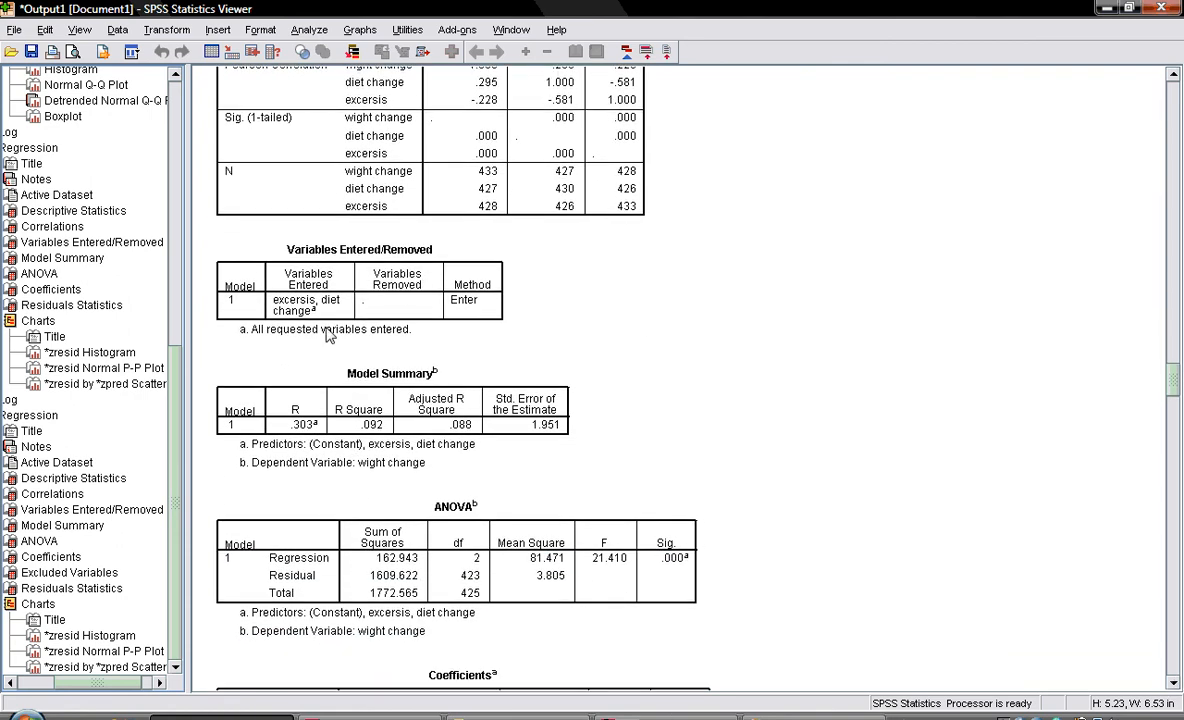
mouse_move(353, 295)
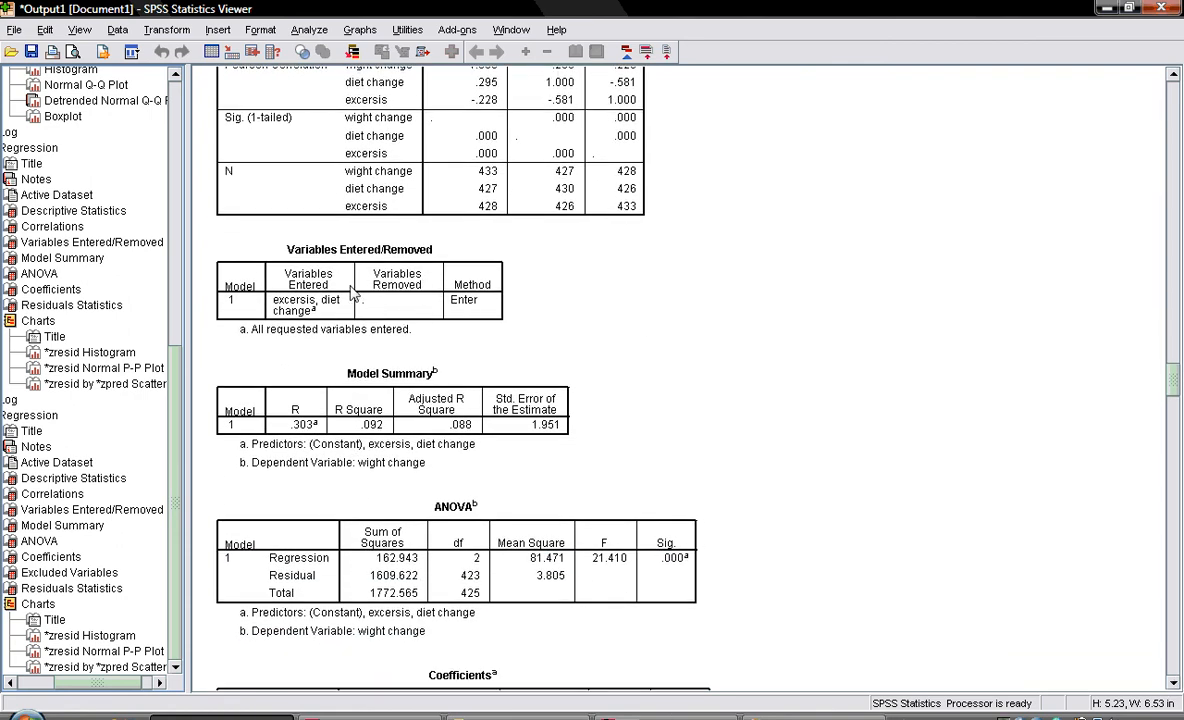
mouse_move(285, 337)
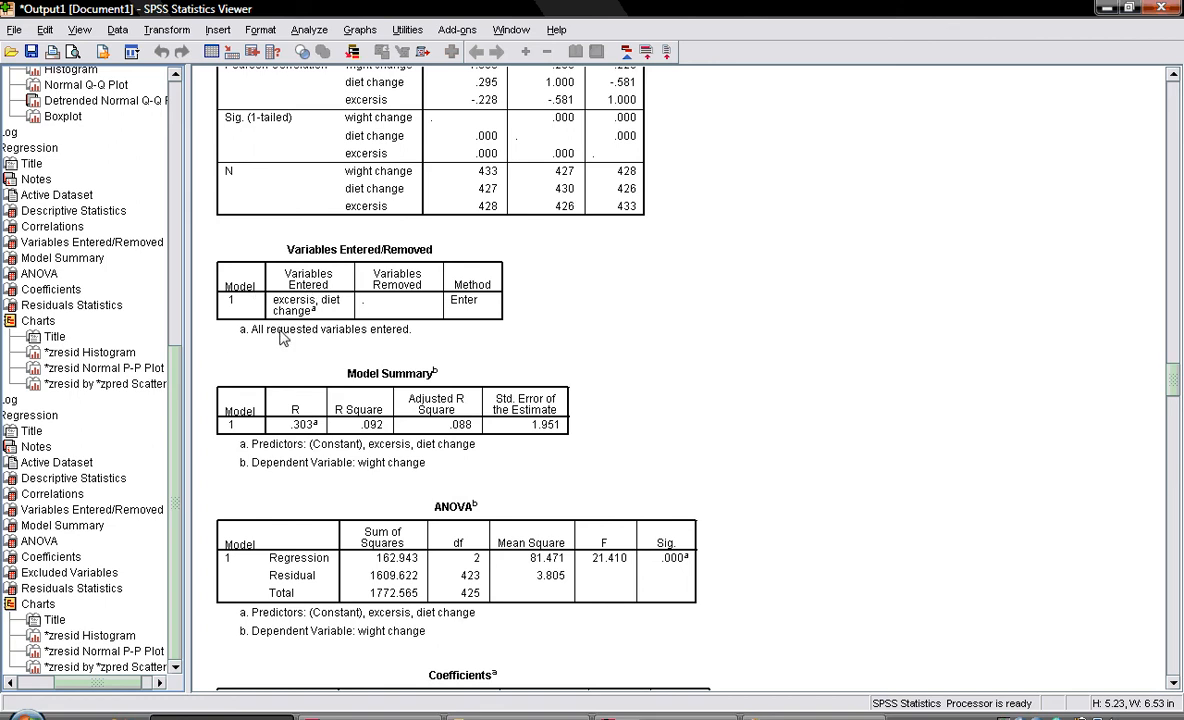
mouse_move(360, 338)
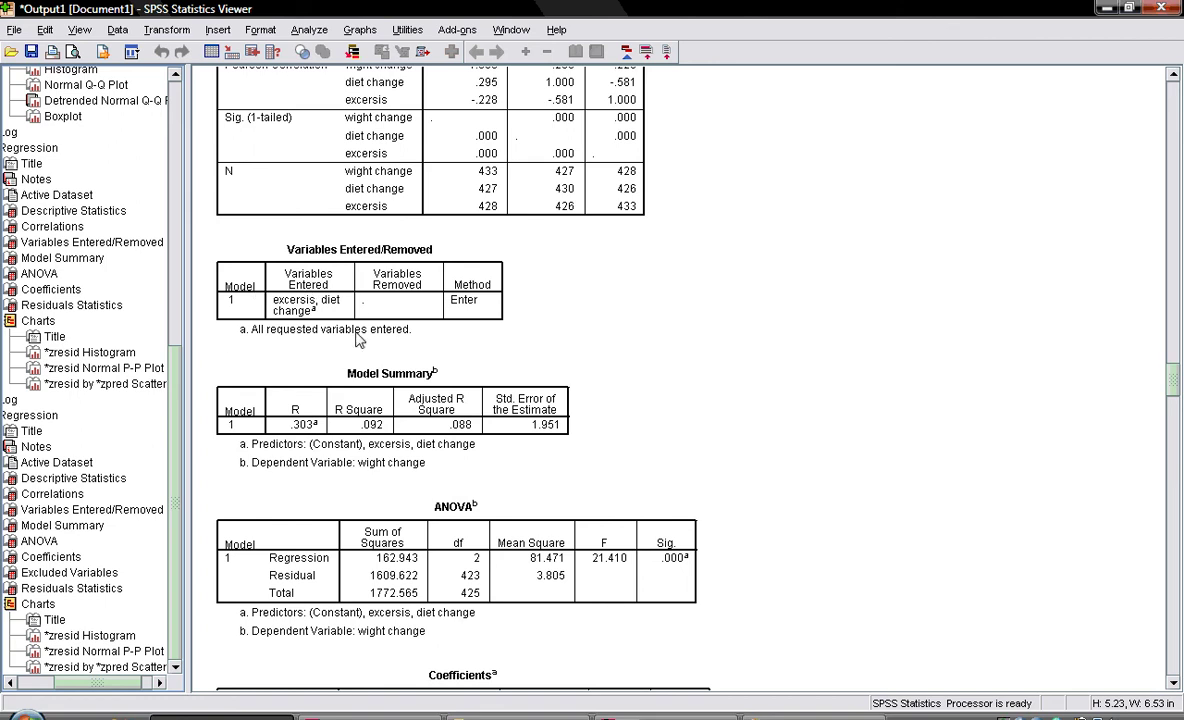
mouse_move(402, 432)
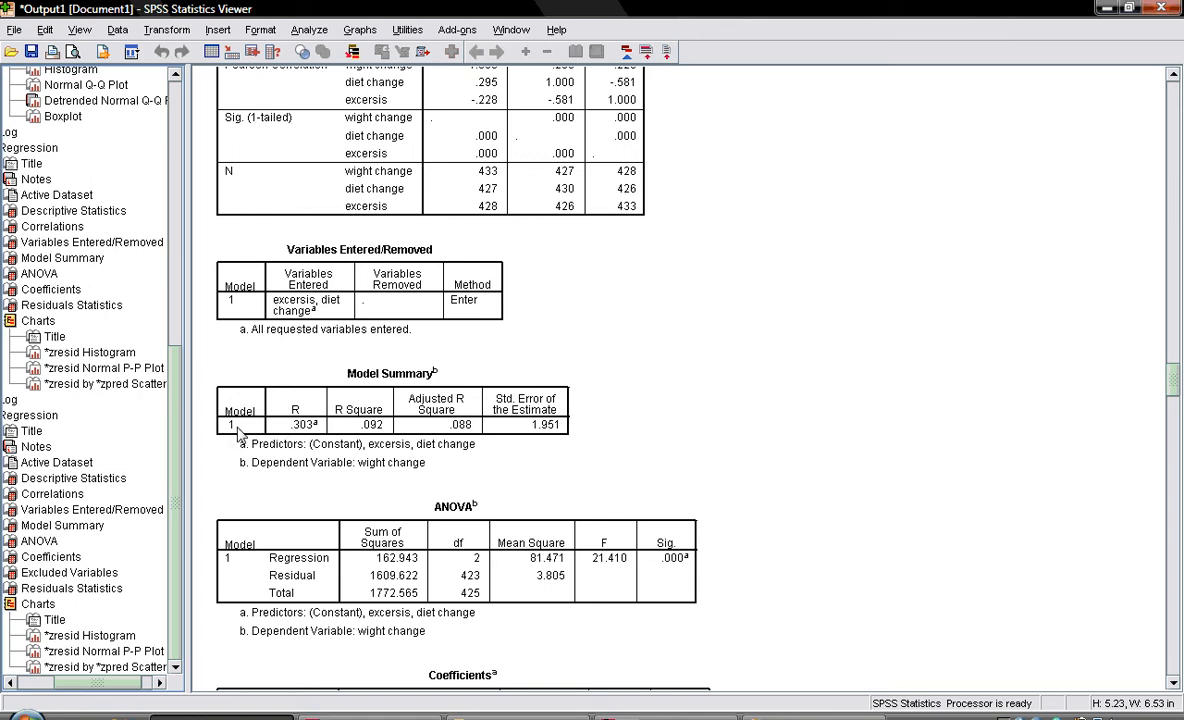
mouse_move(285, 433)
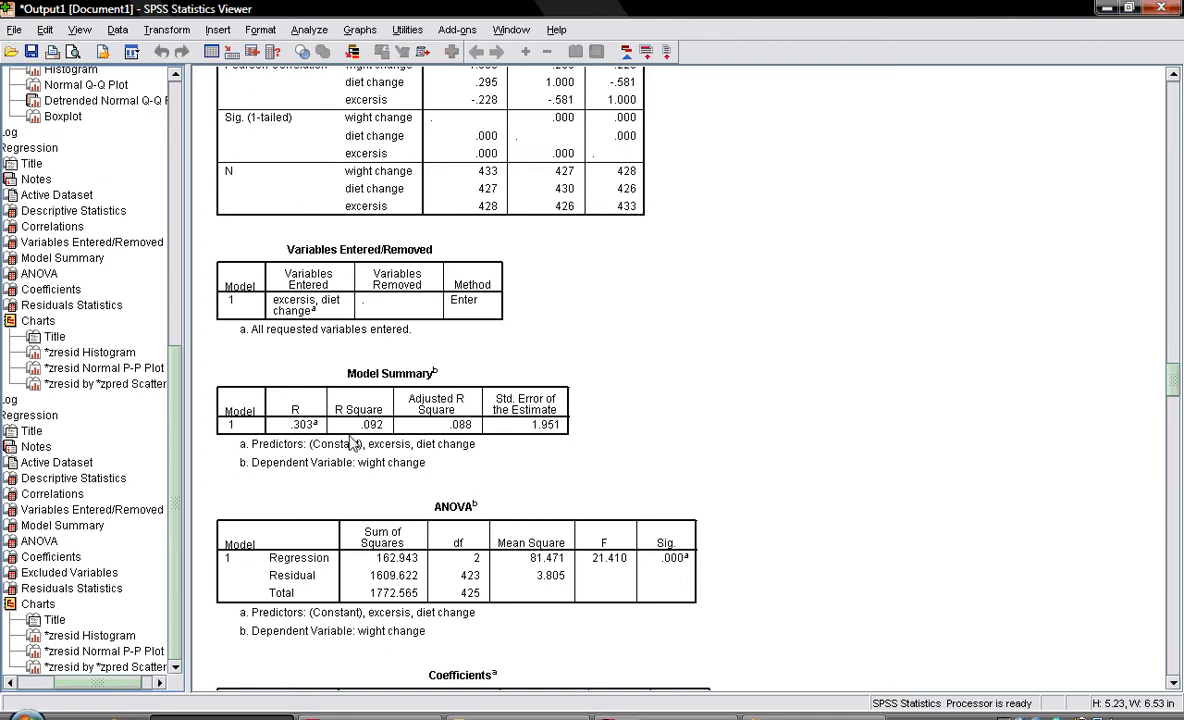
mouse_move(378, 437)
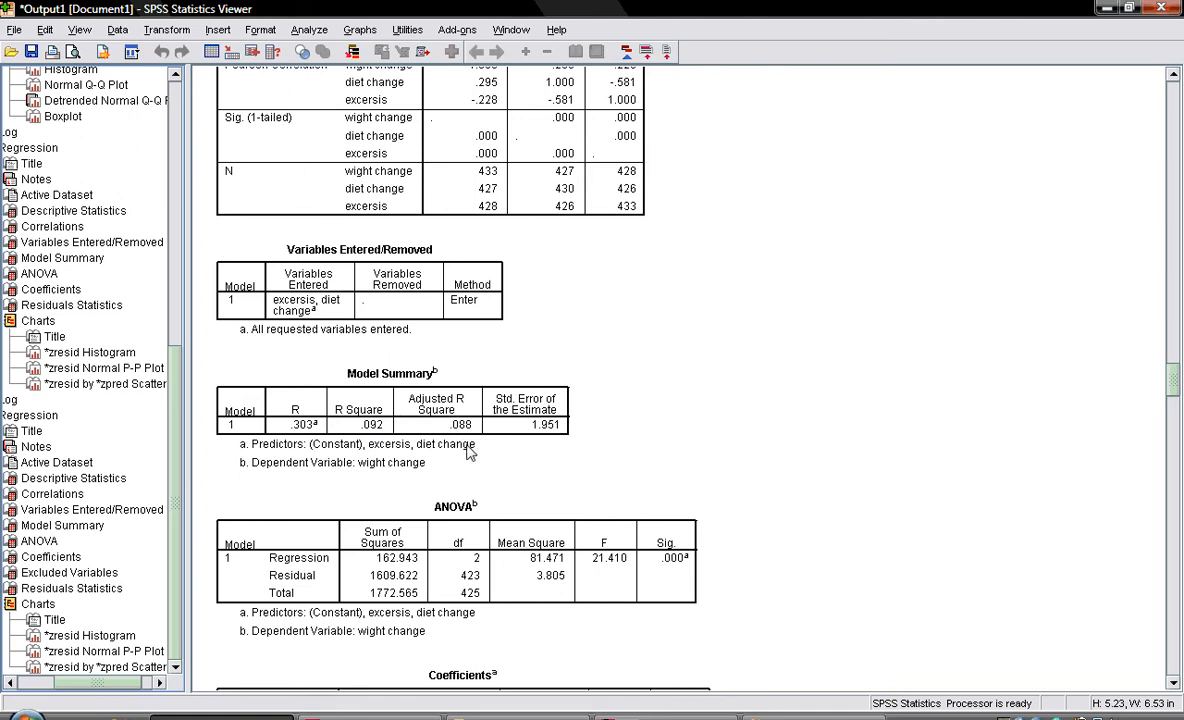
mouse_move(390, 410)
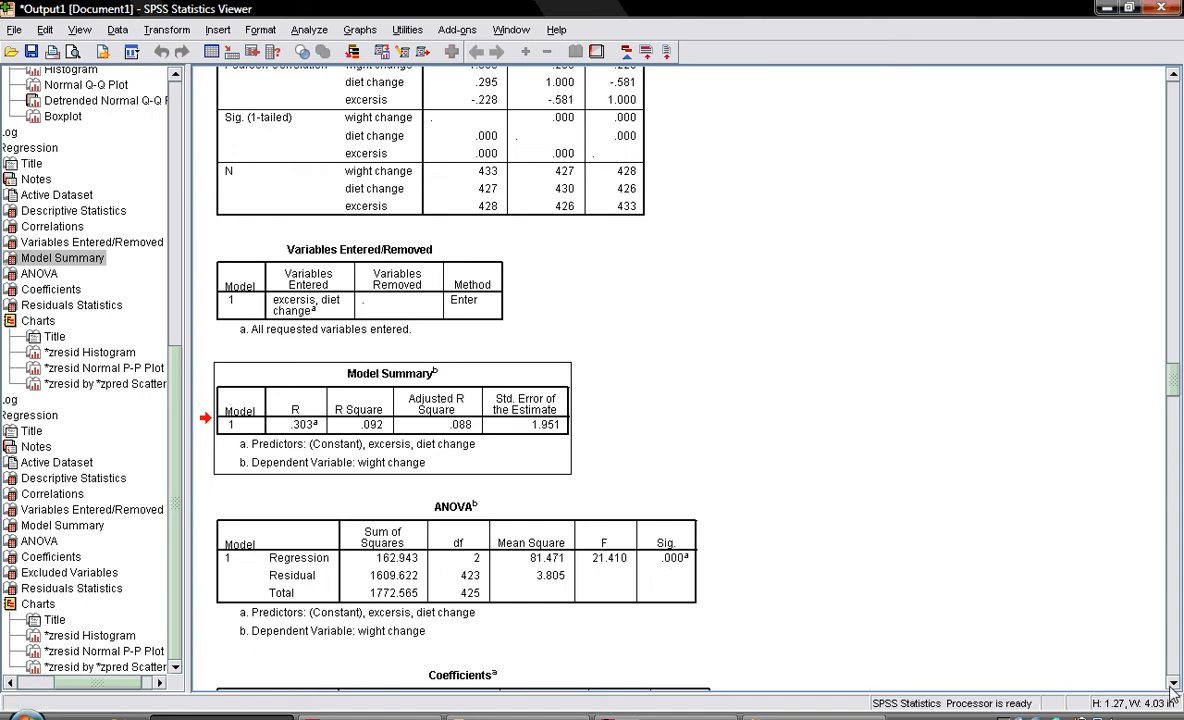
scroll(down, 3)
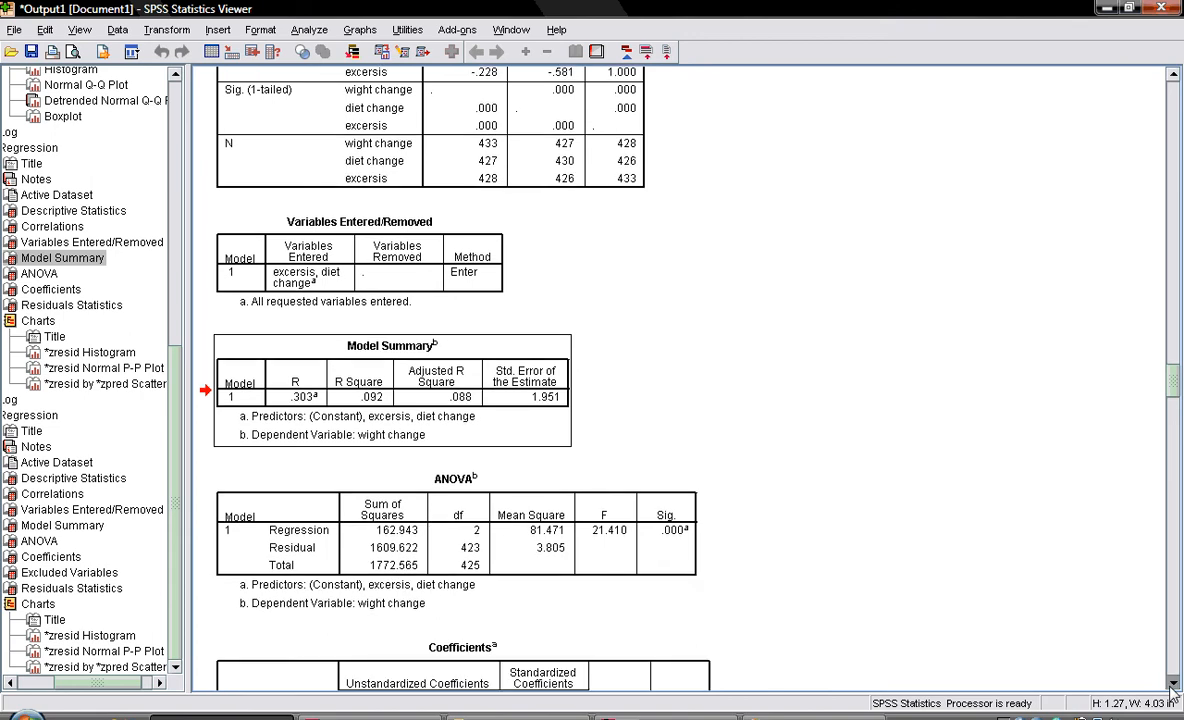
scroll(down, 3)
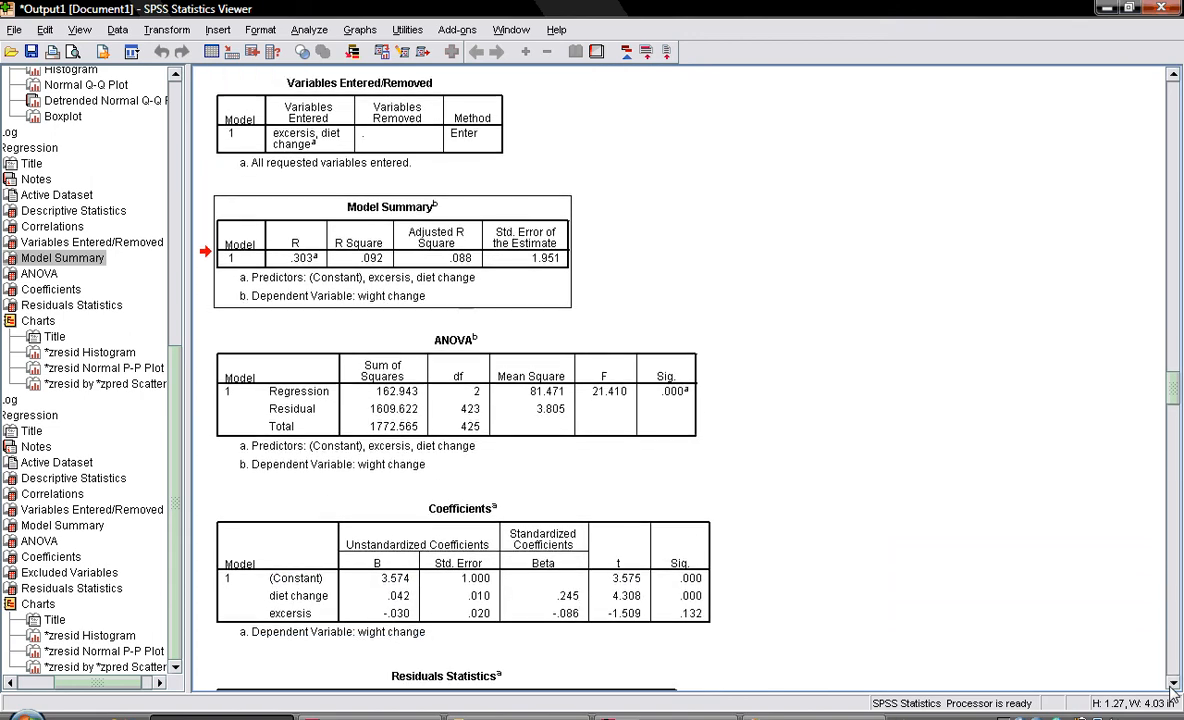
scroll(down, 3)
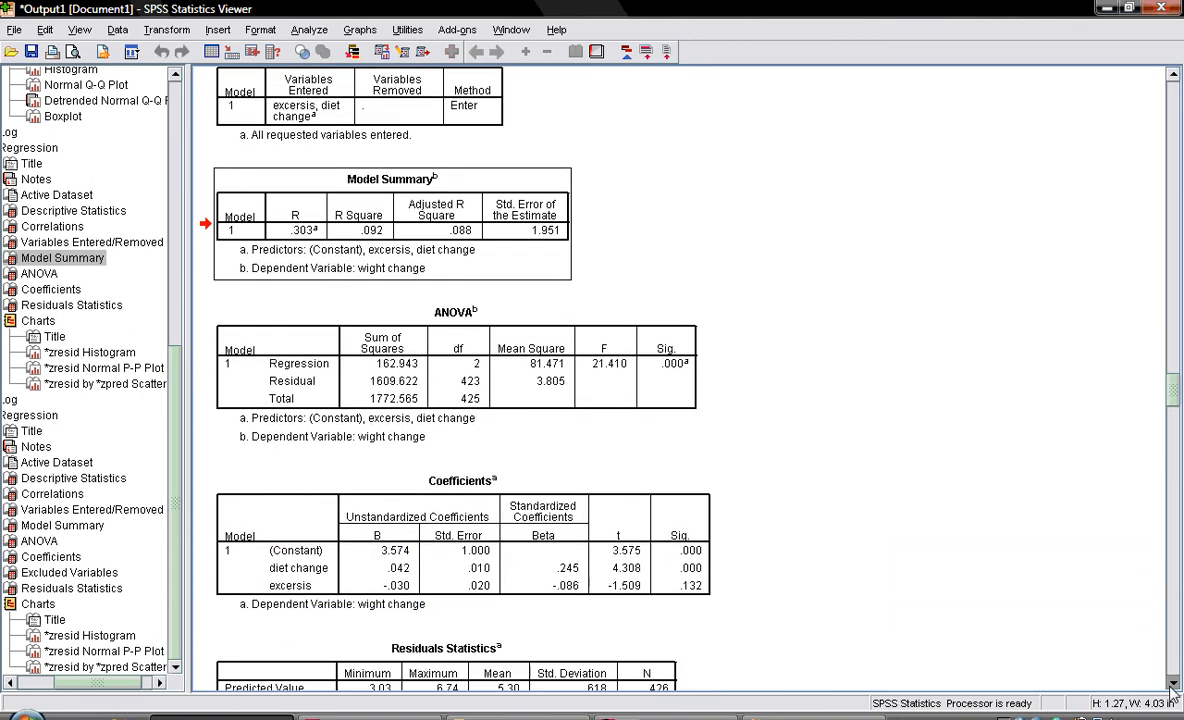
scroll(down, 3)
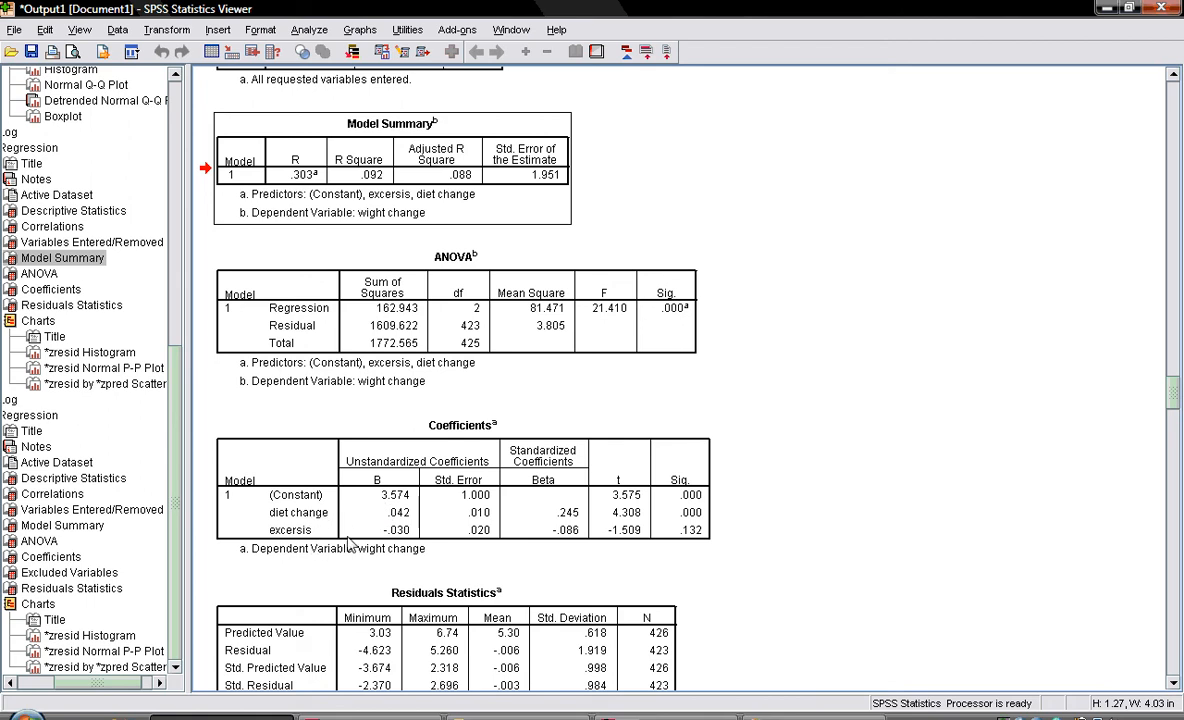
mouse_move(700, 525)
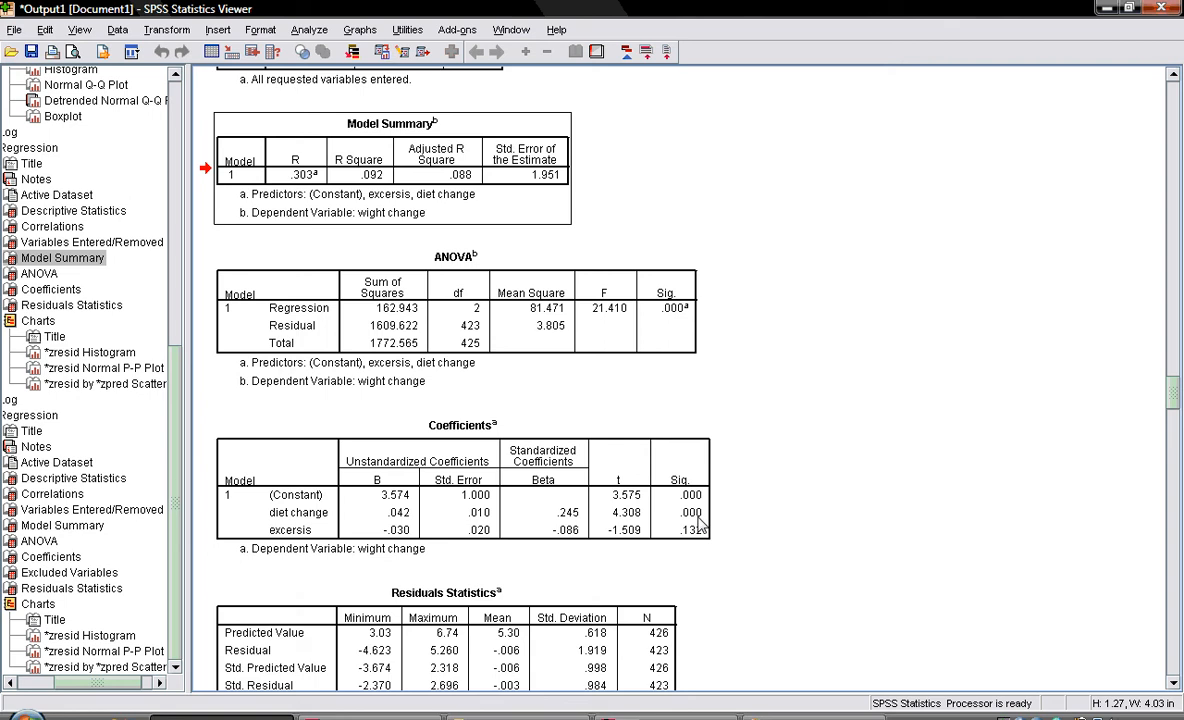
mouse_move(701, 535)
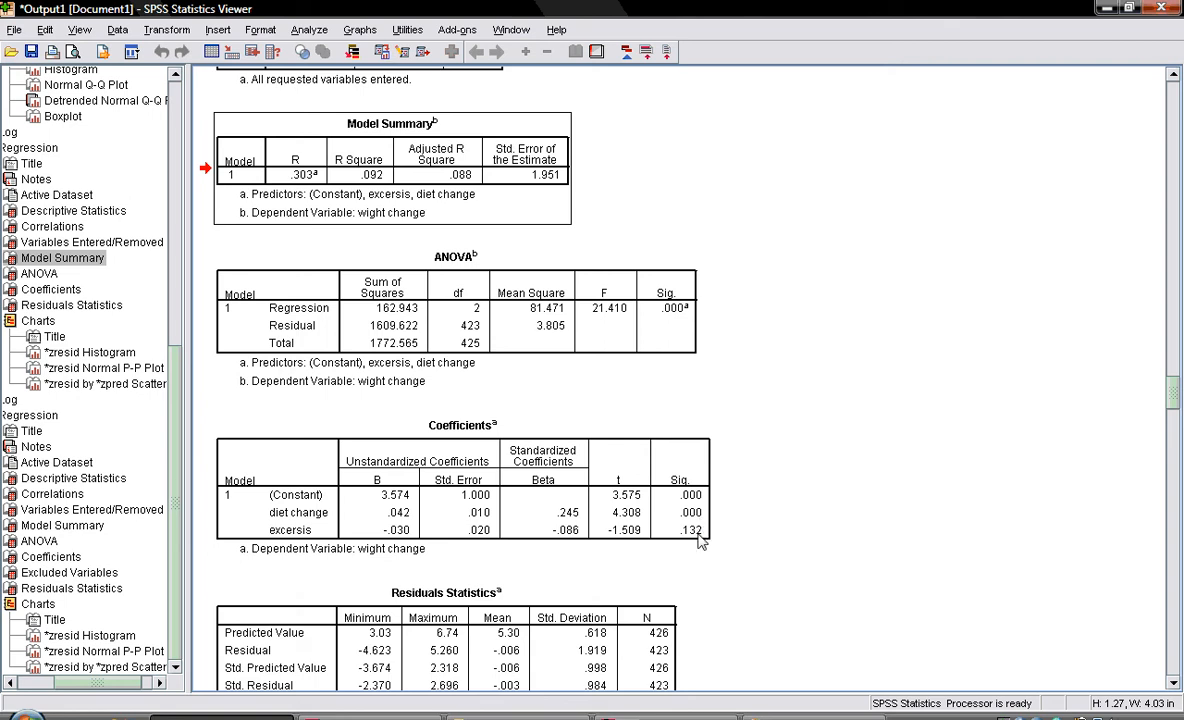
mouse_move(340, 540)
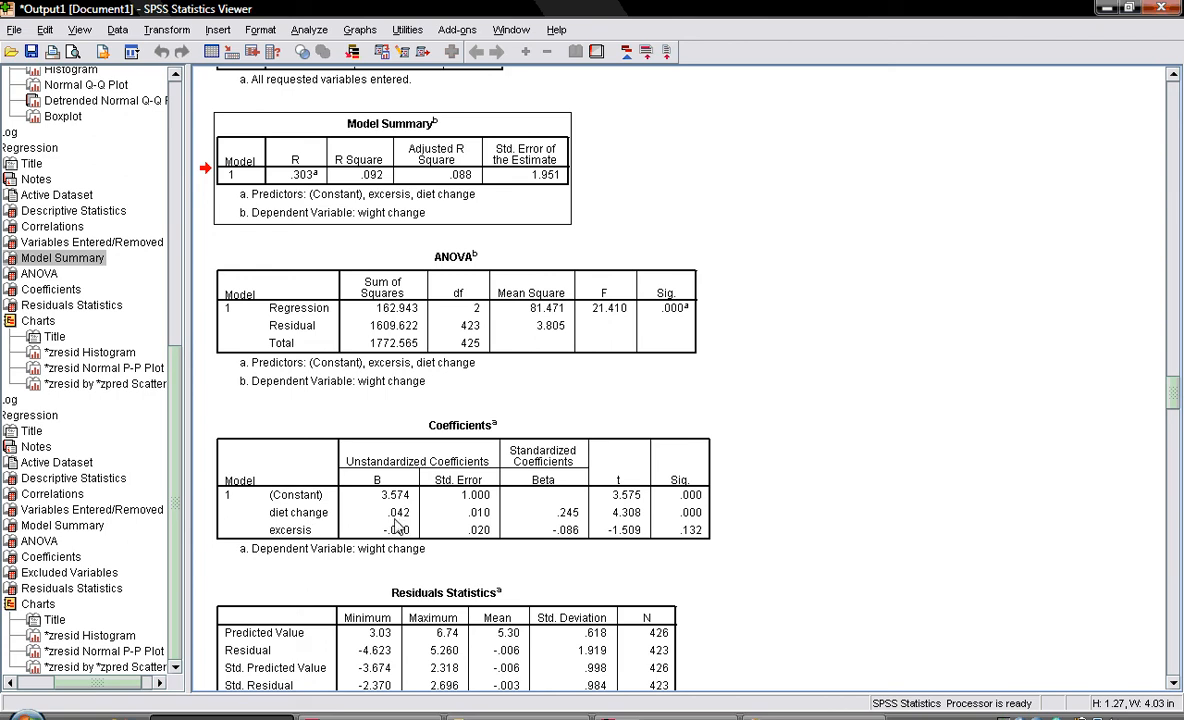
mouse_move(313, 527)
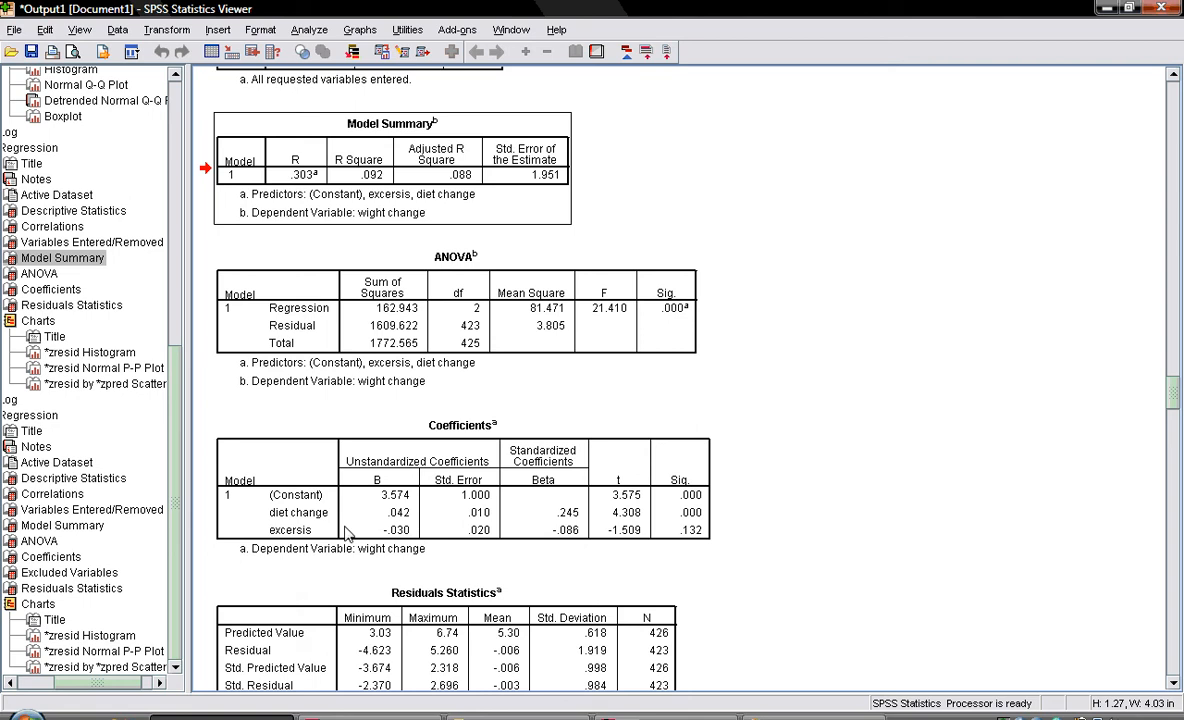
mouse_move(651, 561)
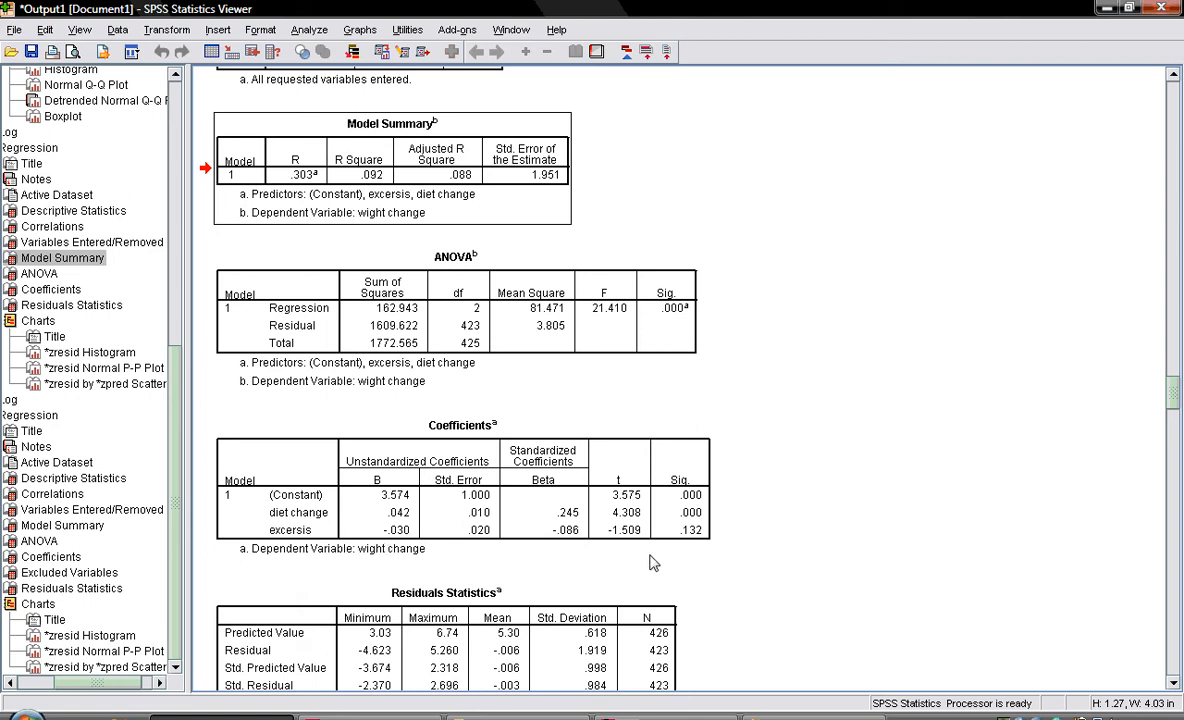
mouse_move(708, 547)
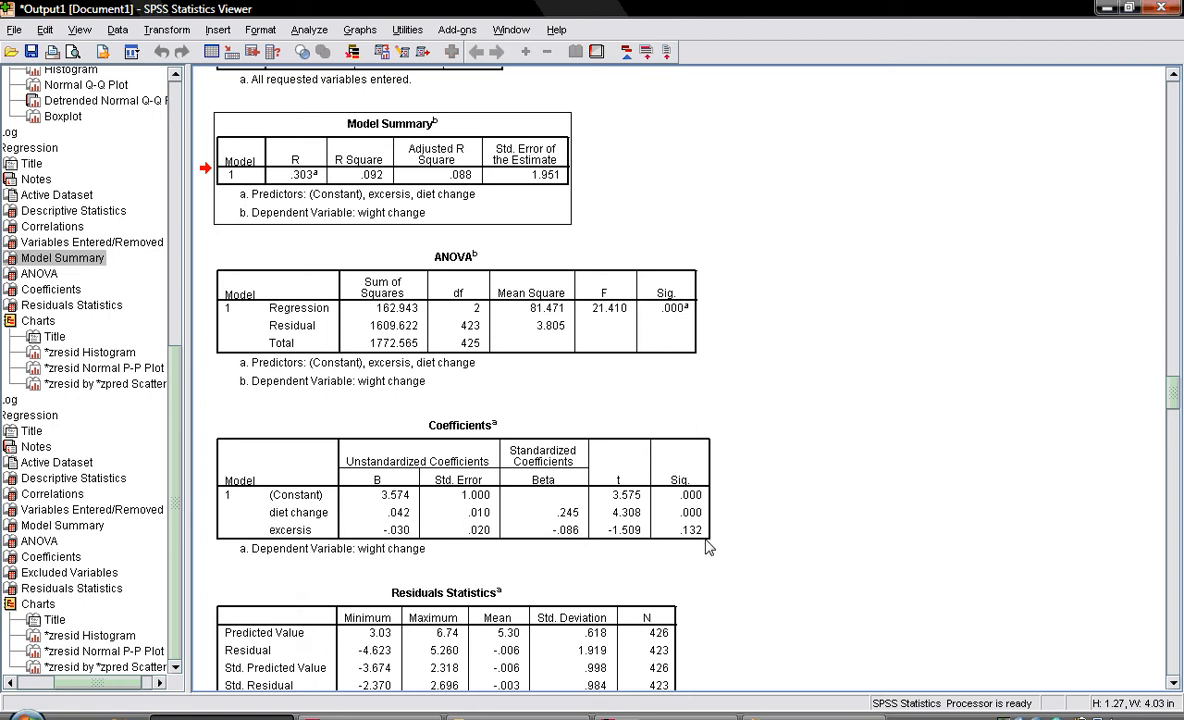
mouse_move(557, 552)
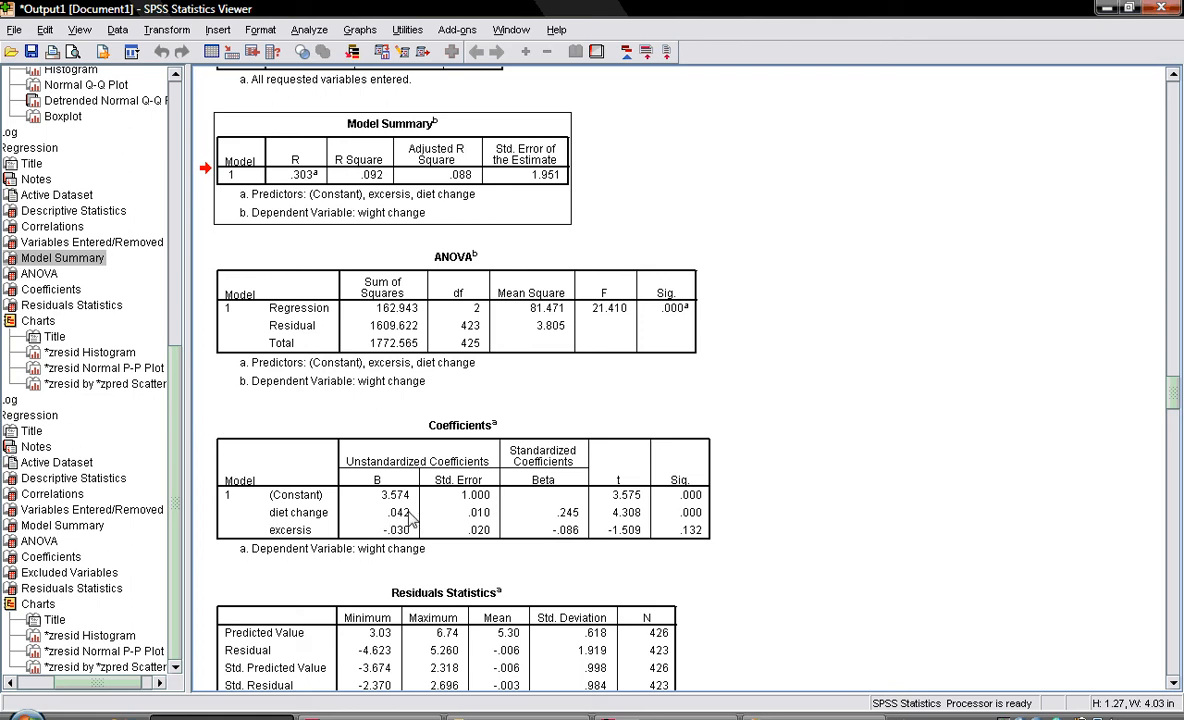
mouse_move(303, 538)
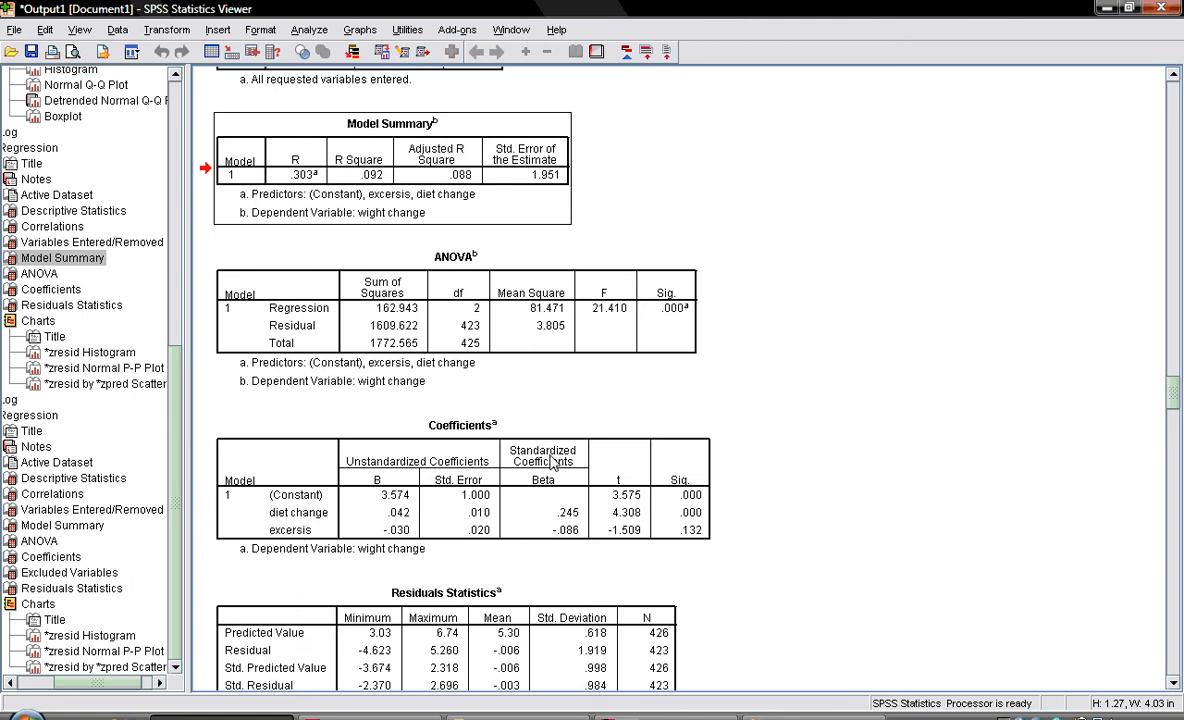
mouse_move(440, 492)
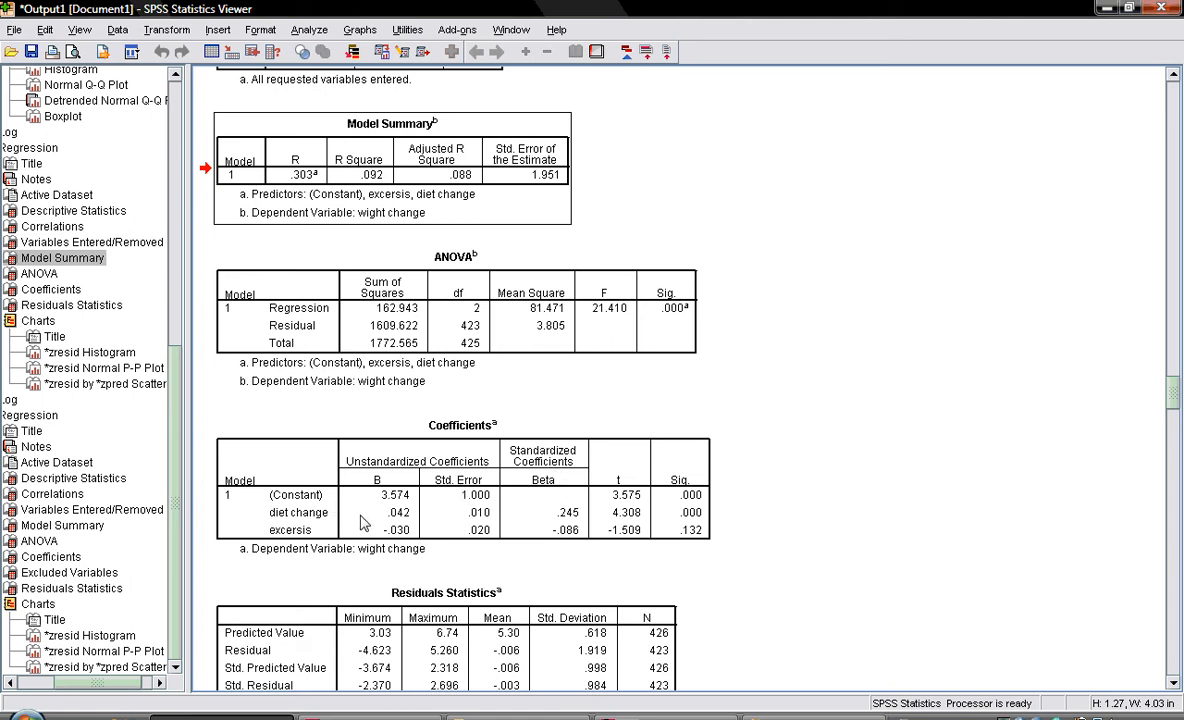
mouse_move(335, 533)
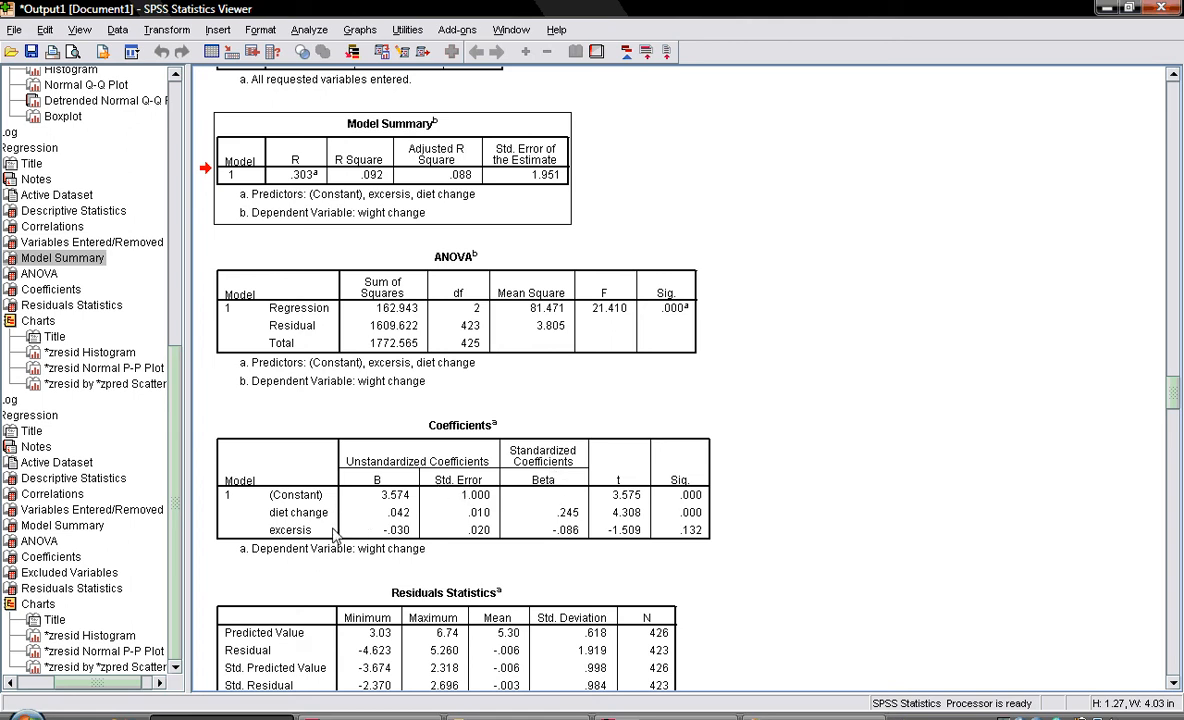
mouse_move(520, 472)
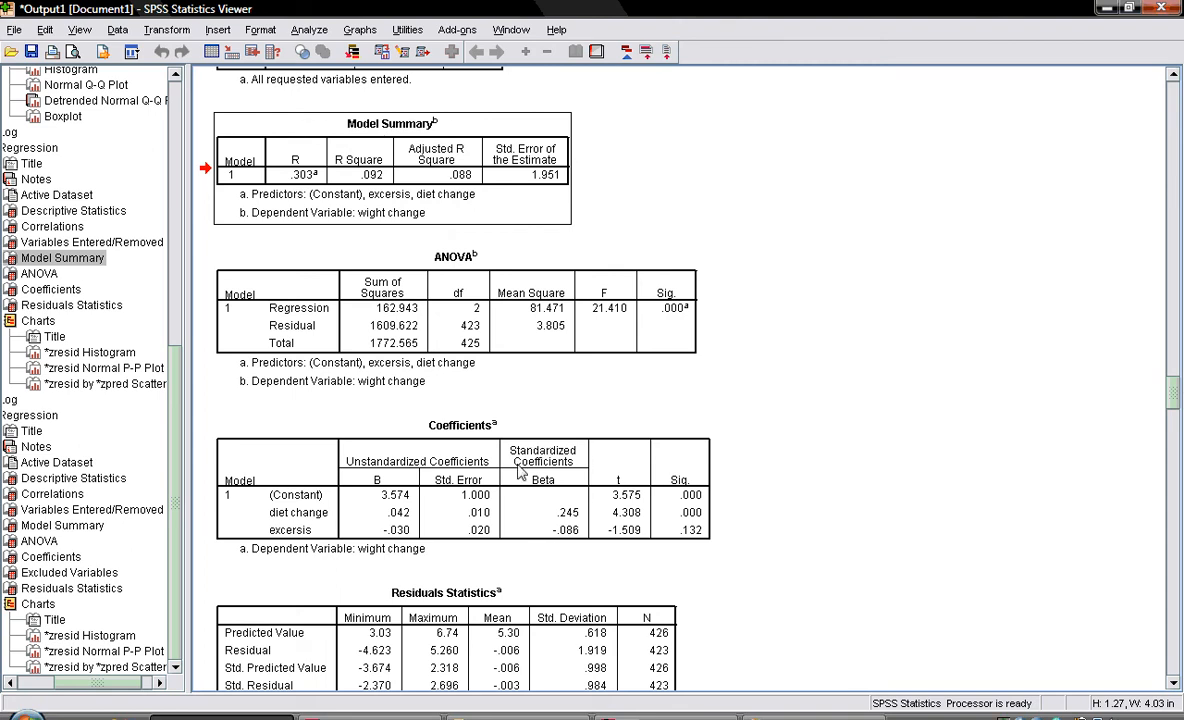
mouse_move(513, 552)
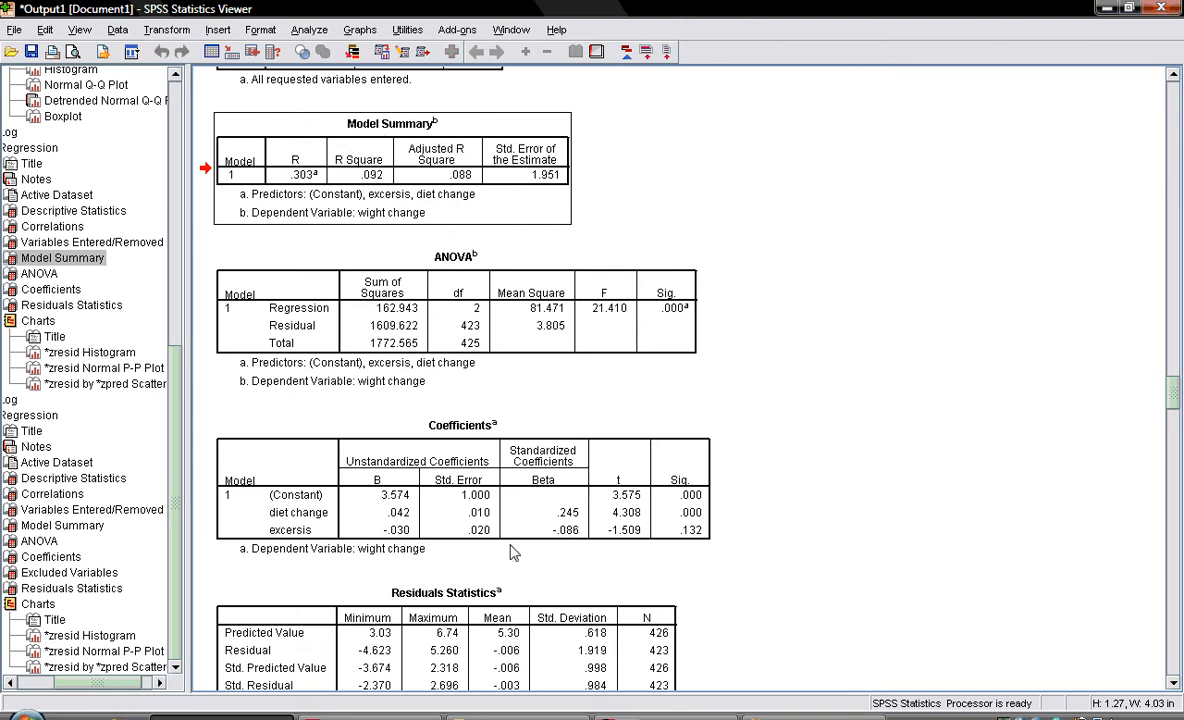
mouse_move(420, 510)
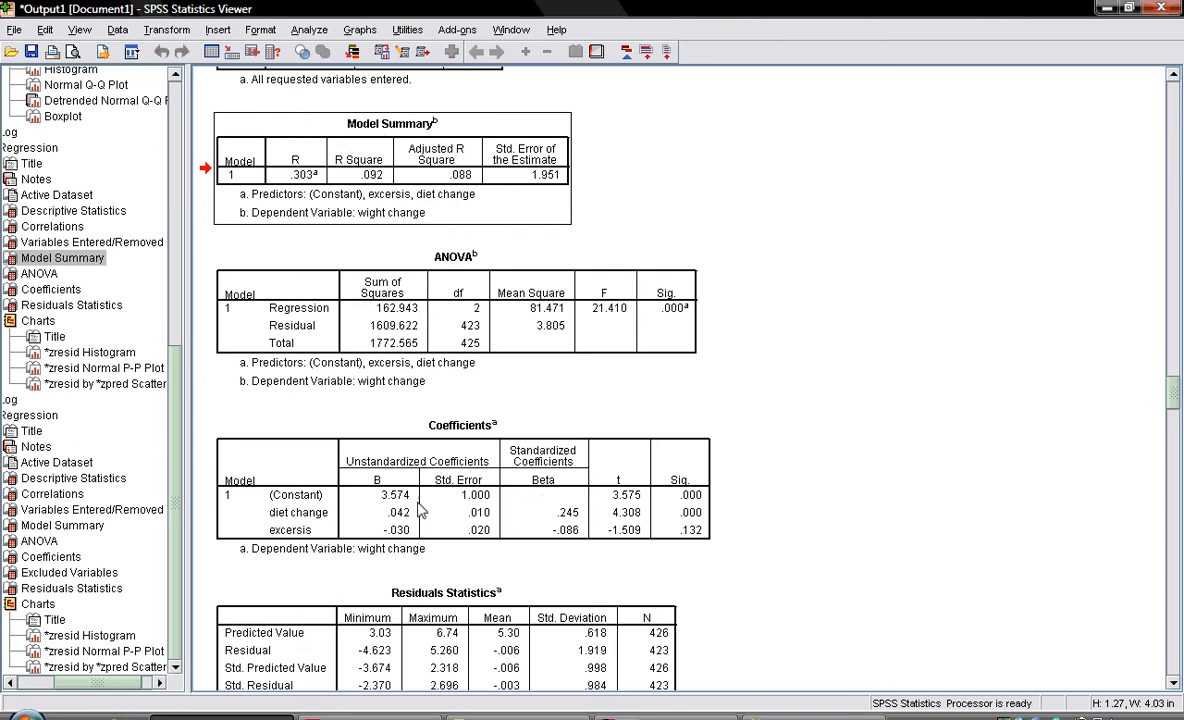
mouse_move(300, 528)
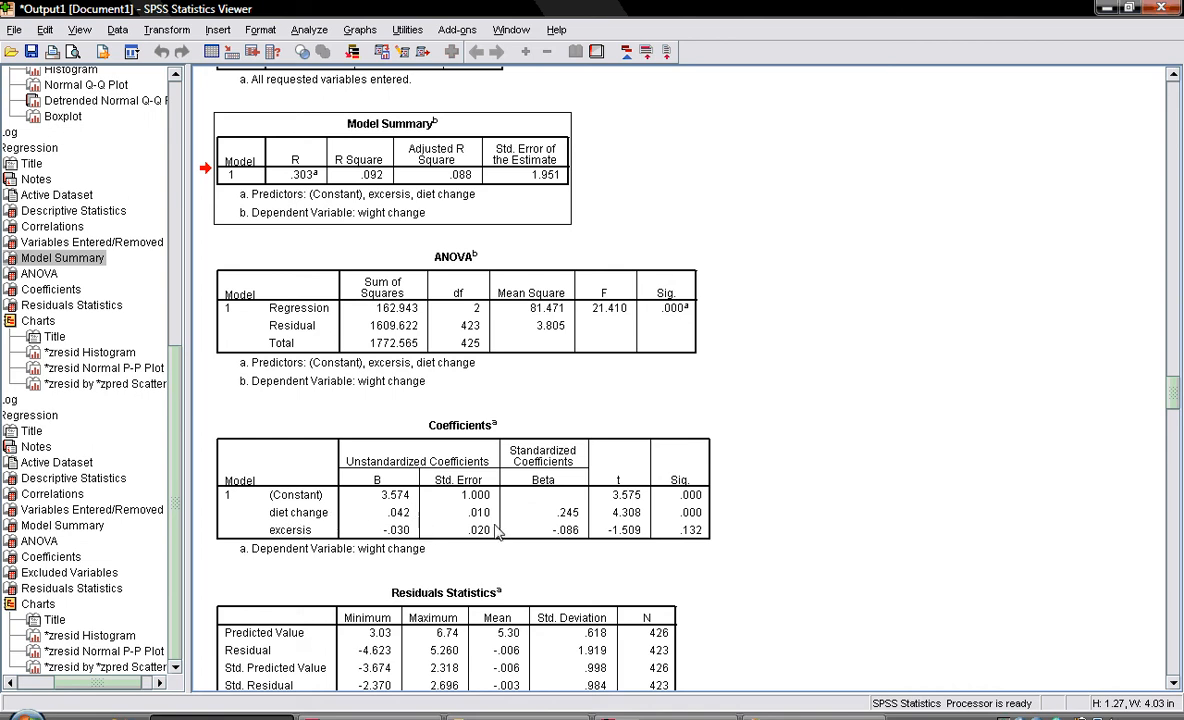
mouse_move(569, 530)
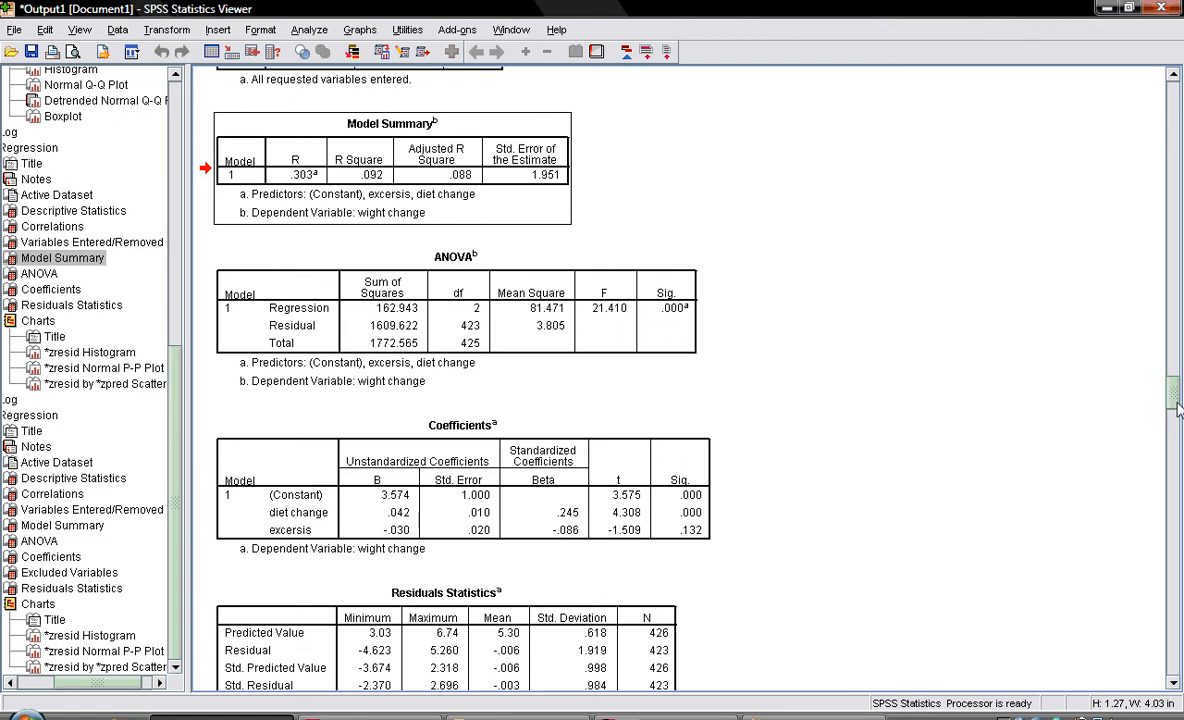
Scroll through the Coefficients and Residuals Statistics tables (predicted values 3.03–6.74).
scroll(up, 3)
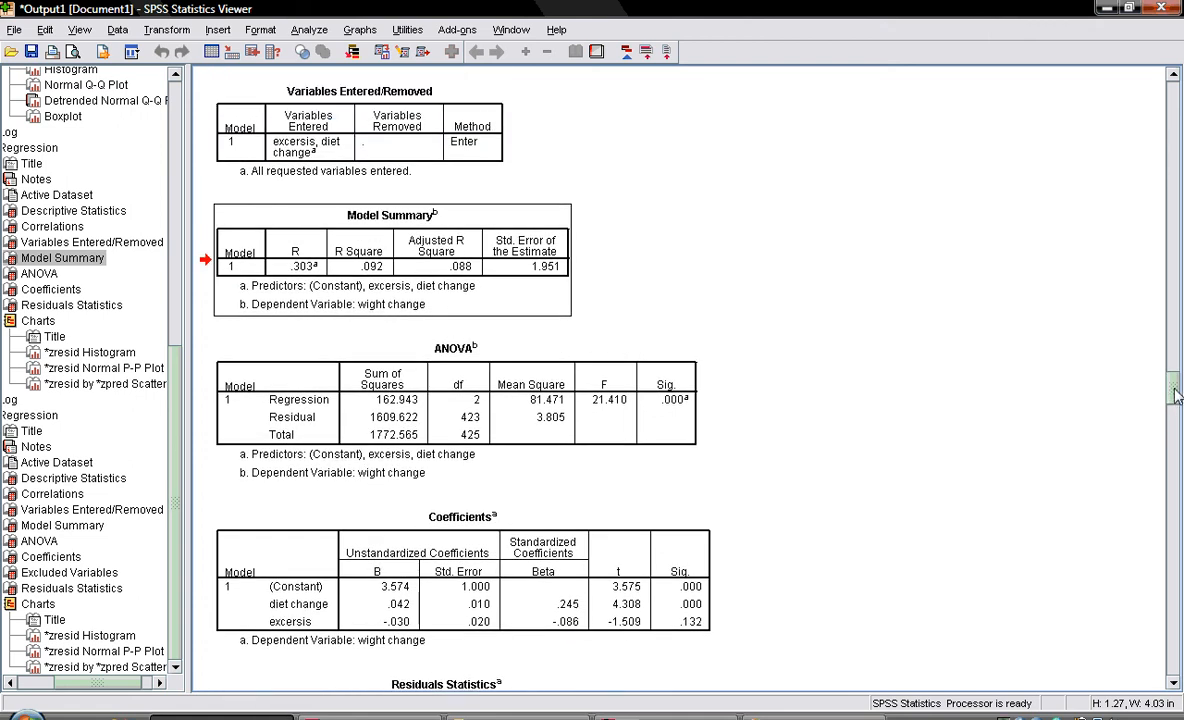
scroll(up, 3)
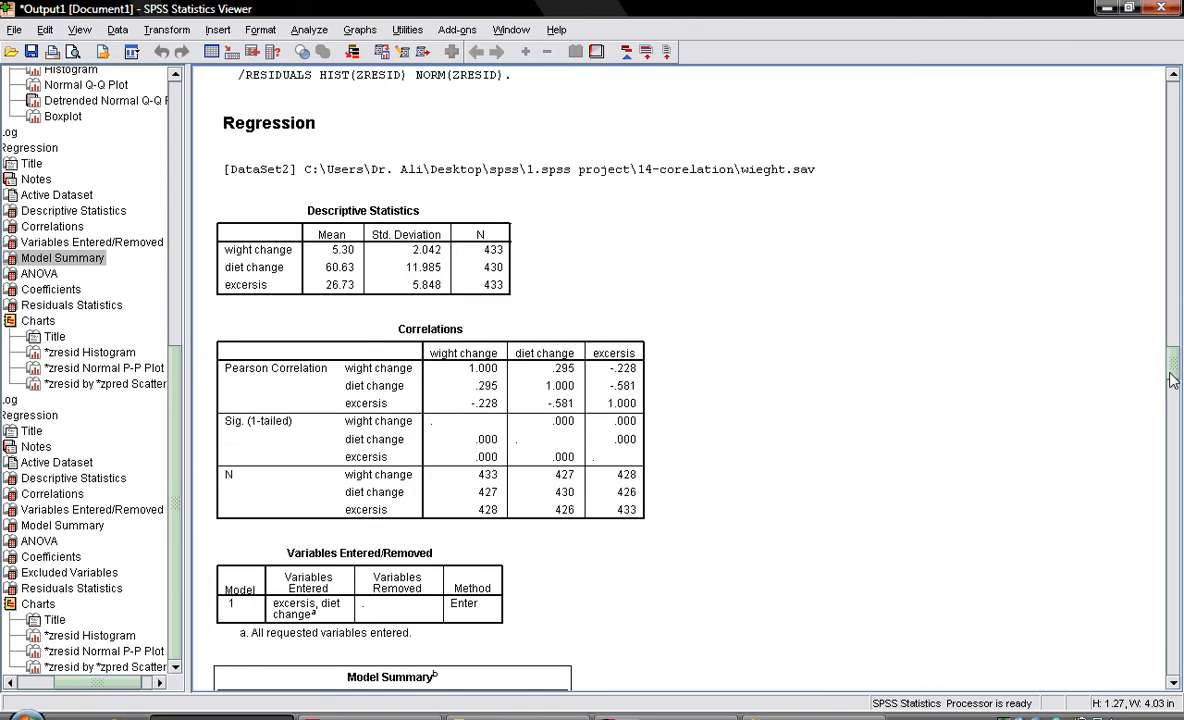
mouse_move(307, 262)
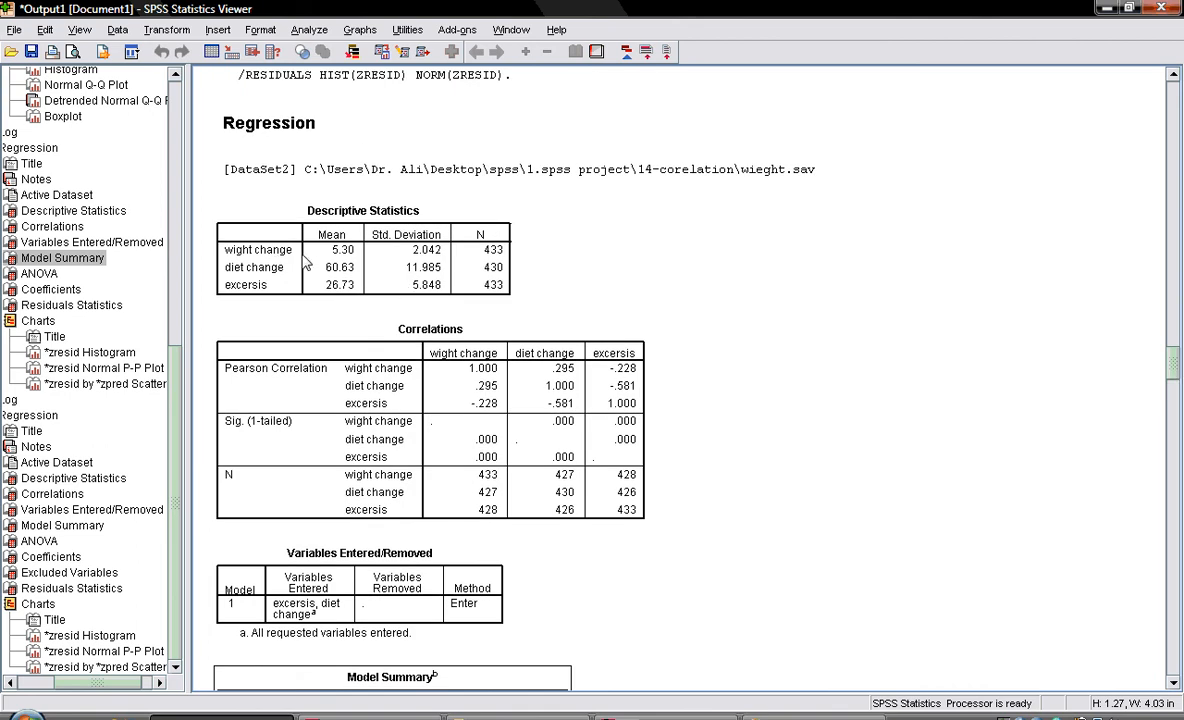
mouse_move(276, 273)
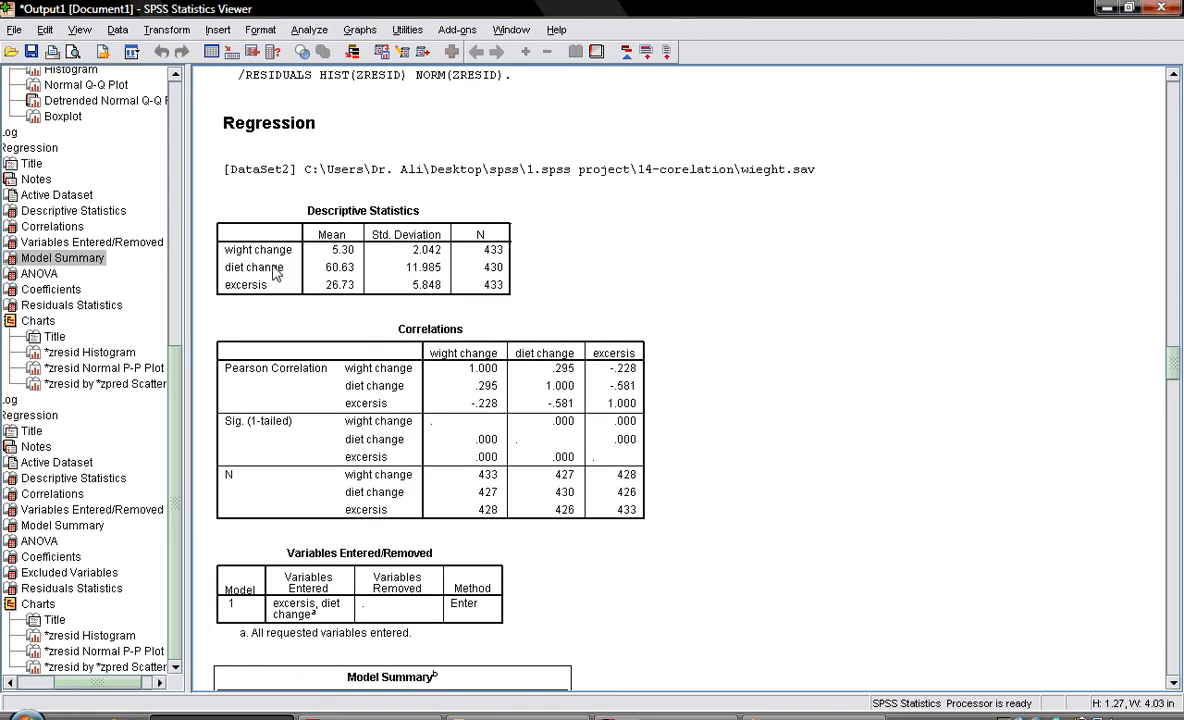
mouse_move(440, 282)
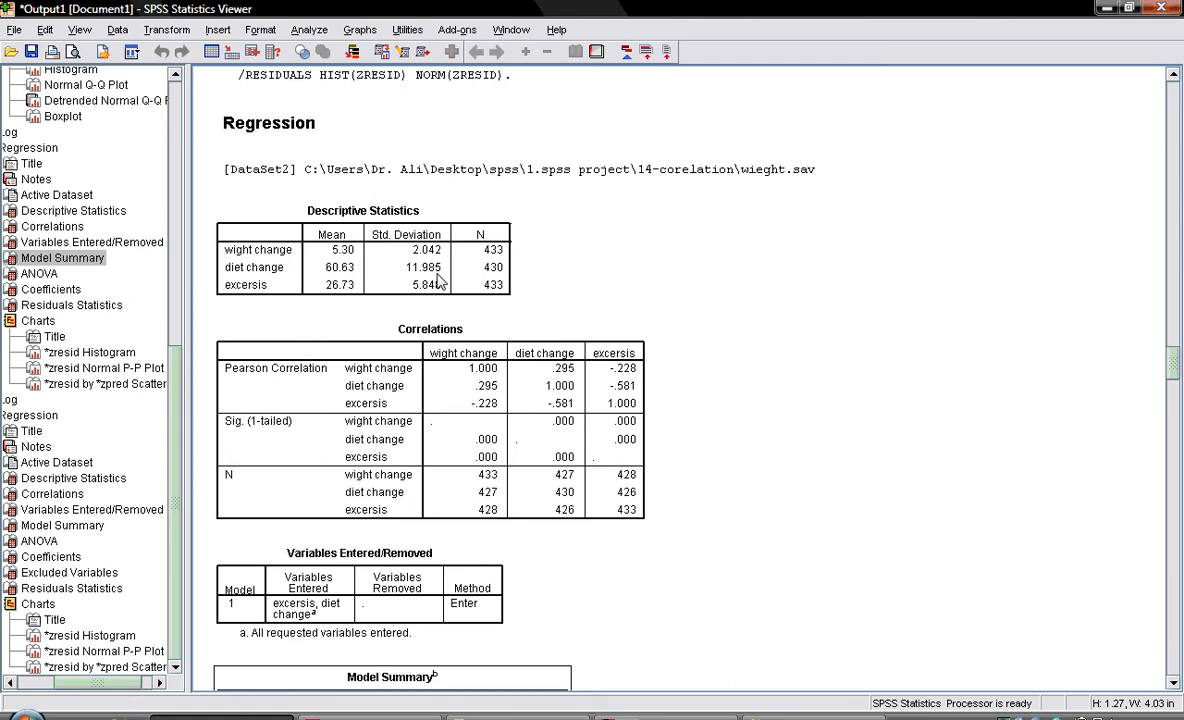
mouse_move(1104, 277)
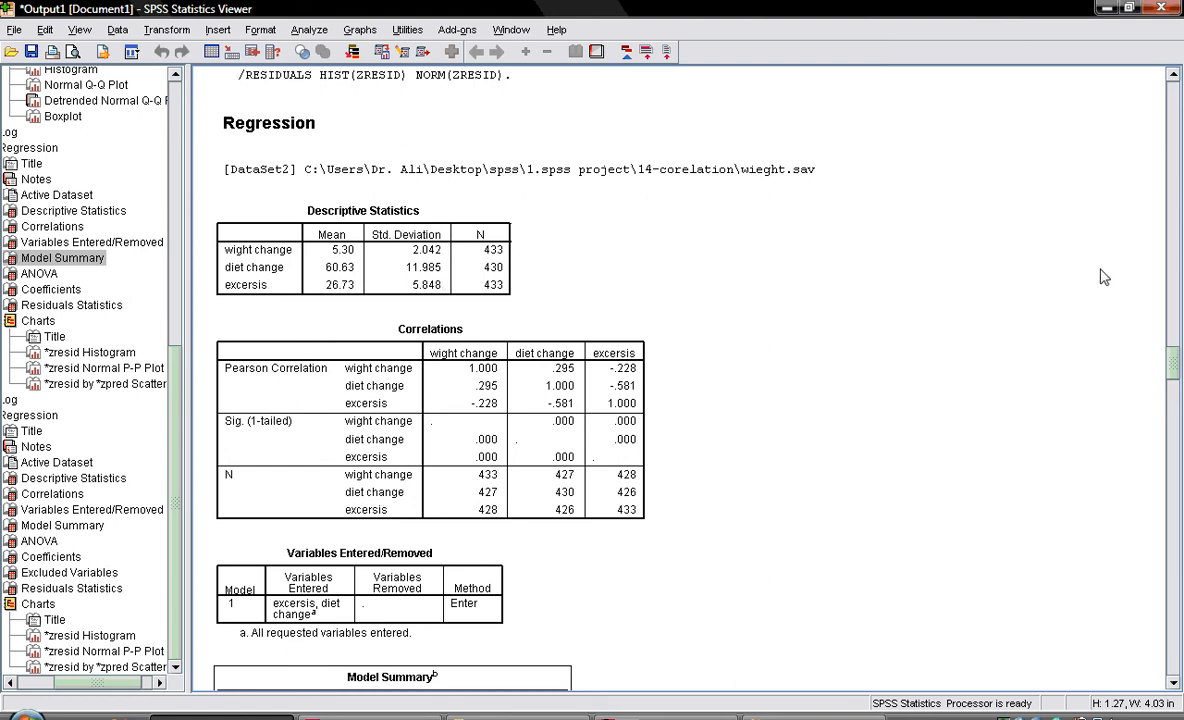
scroll(down, 3)
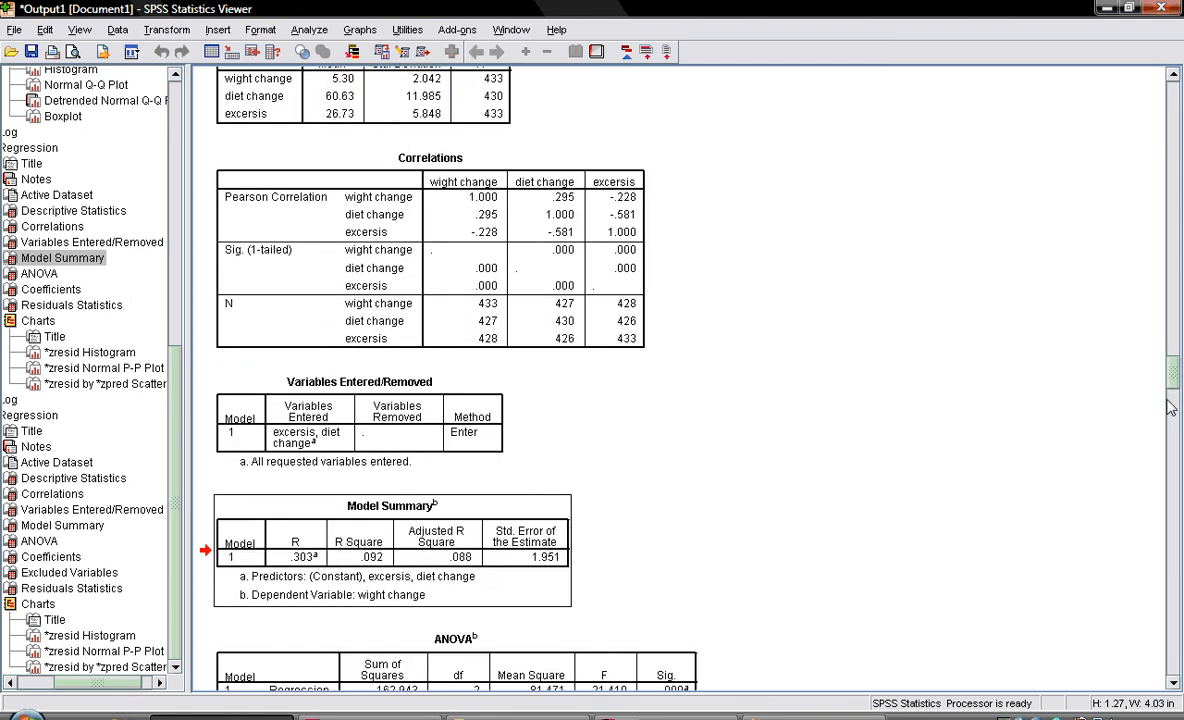
scroll(down, 3)
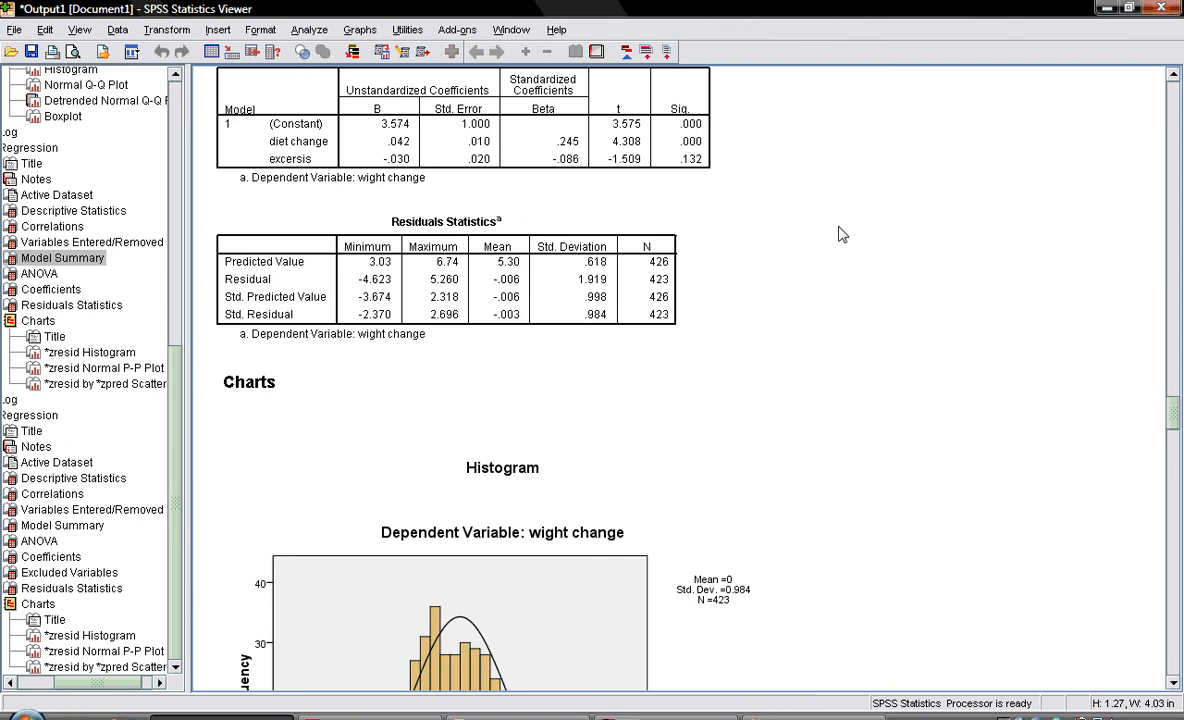
mouse_move(1172, 95)
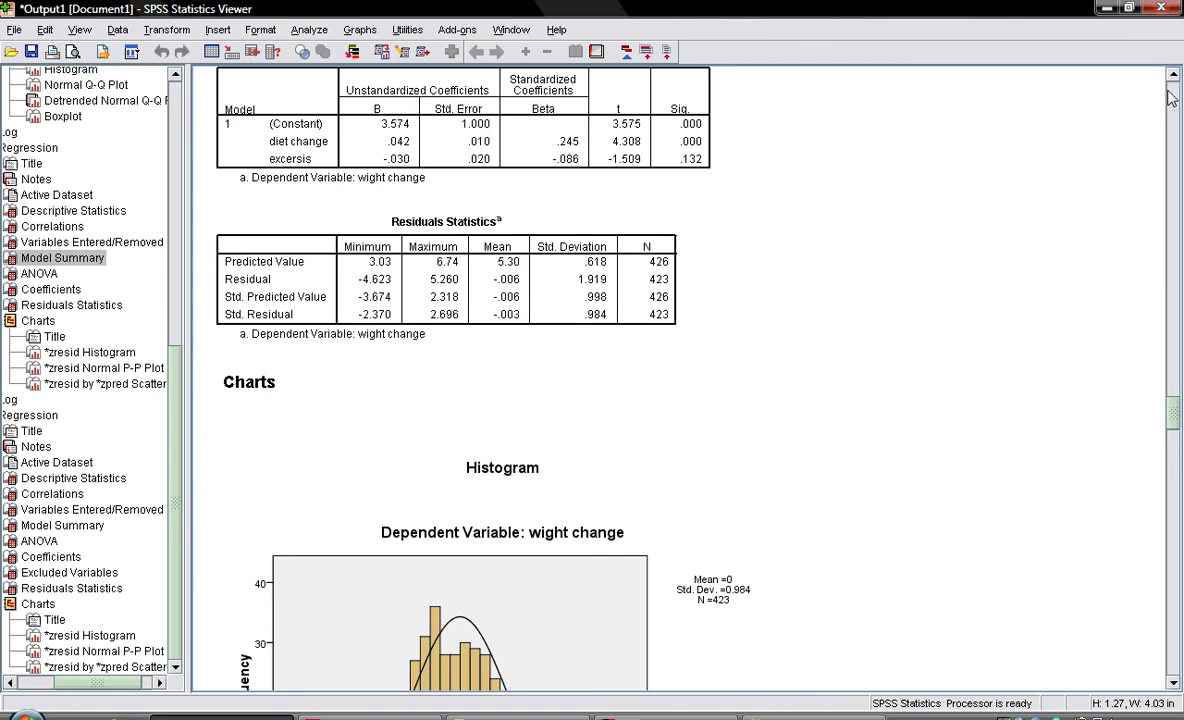
scroll(up, 3)
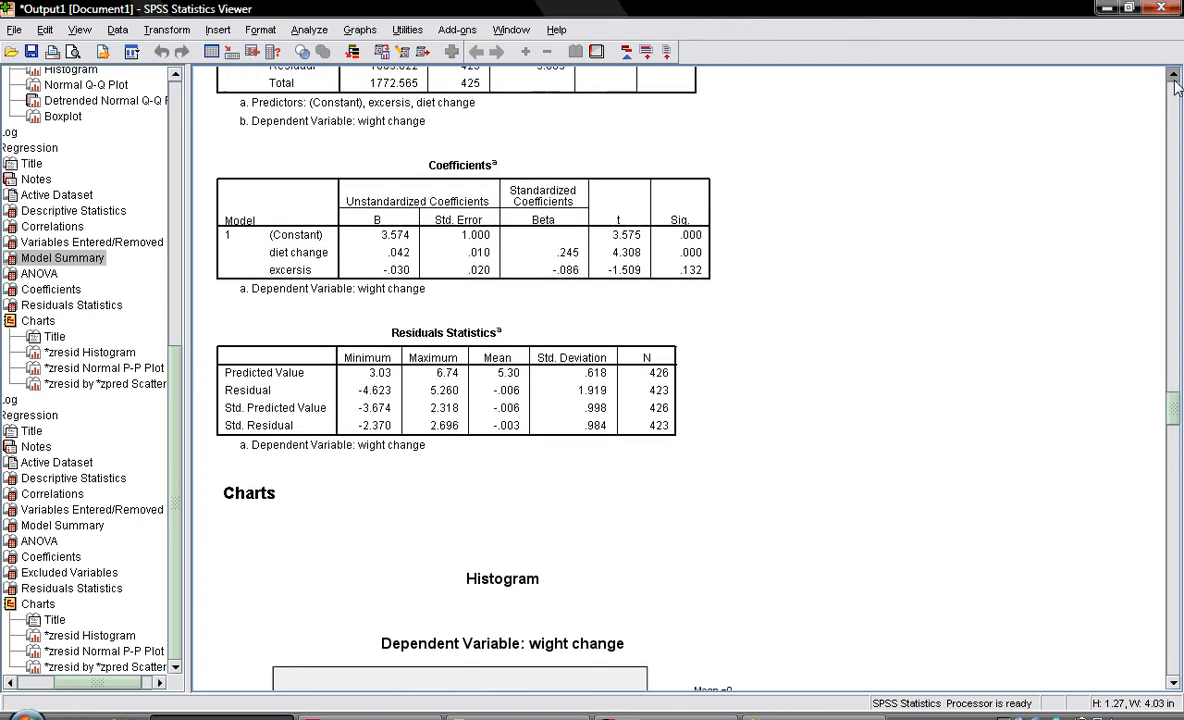
scroll(up, 3)
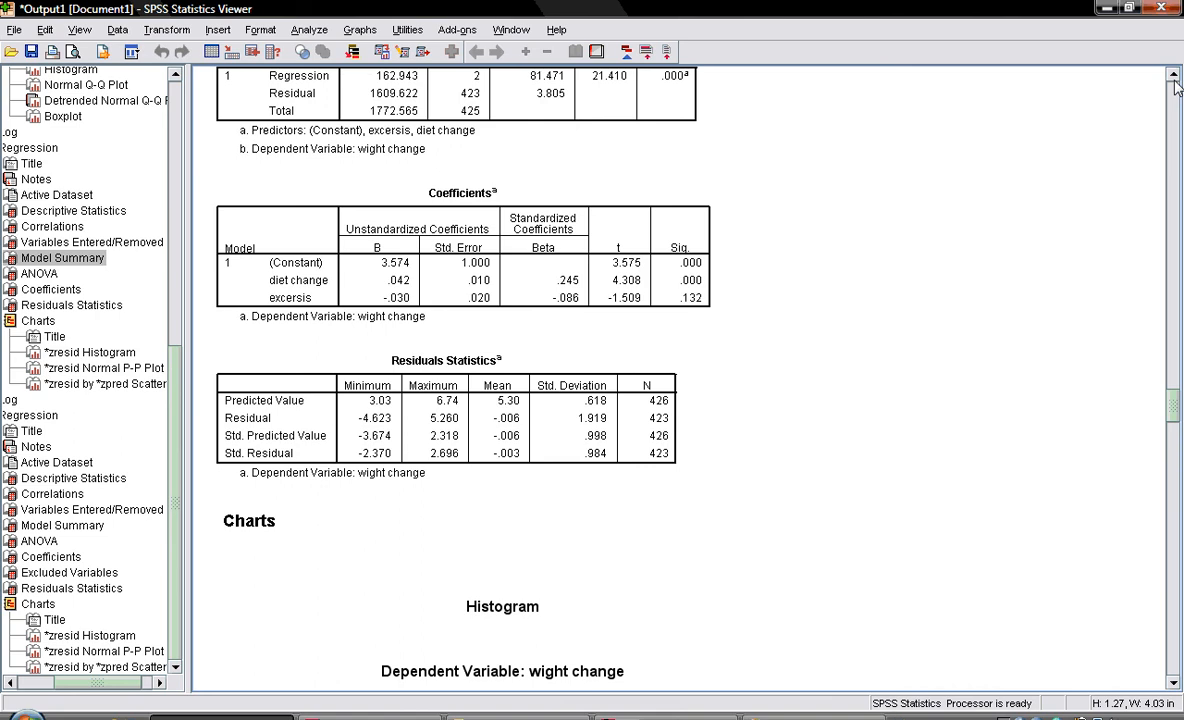
mouse_move(760, 323)
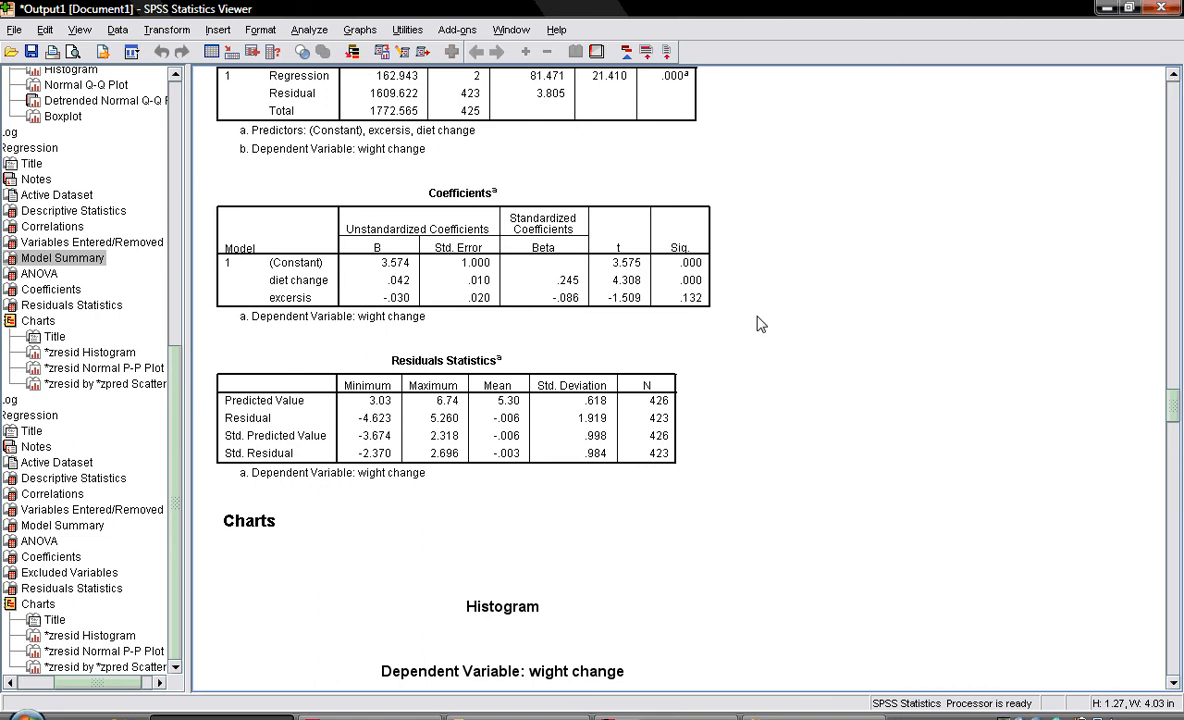
mouse_move(843, 277)
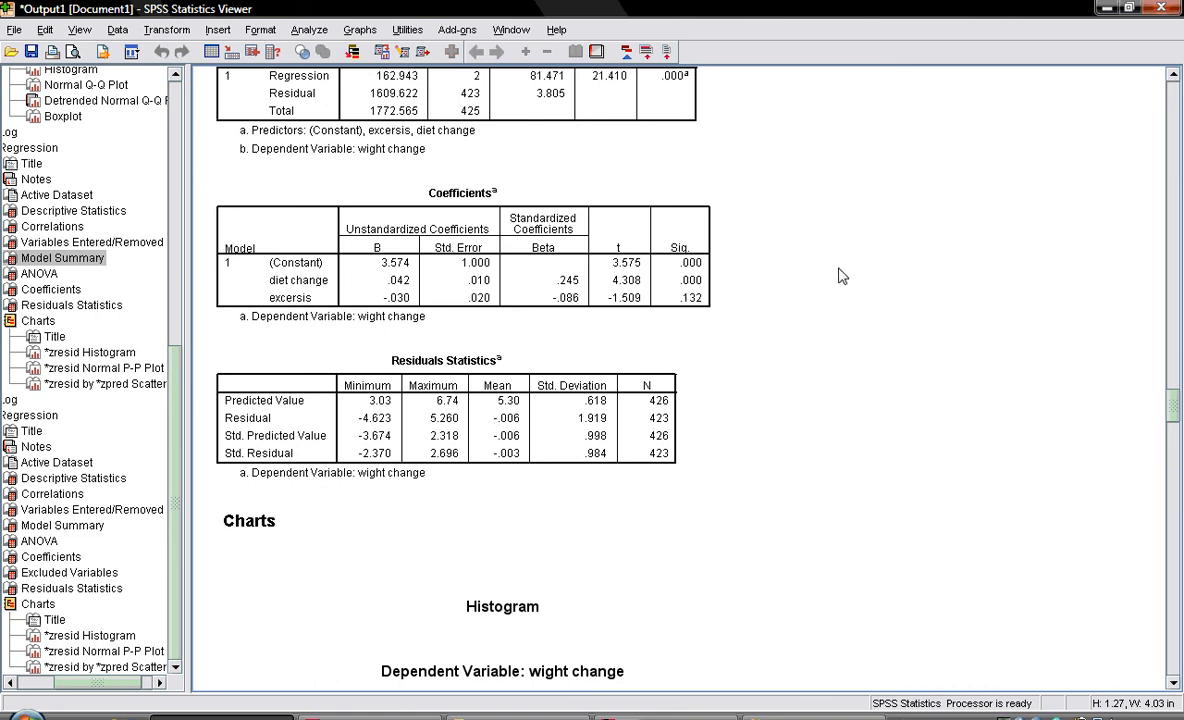
mouse_move(792, 319)
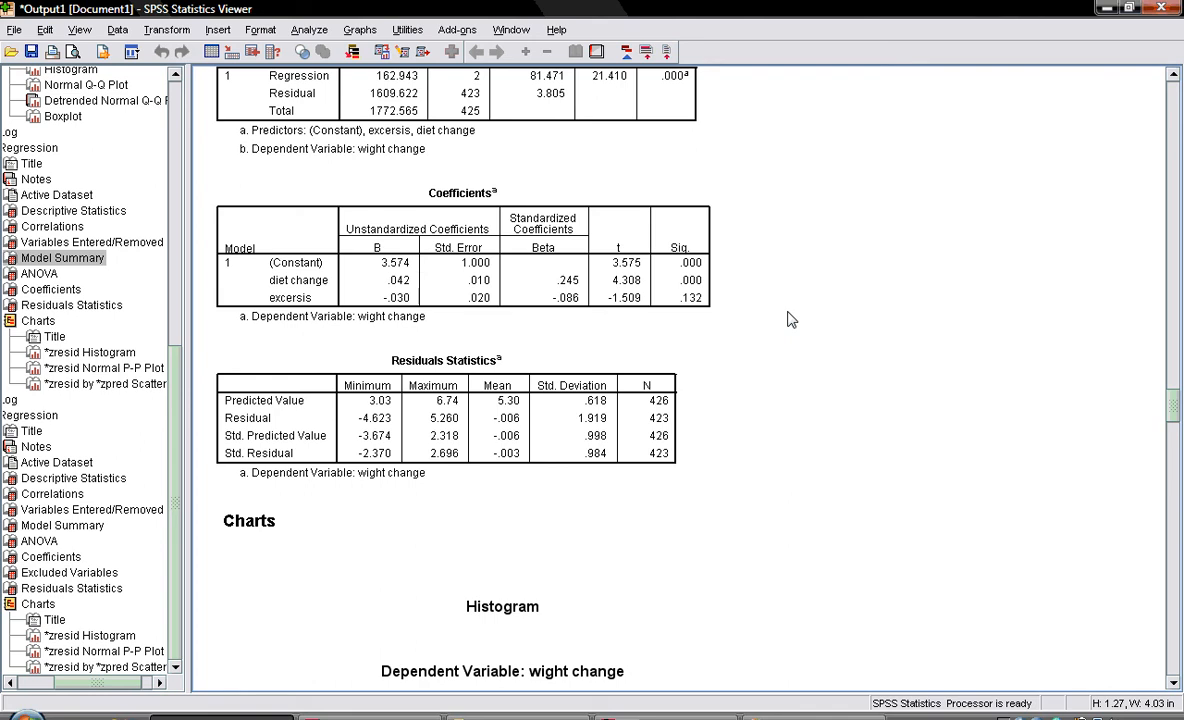
mouse_move(513, 377)
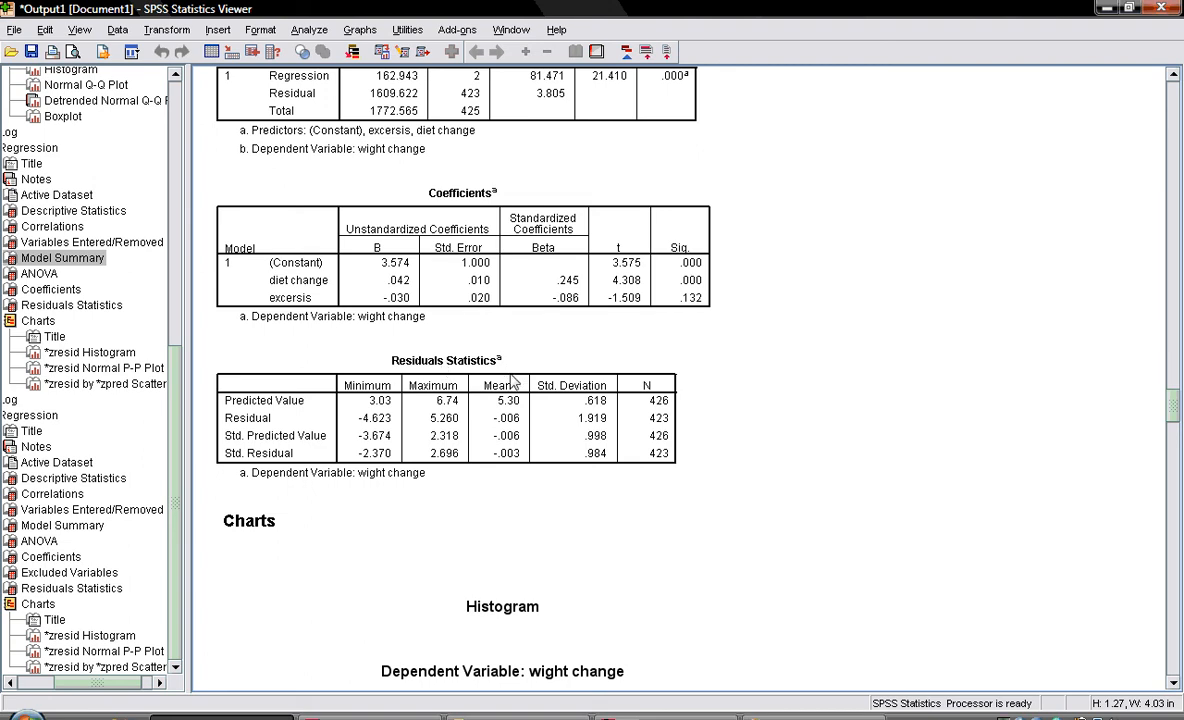
mouse_move(836, 414)
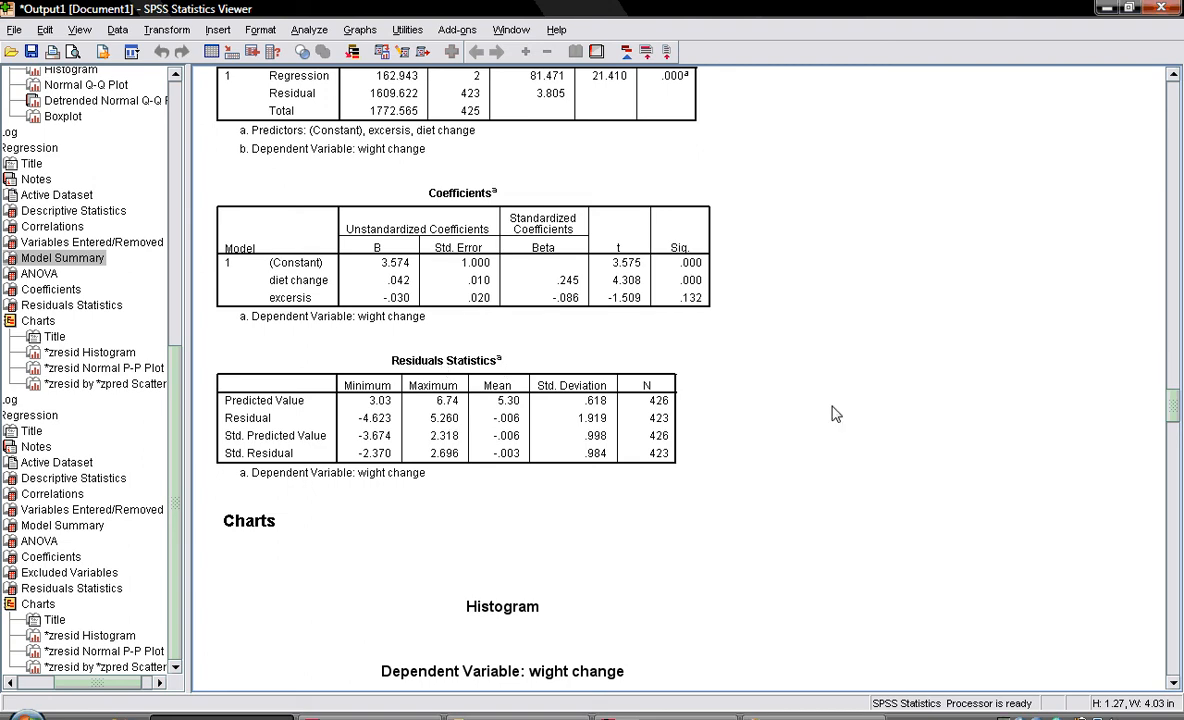
mouse_move(1174, 405)
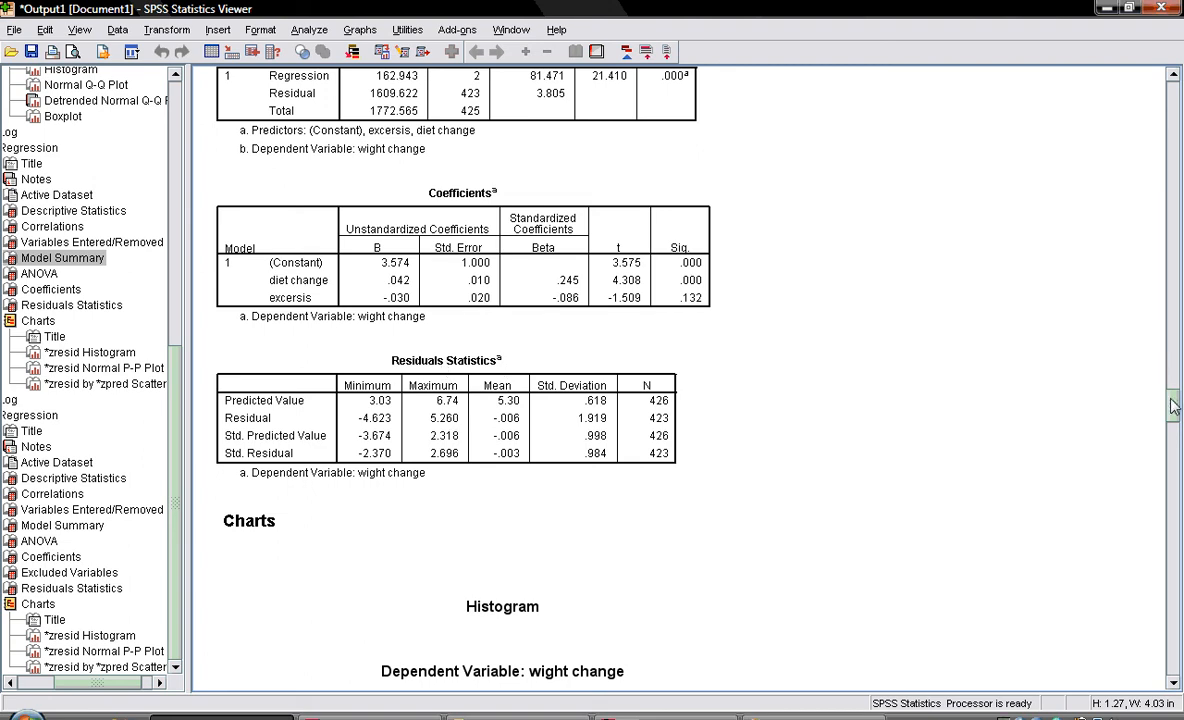
Scroll past the residual histogram and Normal P-P plot toward the scatterplot.
scroll(down, 3)
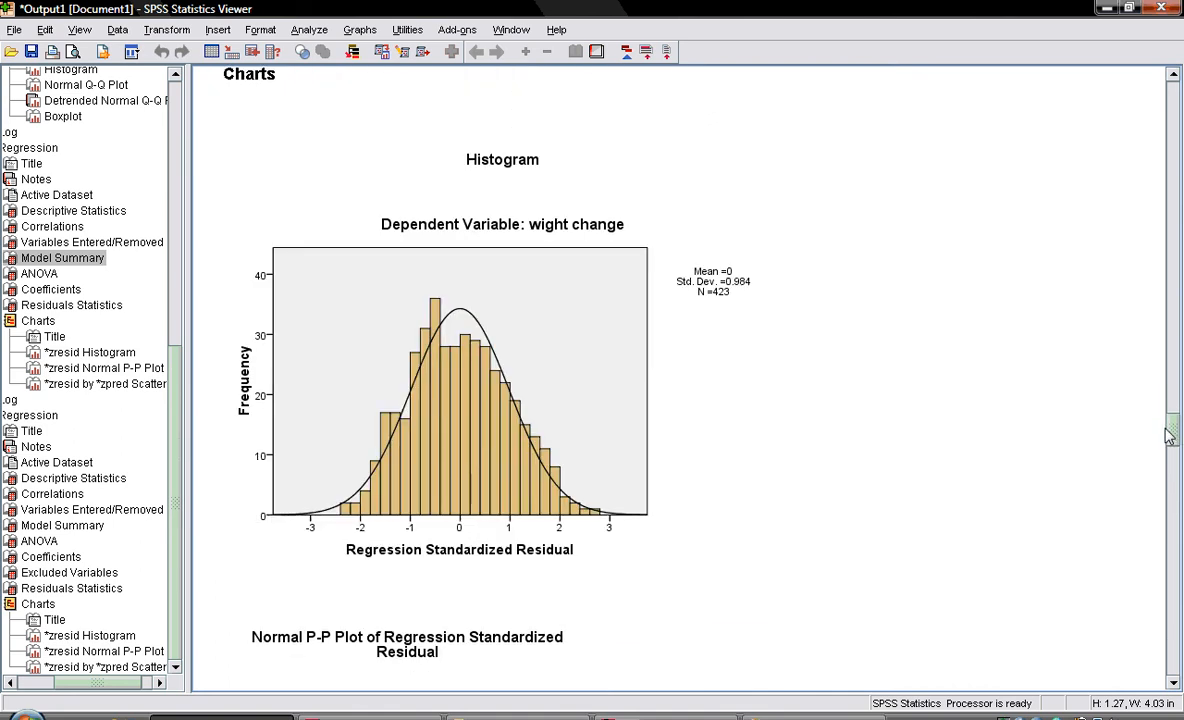
scroll(down, 3)
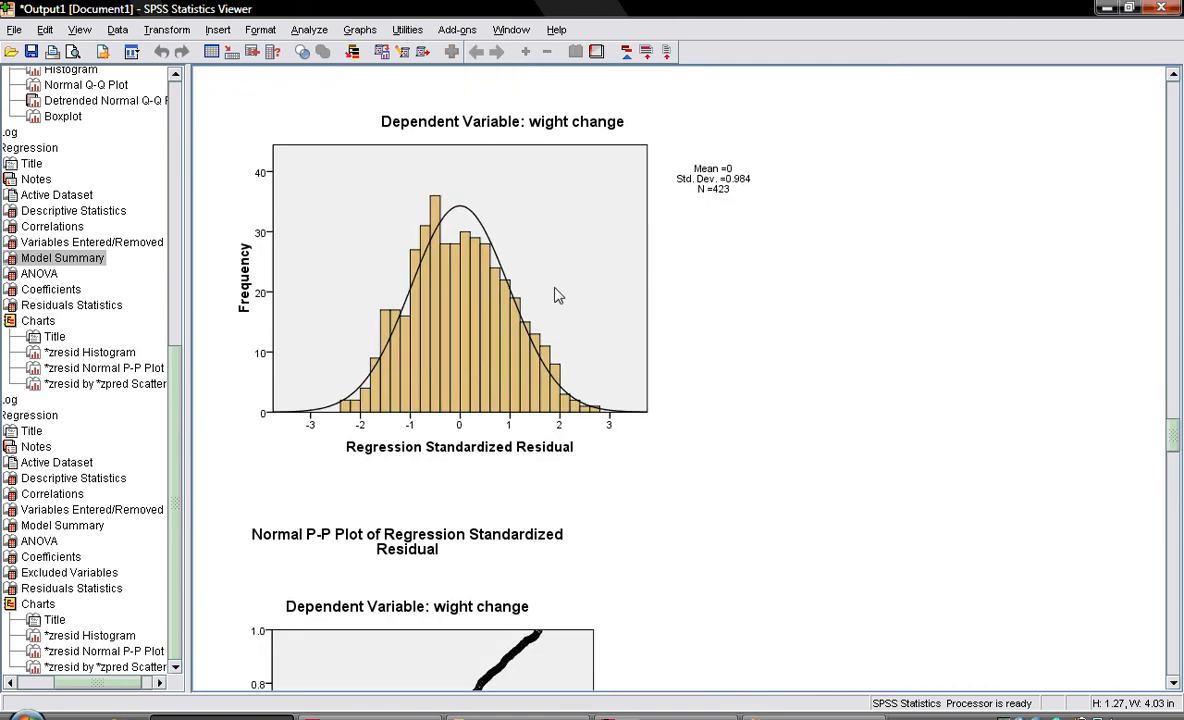
mouse_move(533, 343)
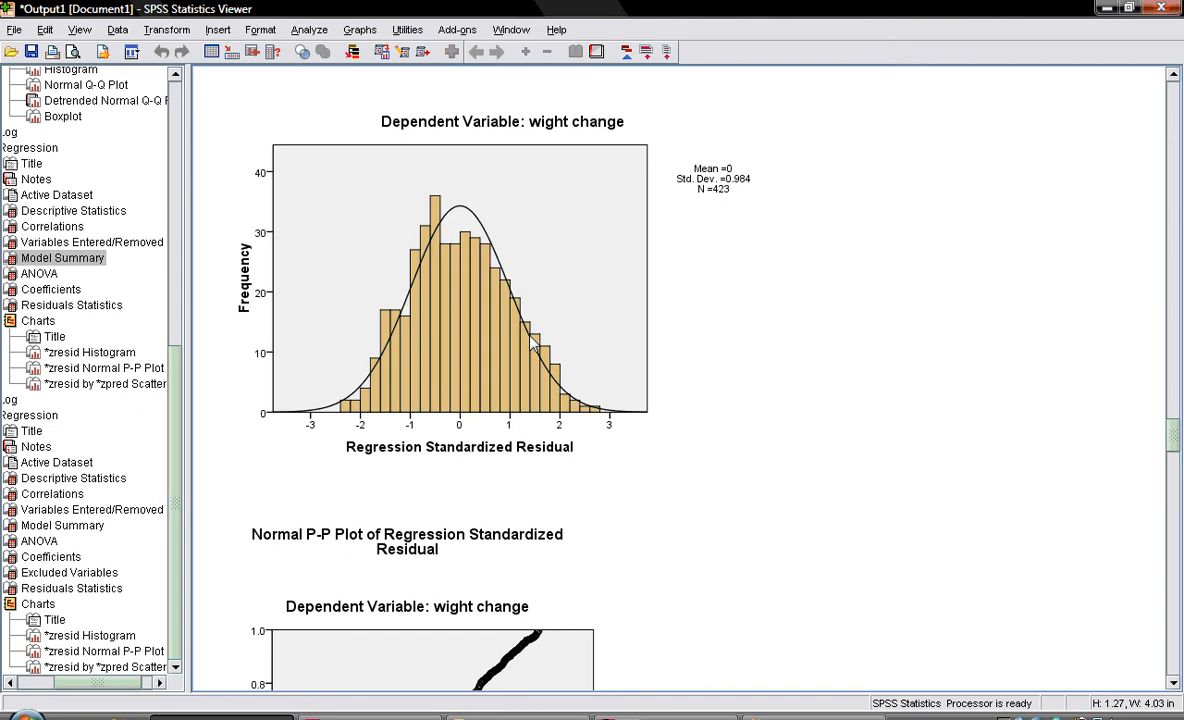
mouse_move(1100, 420)
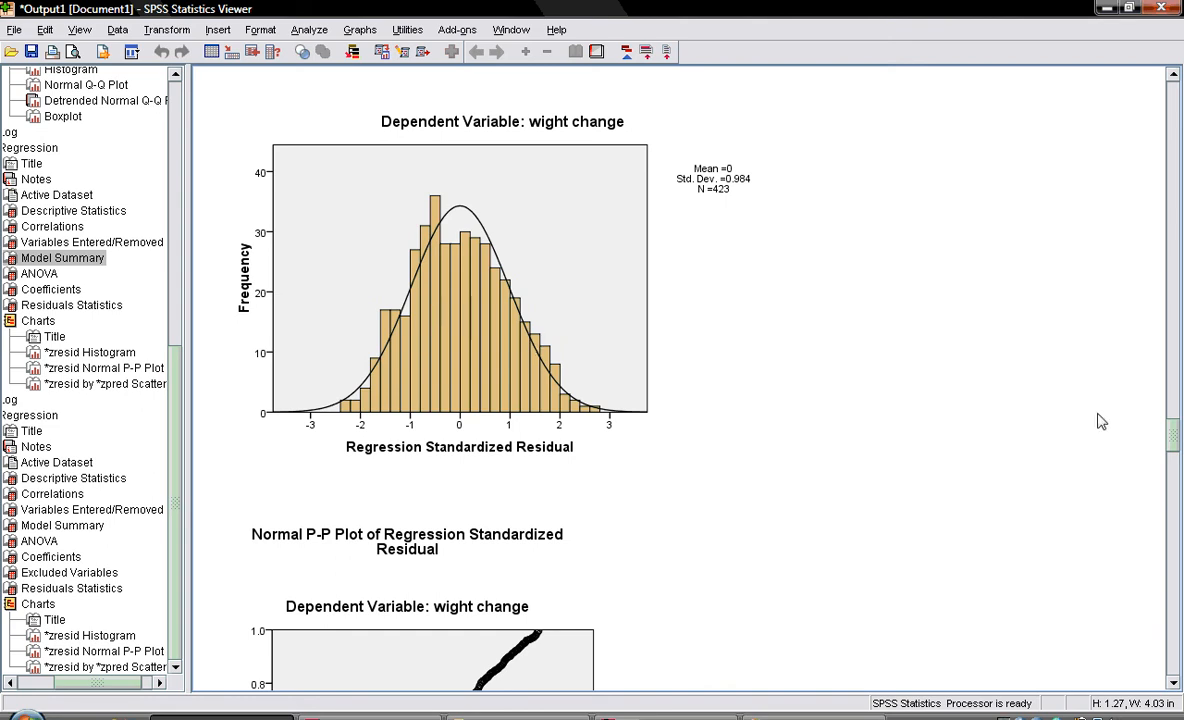
mouse_move(489, 151)
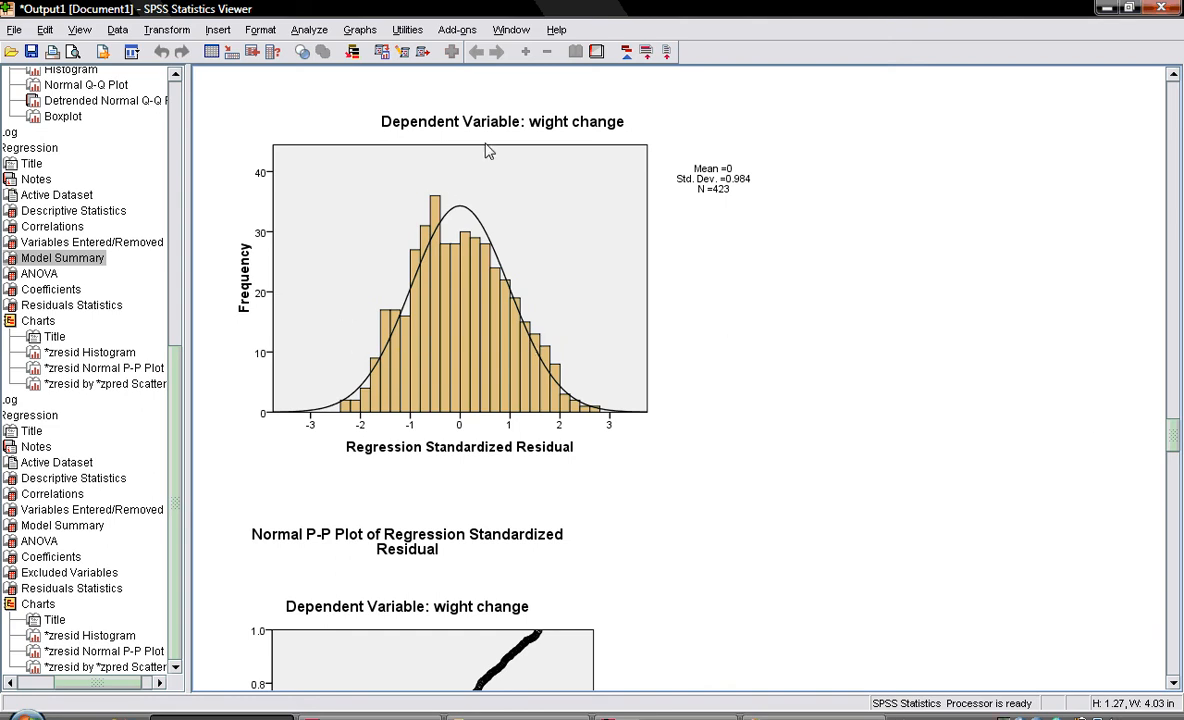
mouse_move(396, 462)
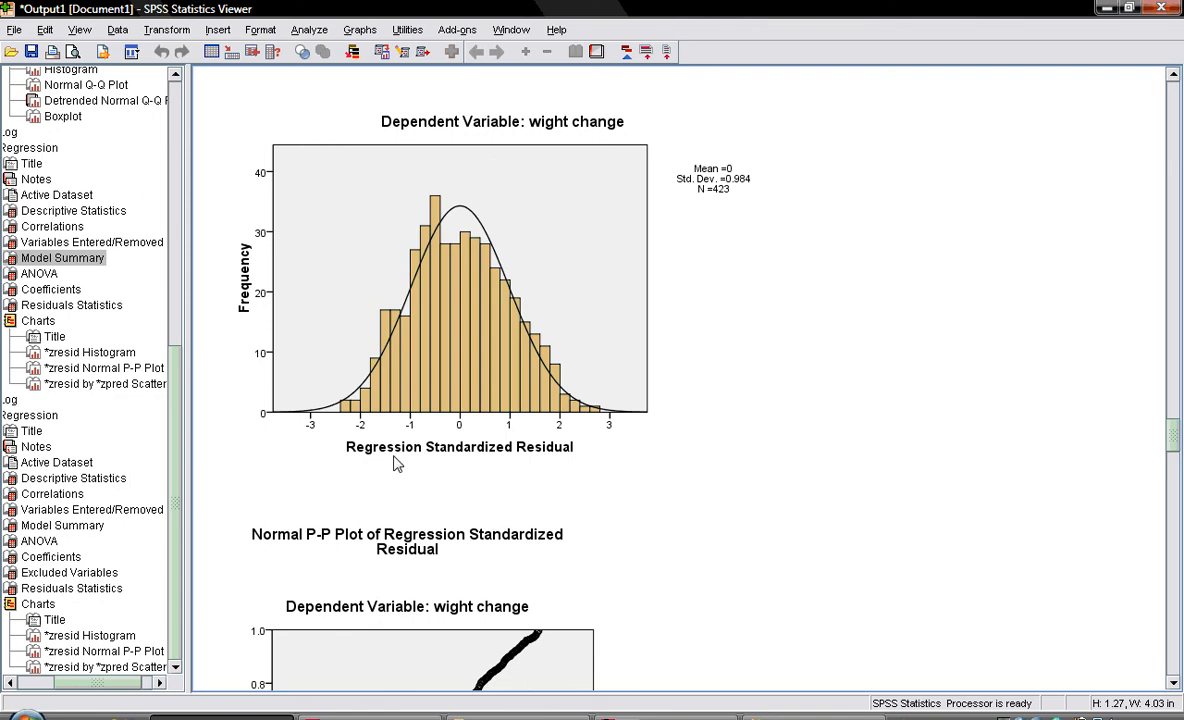
mouse_move(567, 461)
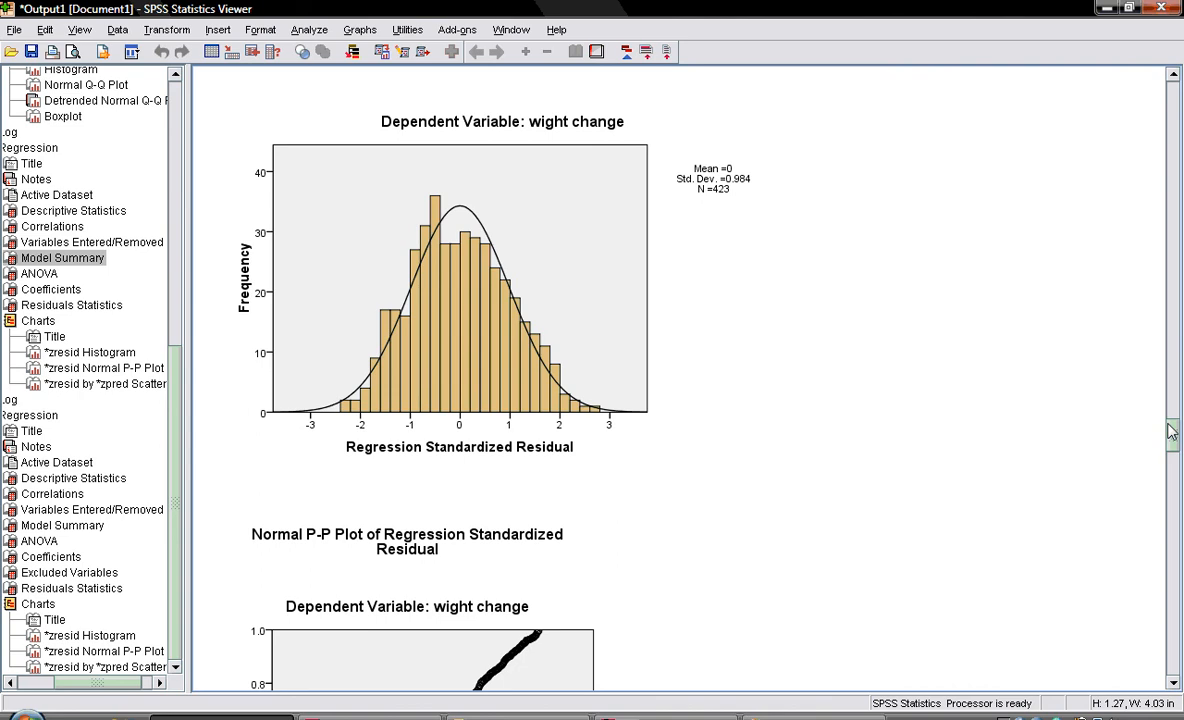
scroll(down, 3)
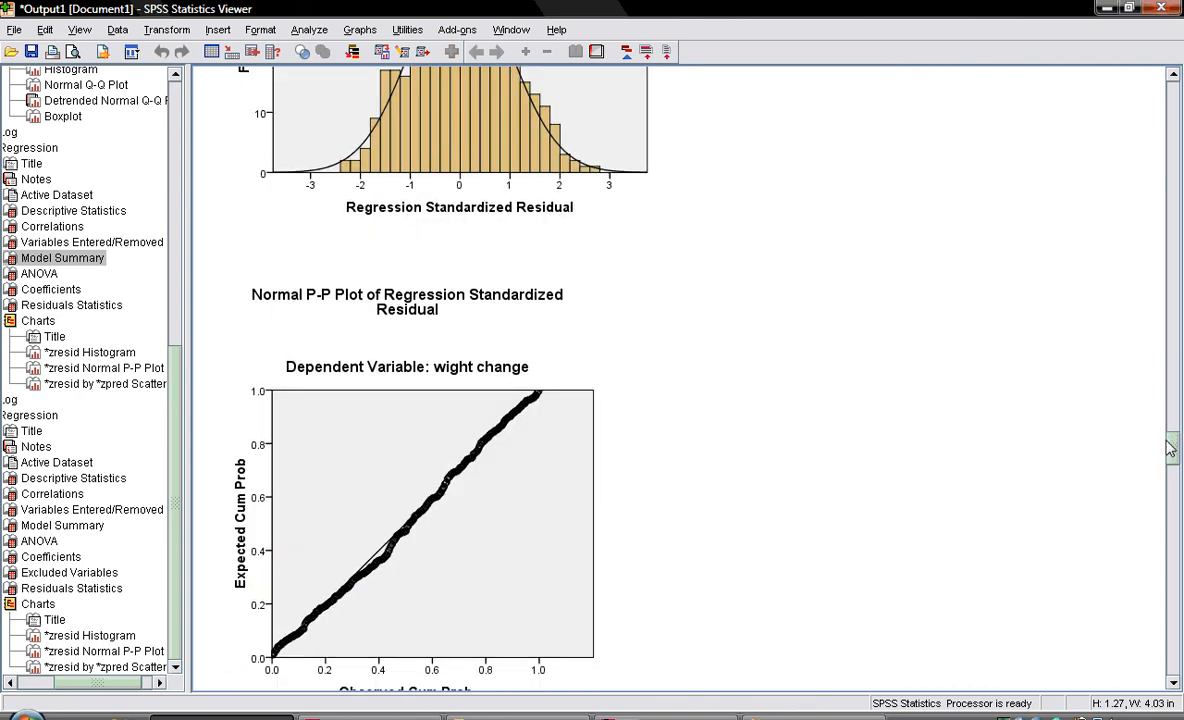
scroll(down, 3)
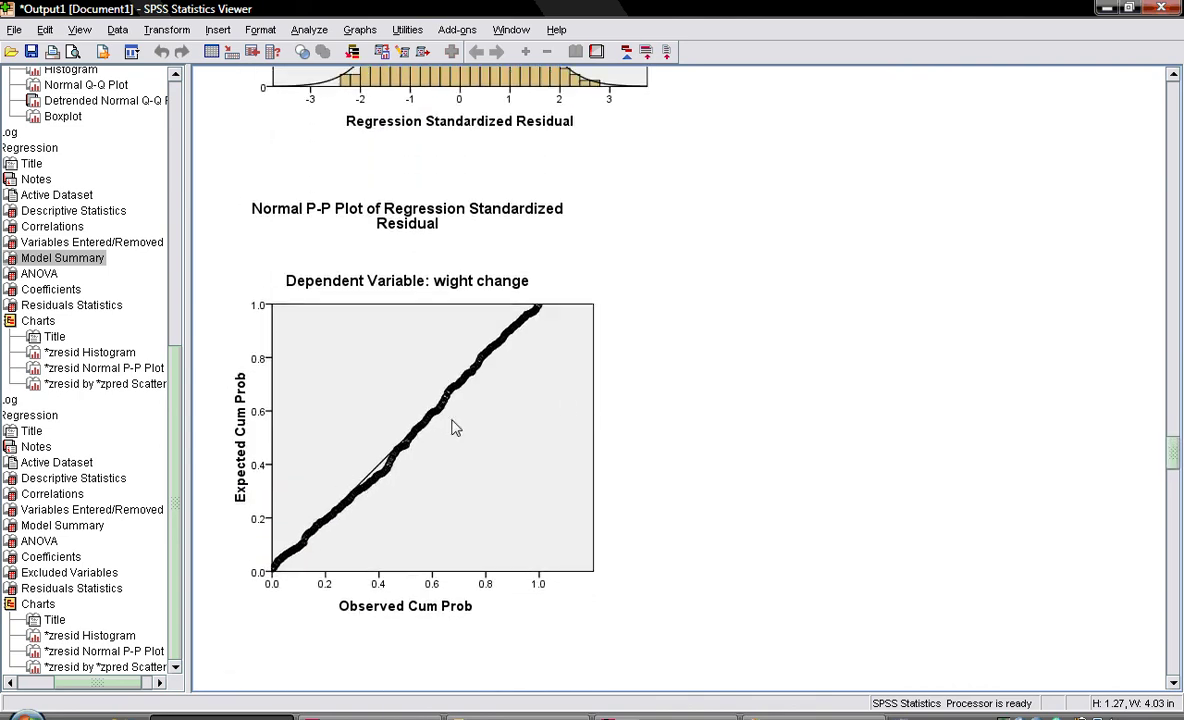
scroll(down, 3)
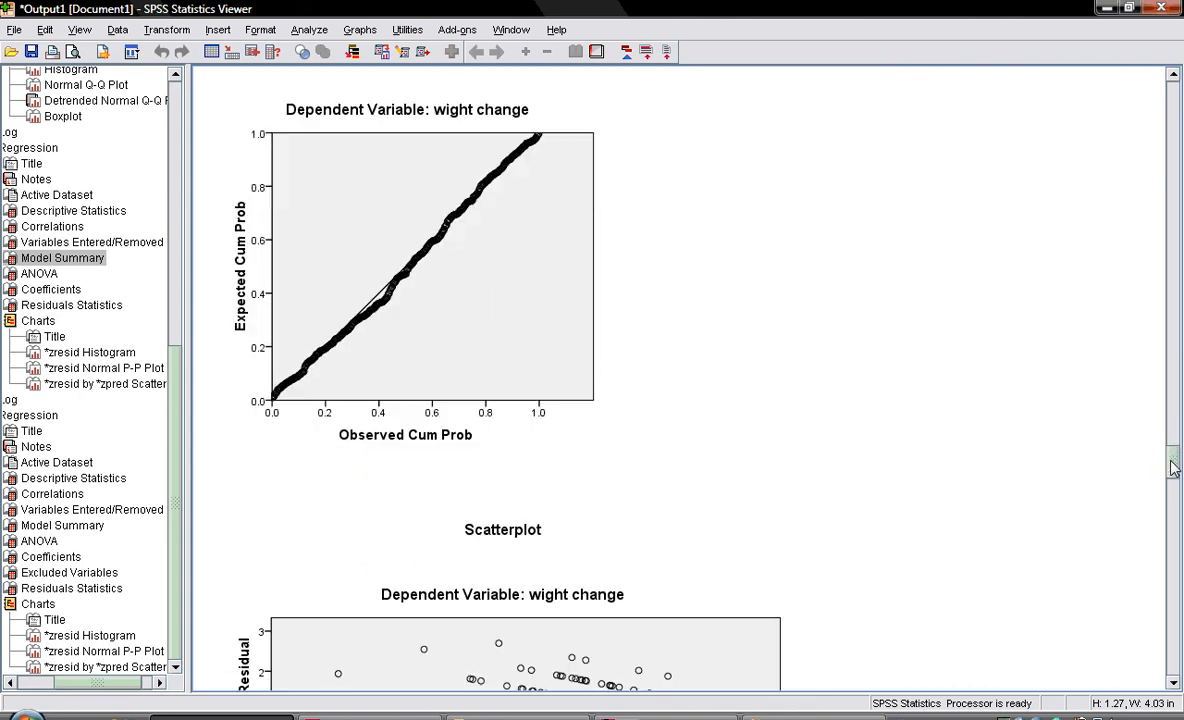
scroll(down, 3)
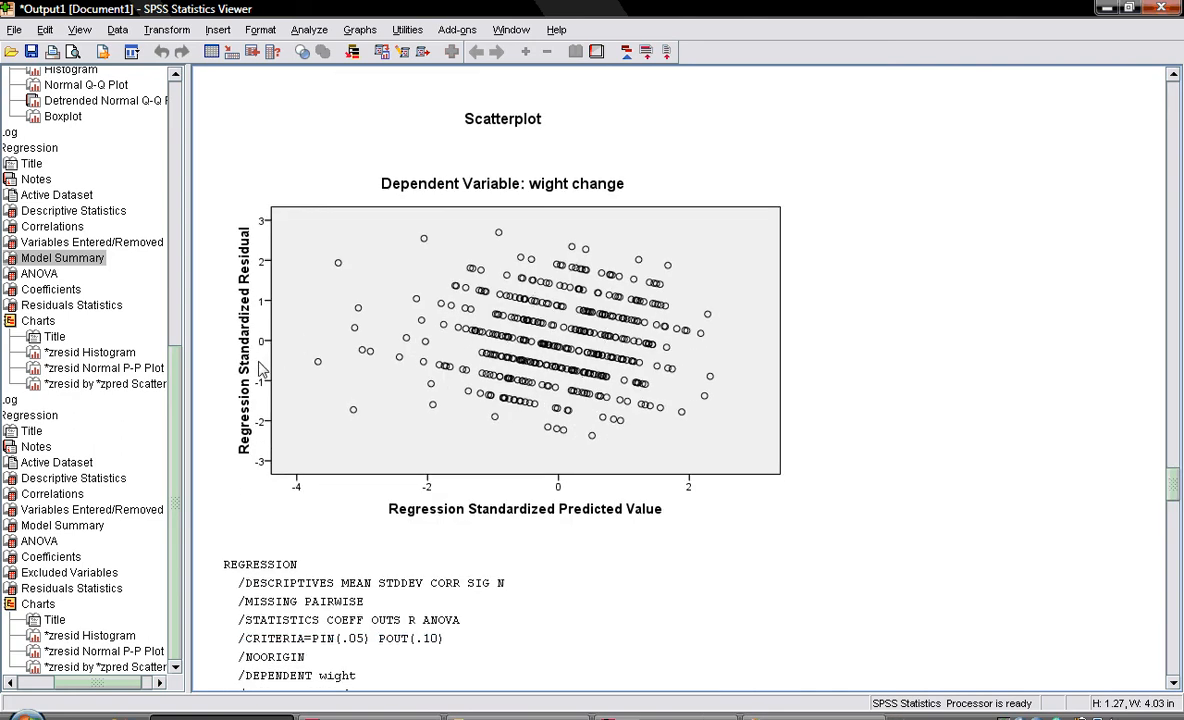
mouse_move(400, 511)
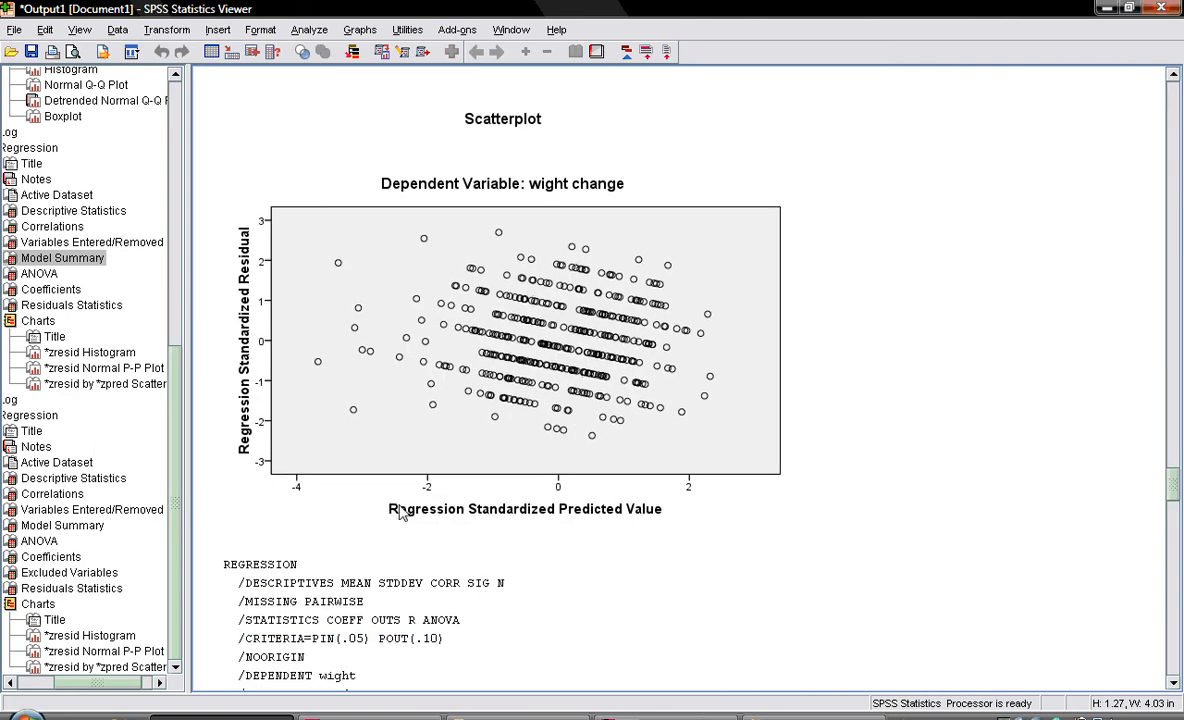
mouse_move(645, 530)
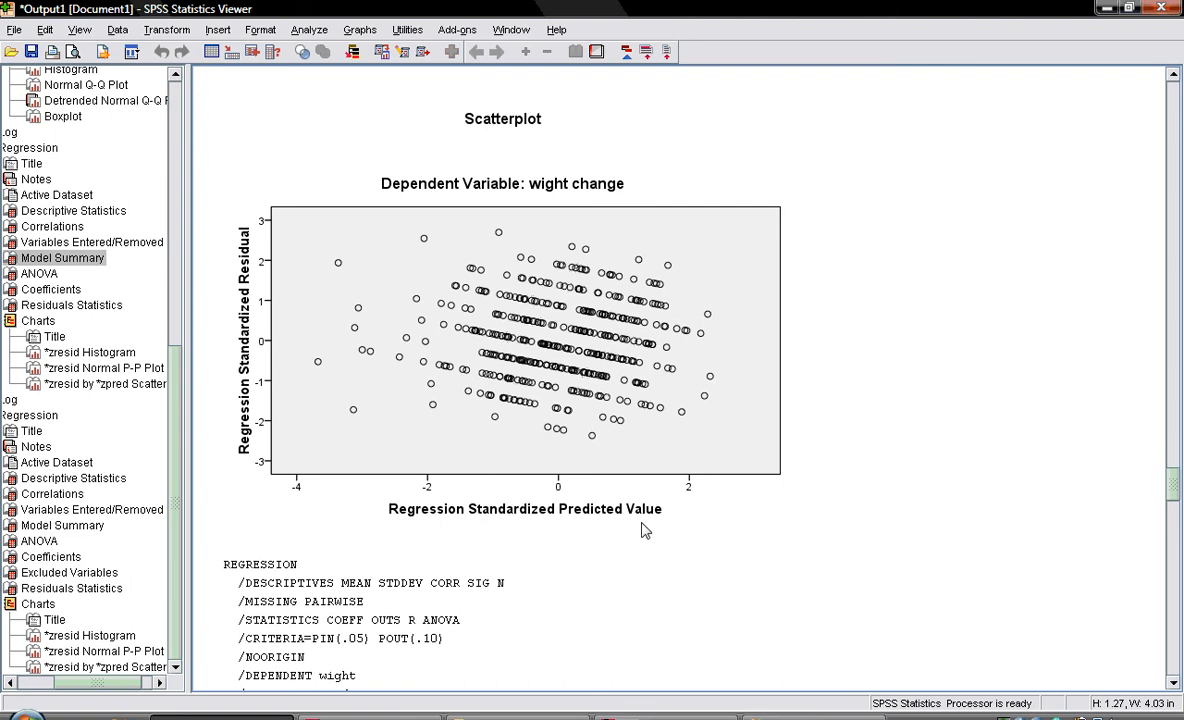
mouse_move(672, 338)
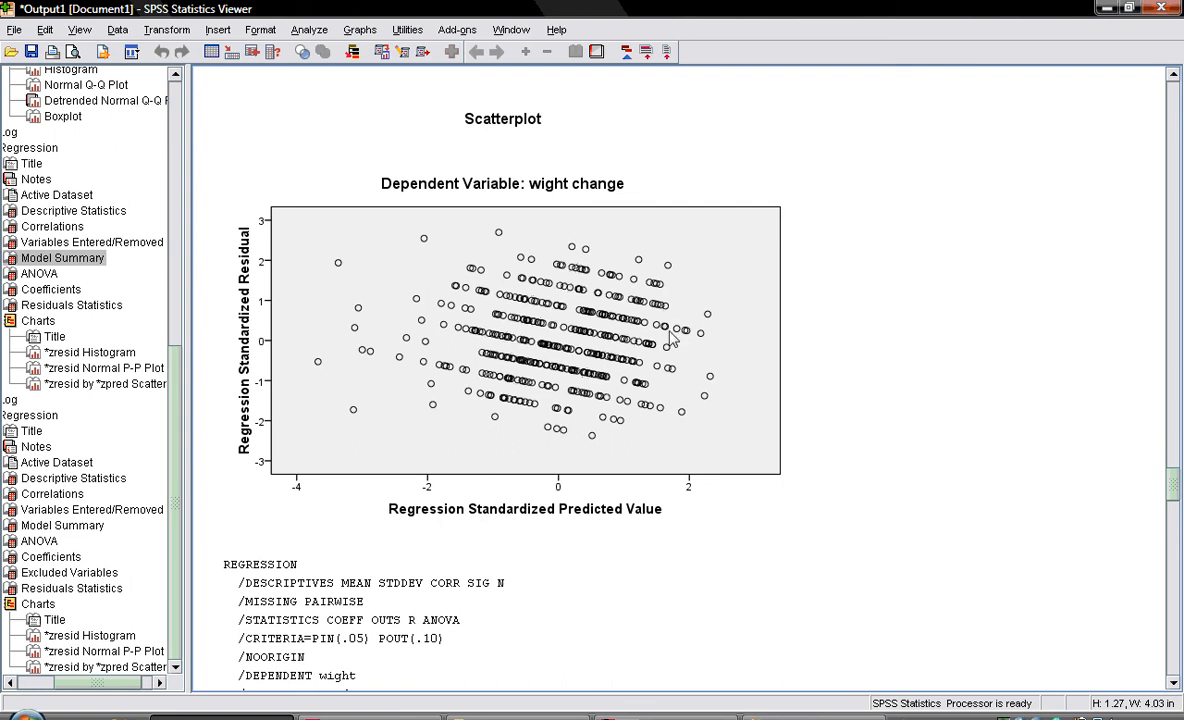
mouse_move(558, 497)
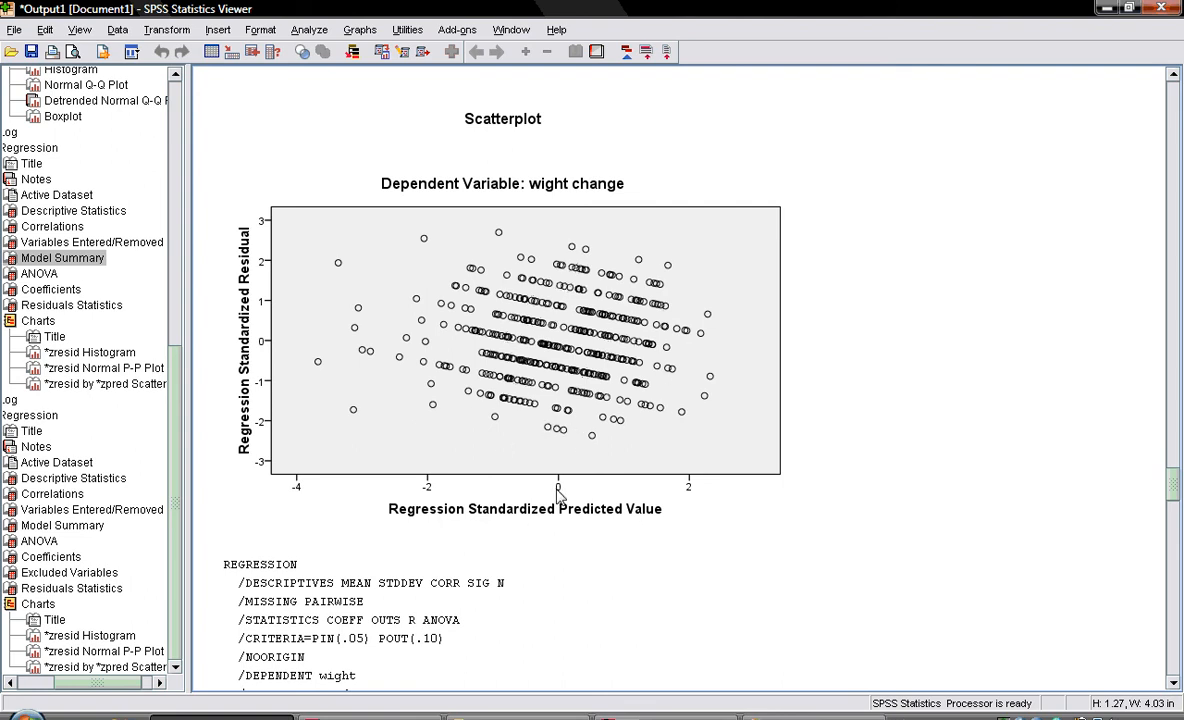
mouse_move(490, 357)
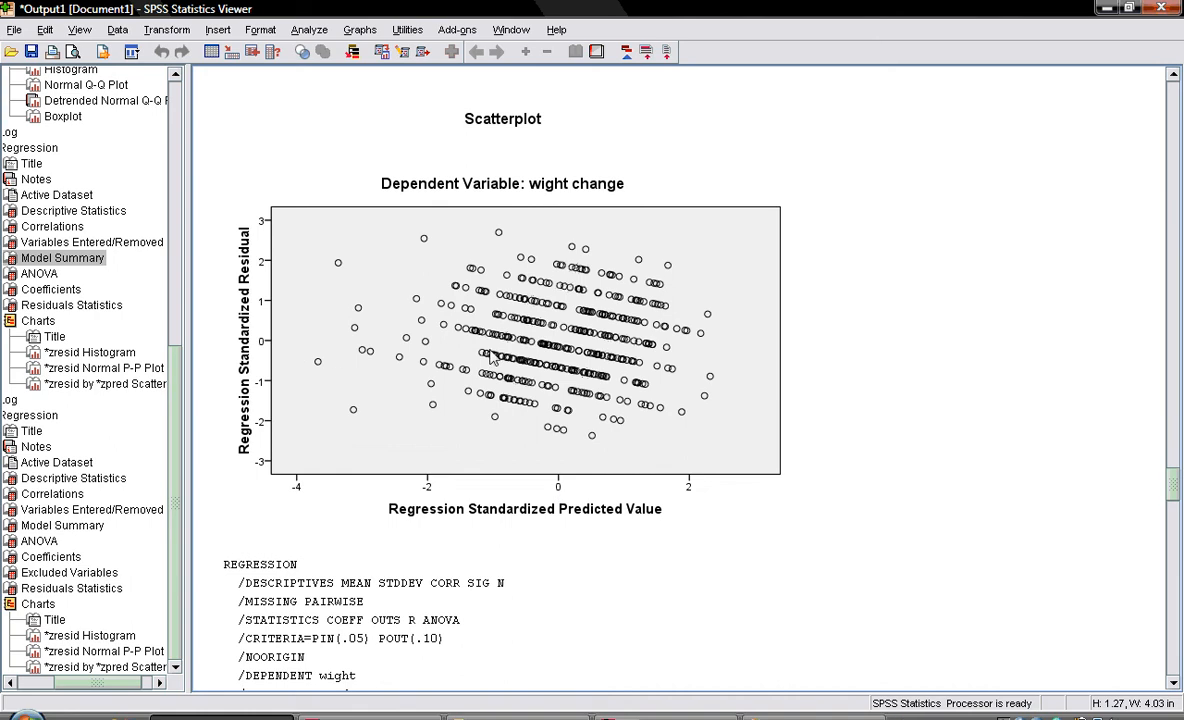
mouse_move(565, 270)
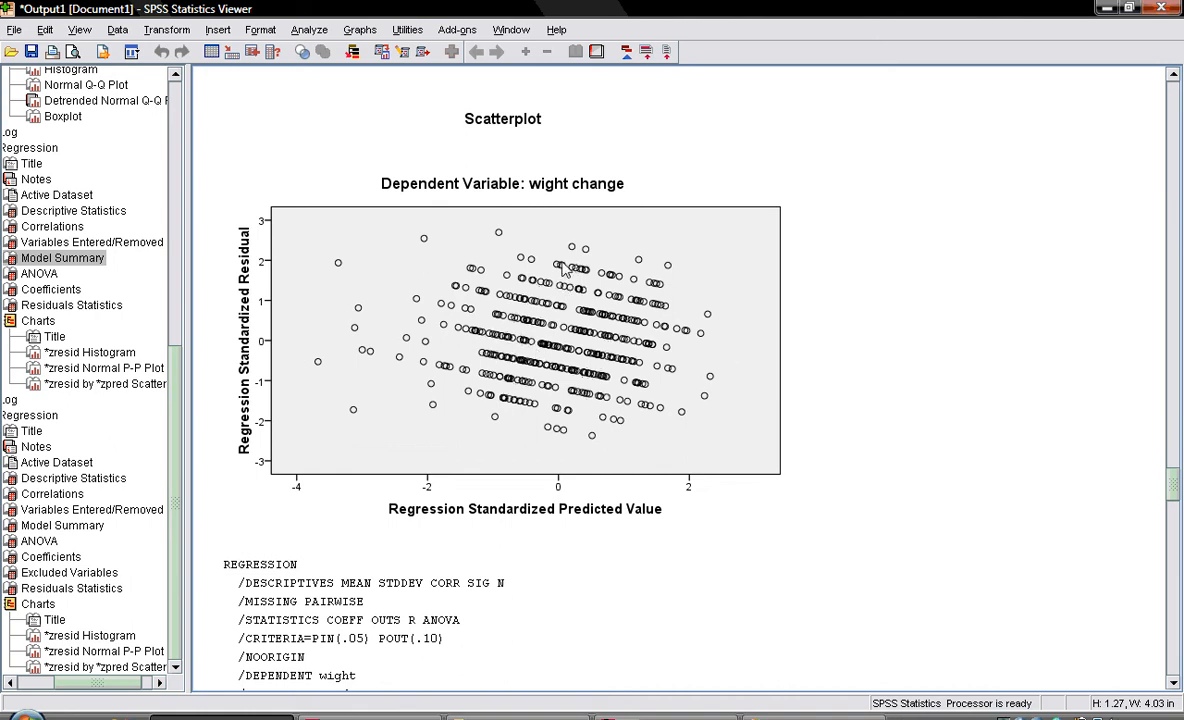
mouse_move(583, 368)
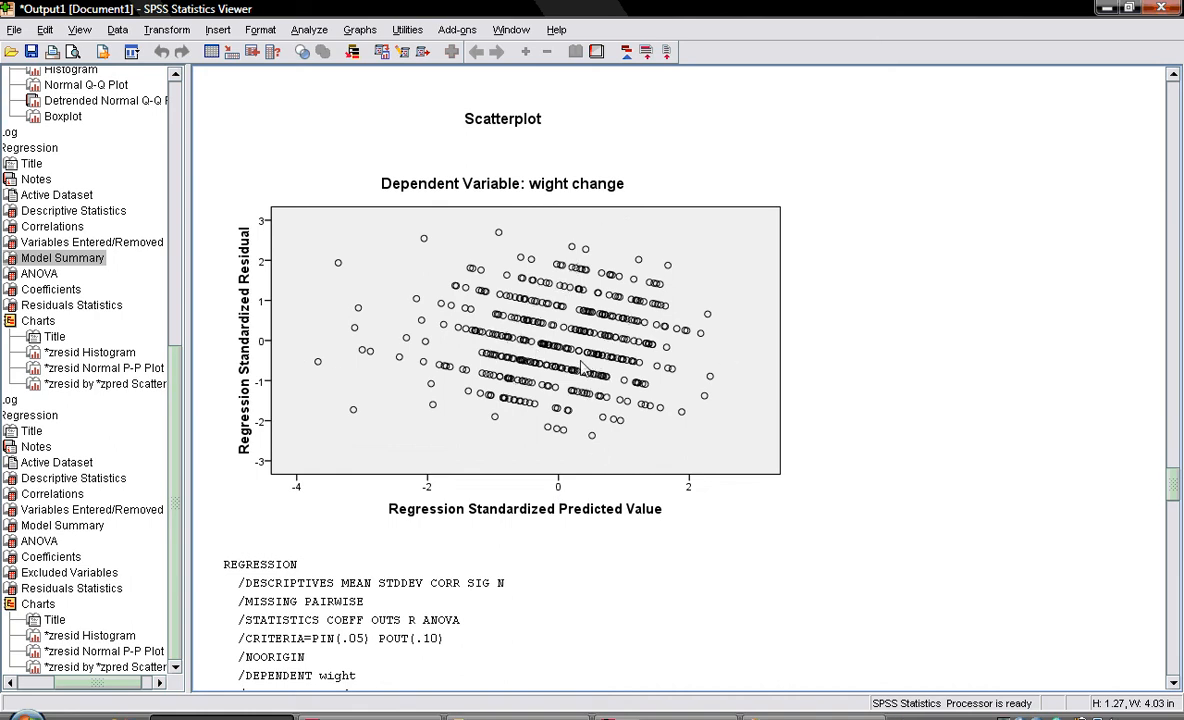
Add a linear fit line (R² Linear = 8.139E-6) to the residual scatterplot in Chart Editor.
click(525, 360)
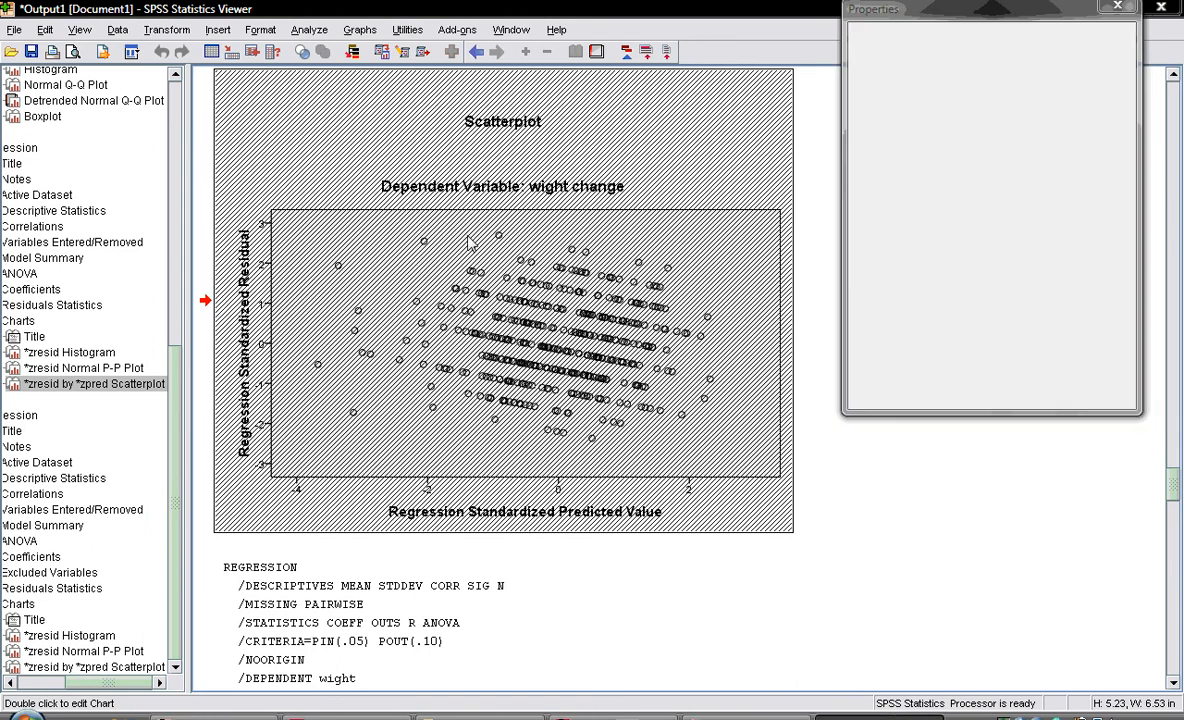
click(1117, 9)
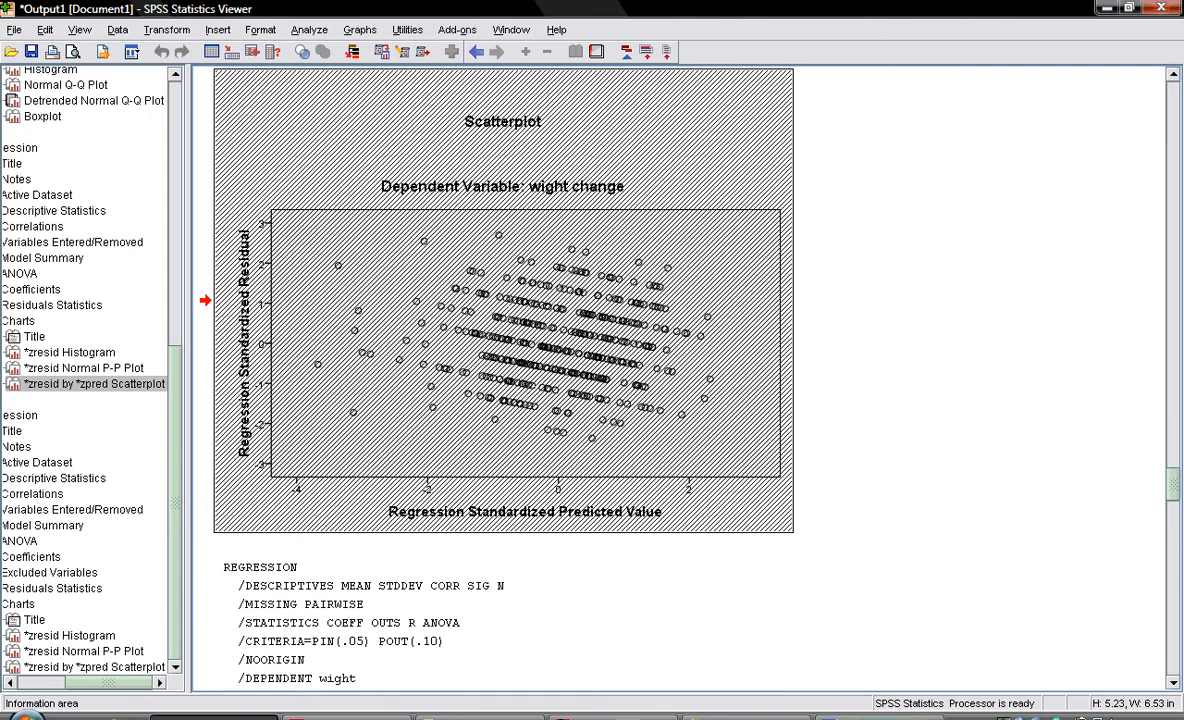
double_click(500, 350)
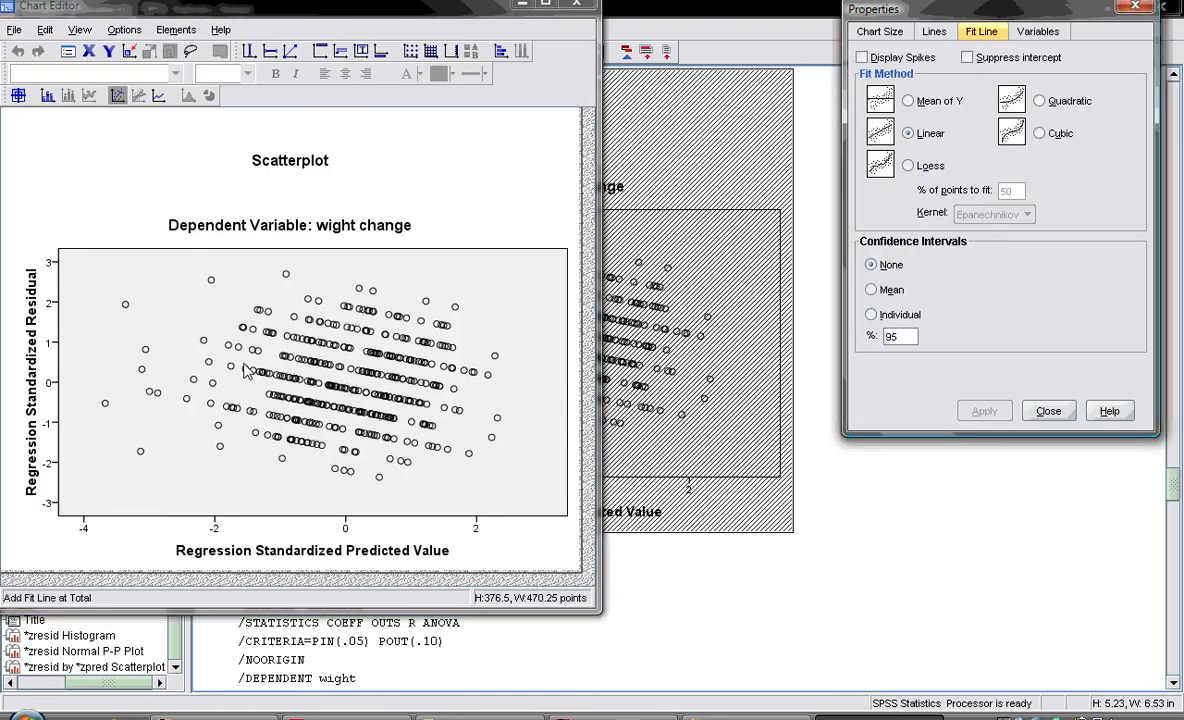
click(984, 410)
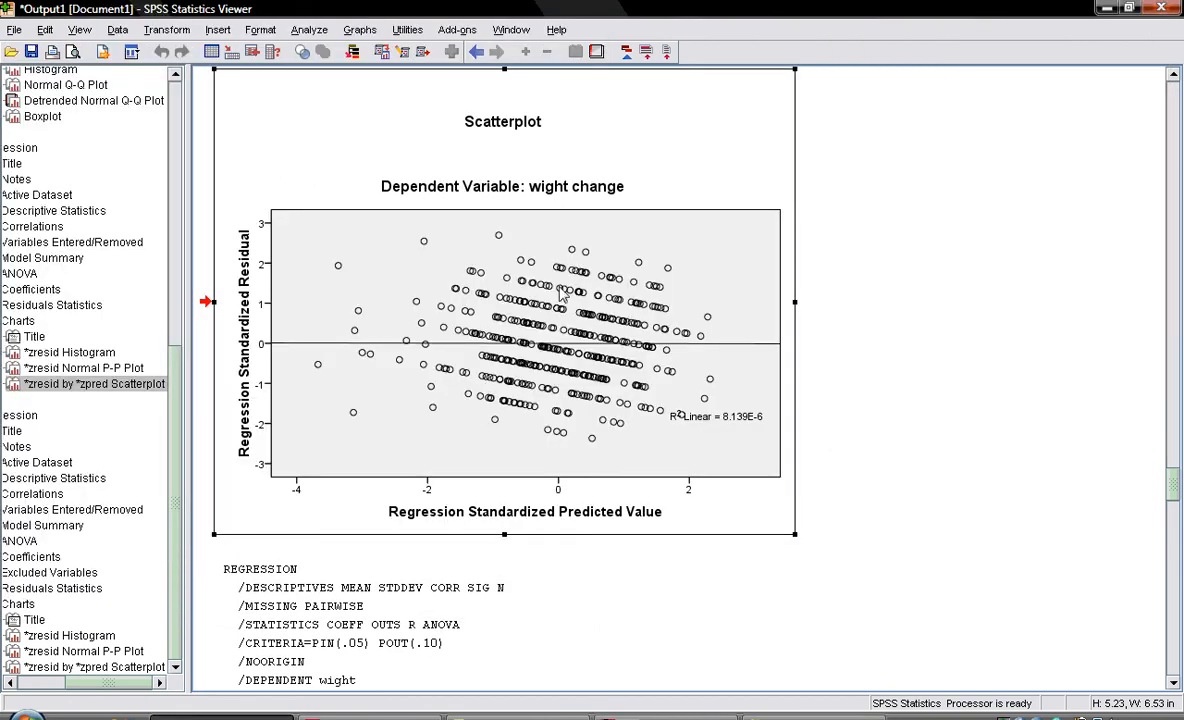
mouse_move(590, 432)
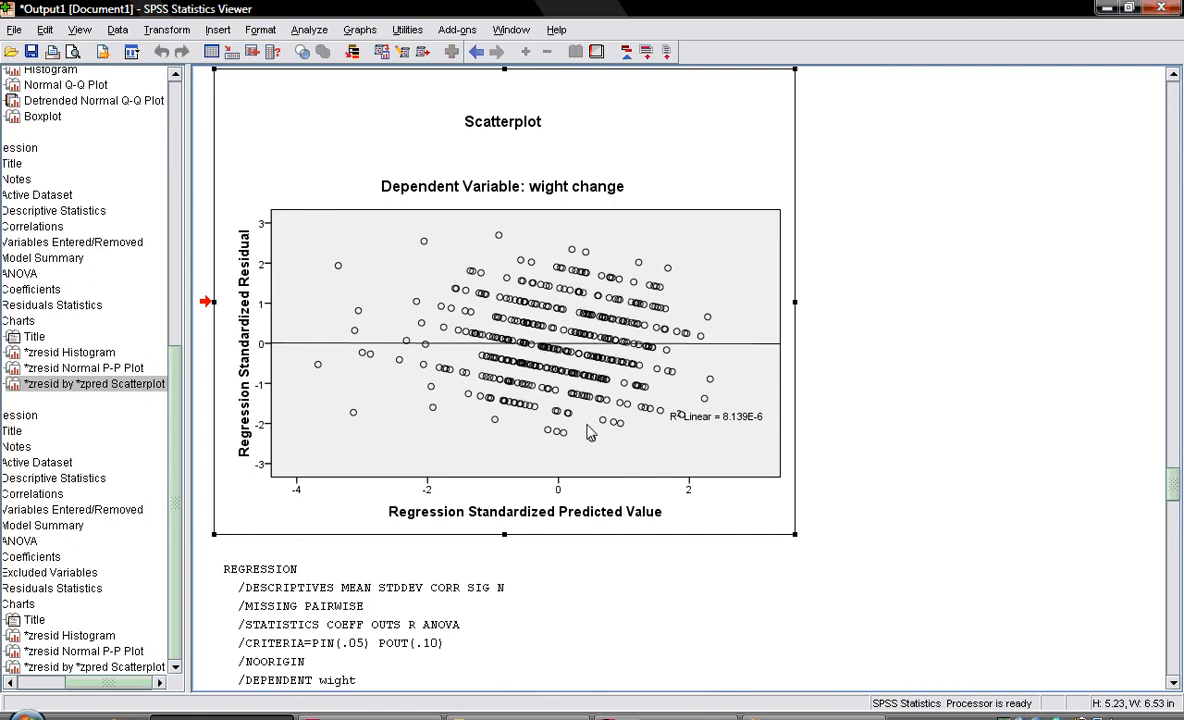
mouse_move(877, 492)
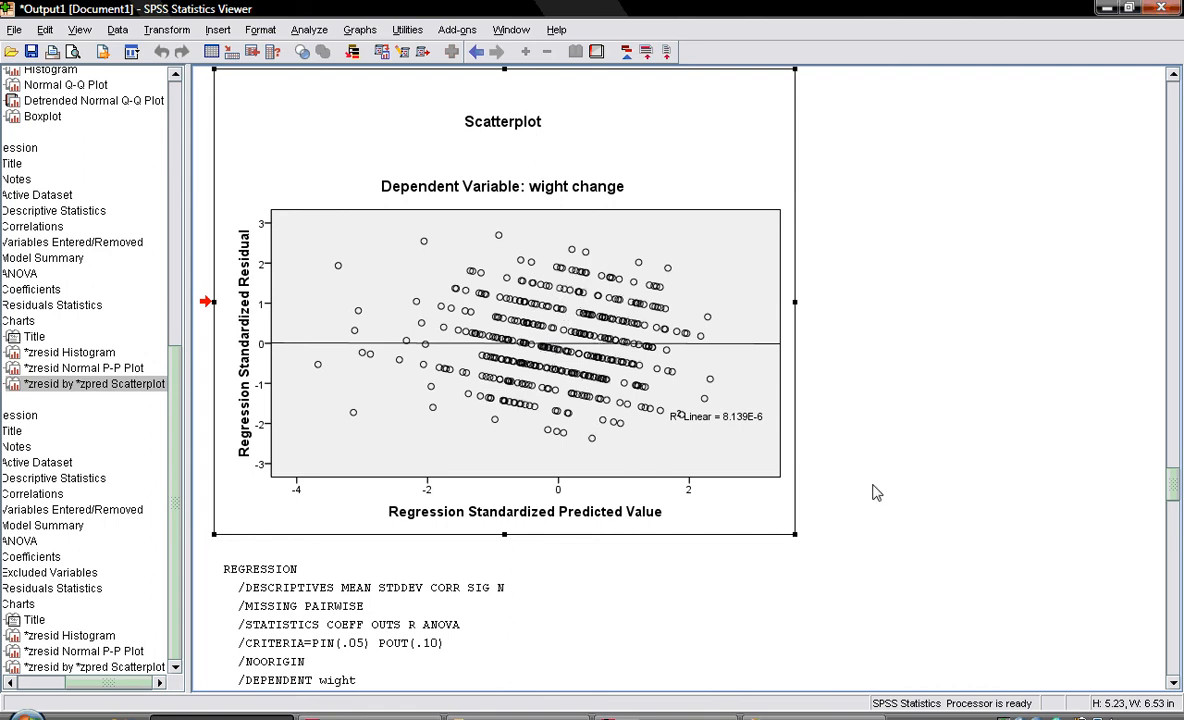